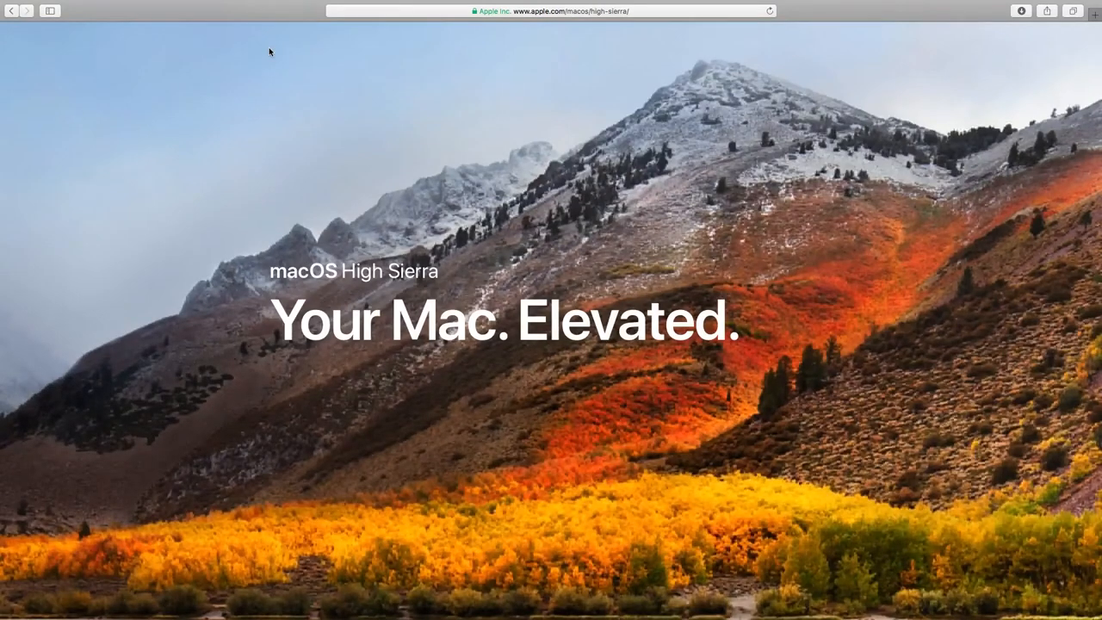
# Scroll the High Sierra page past the file system and video sections to 'Metal 2'.
pyautogui.scroll(-3)
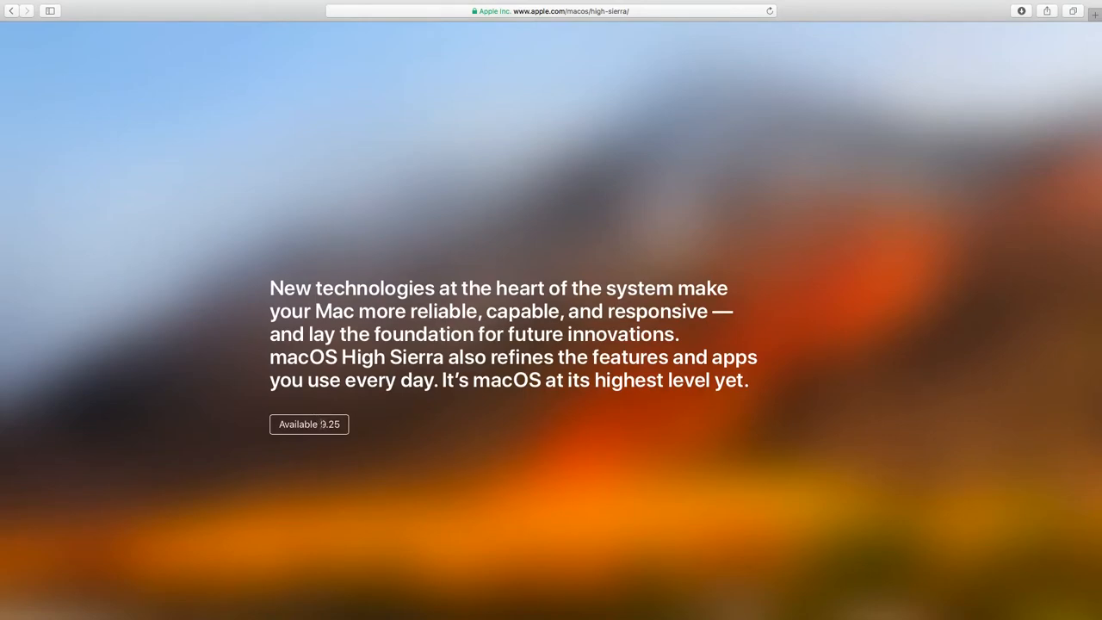
pyautogui.scroll(-3)
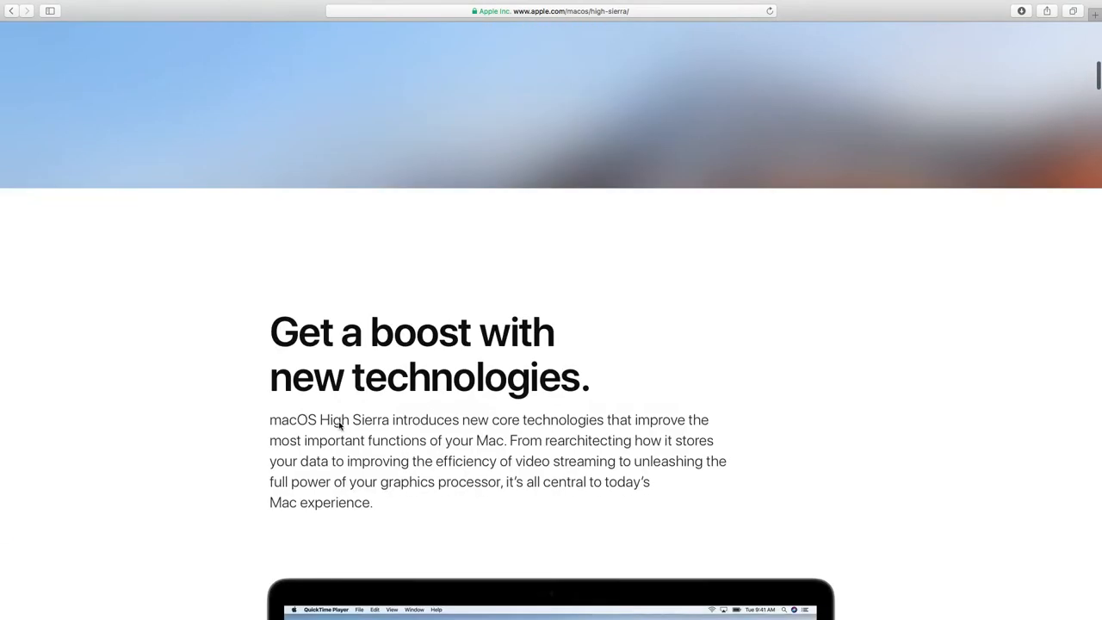
pyautogui.scroll(-3)
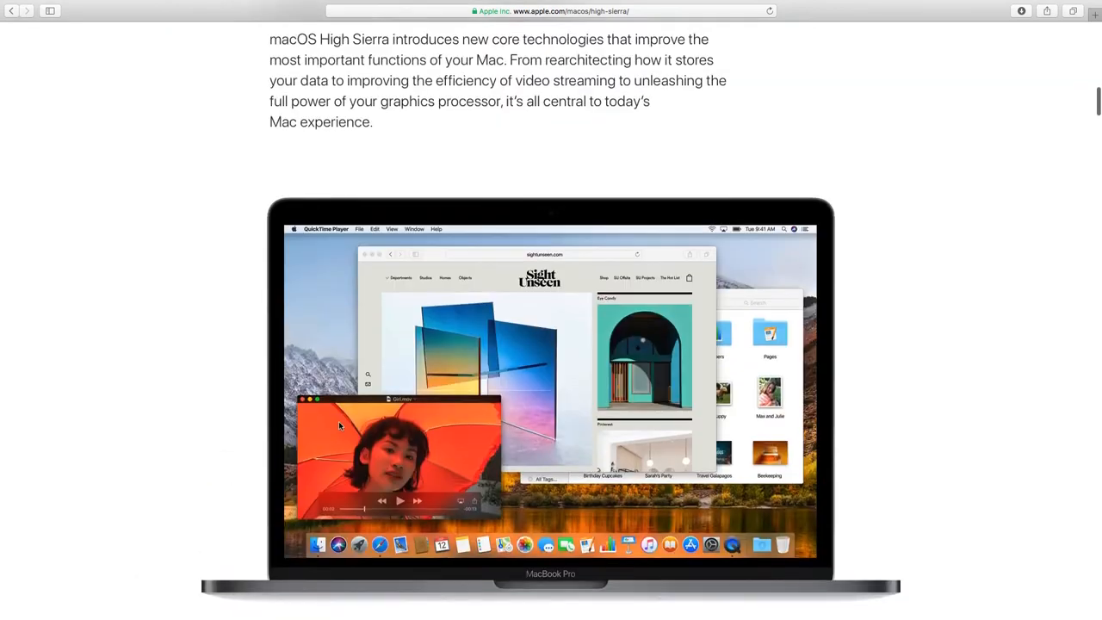
pyautogui.scroll(3)
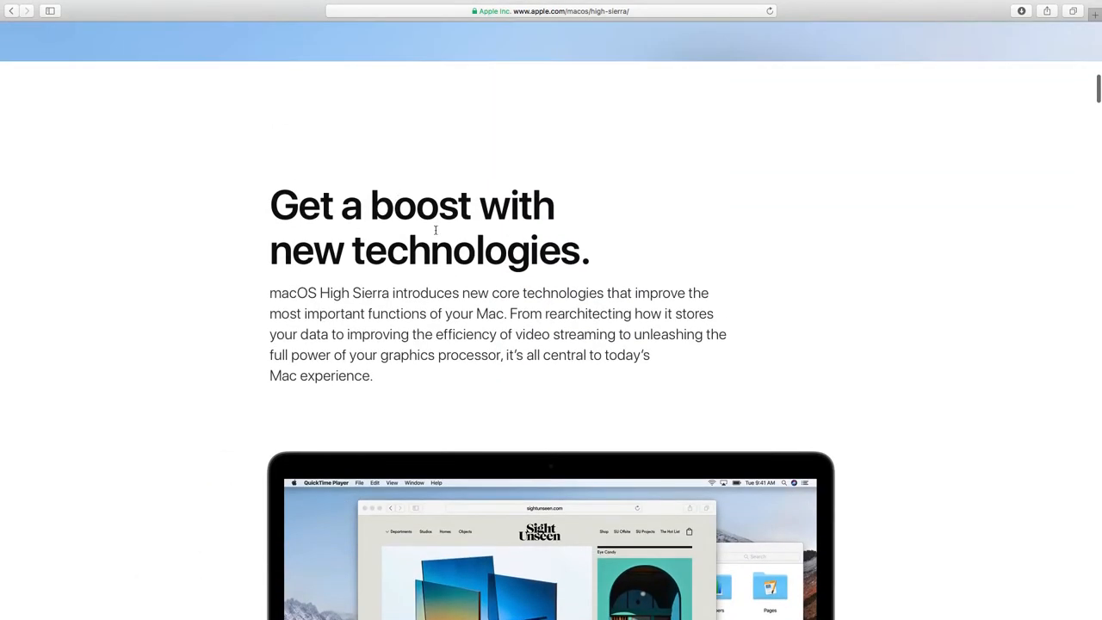
pyautogui.scroll(-3)
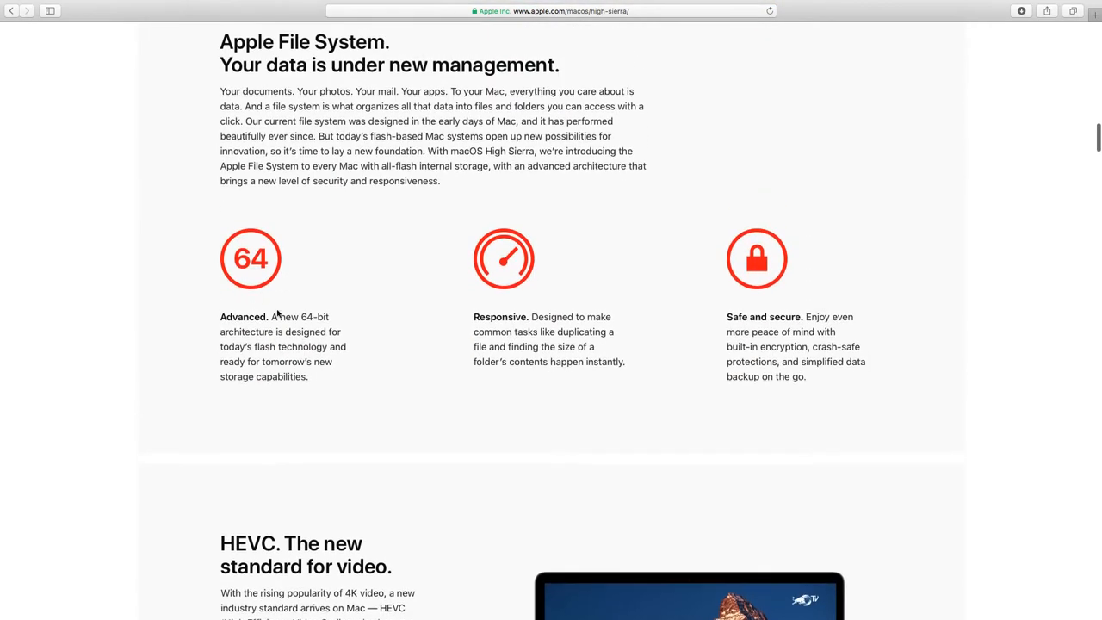
pyautogui.moveTo(276, 333)
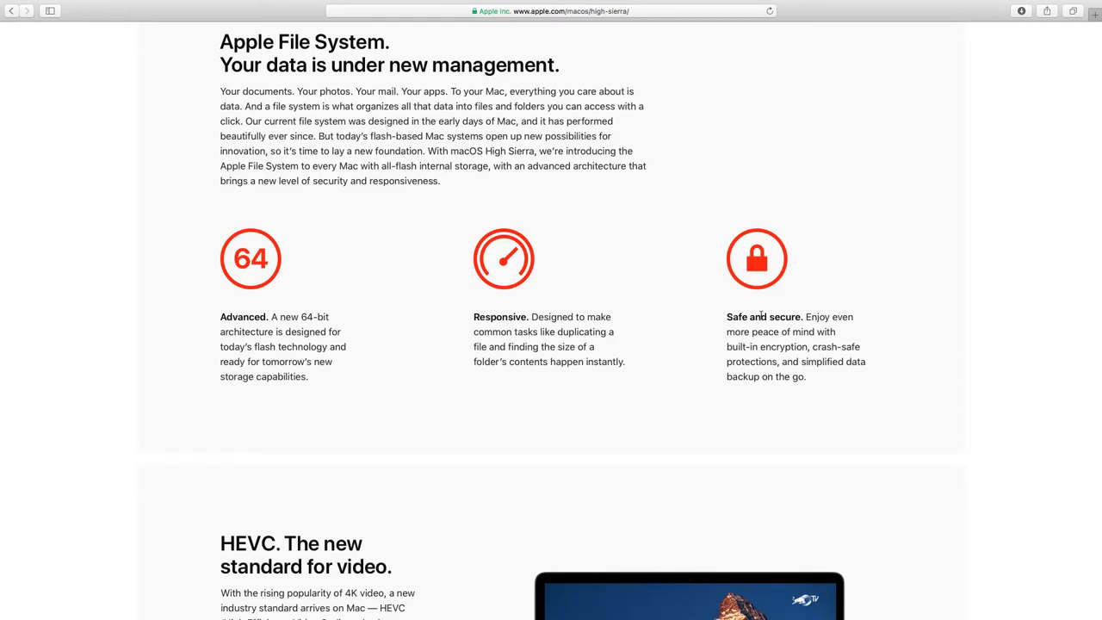
pyautogui.scroll(-3)
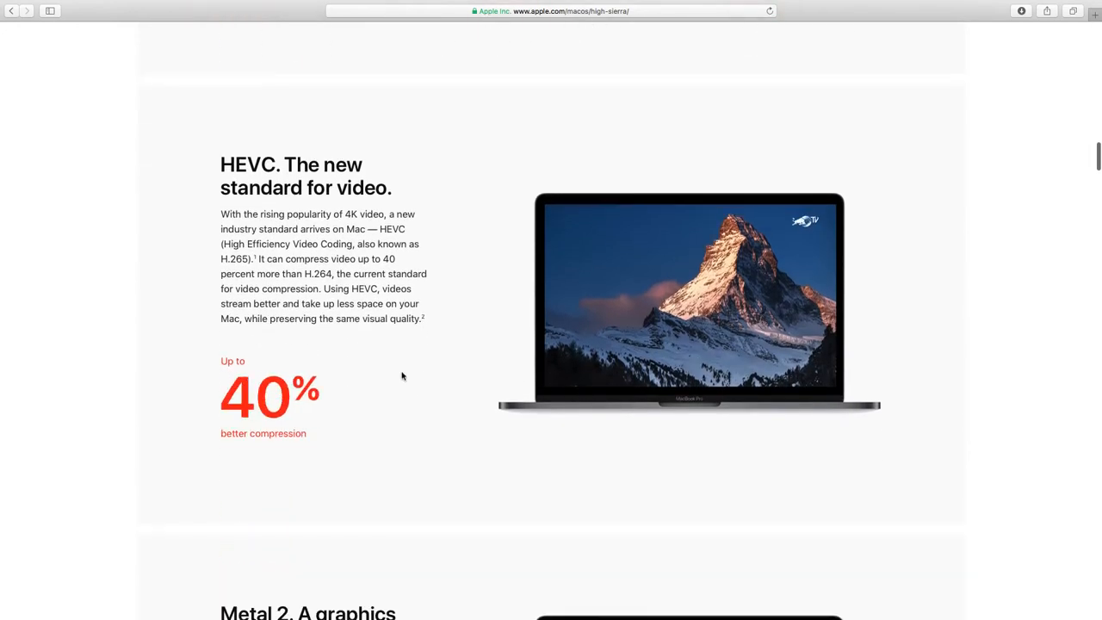
pyautogui.scroll(-3)
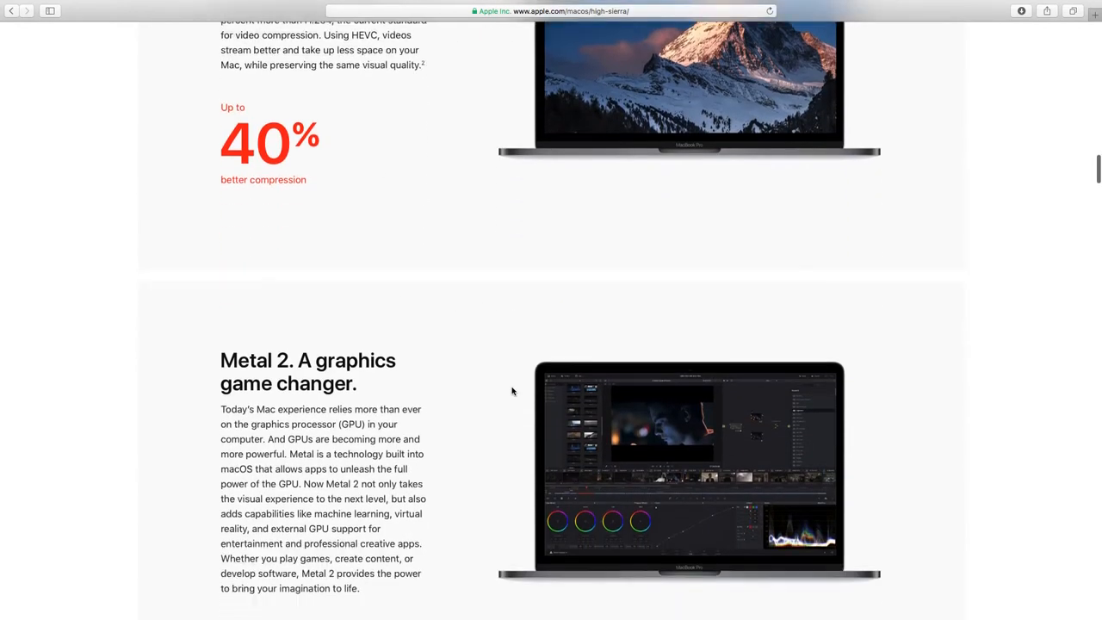
pyautogui.scroll(3)
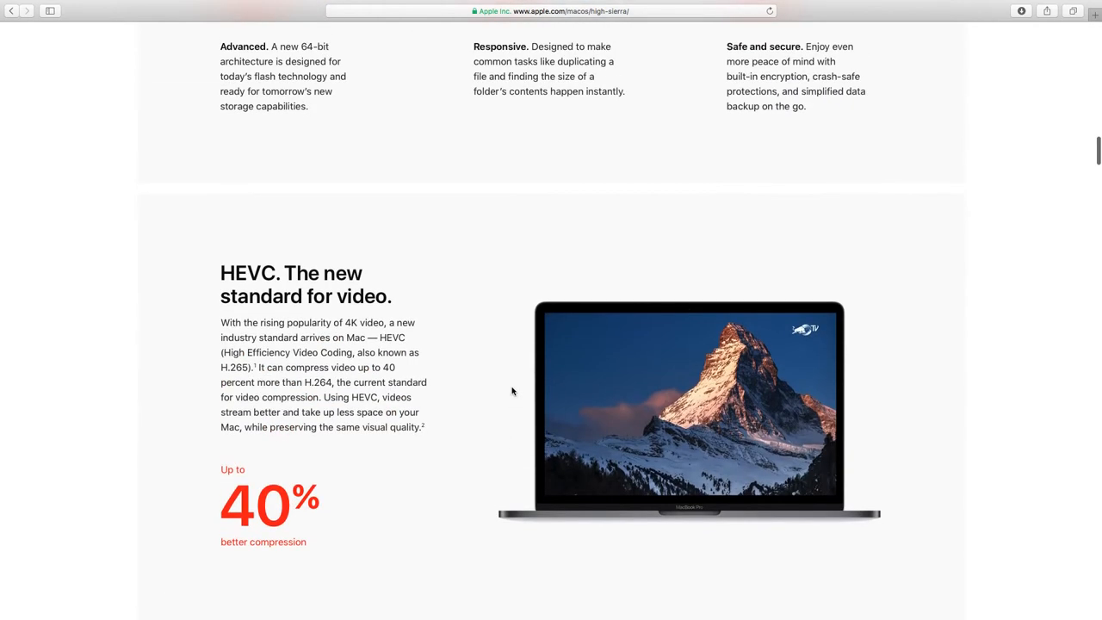
pyautogui.scroll(-3)
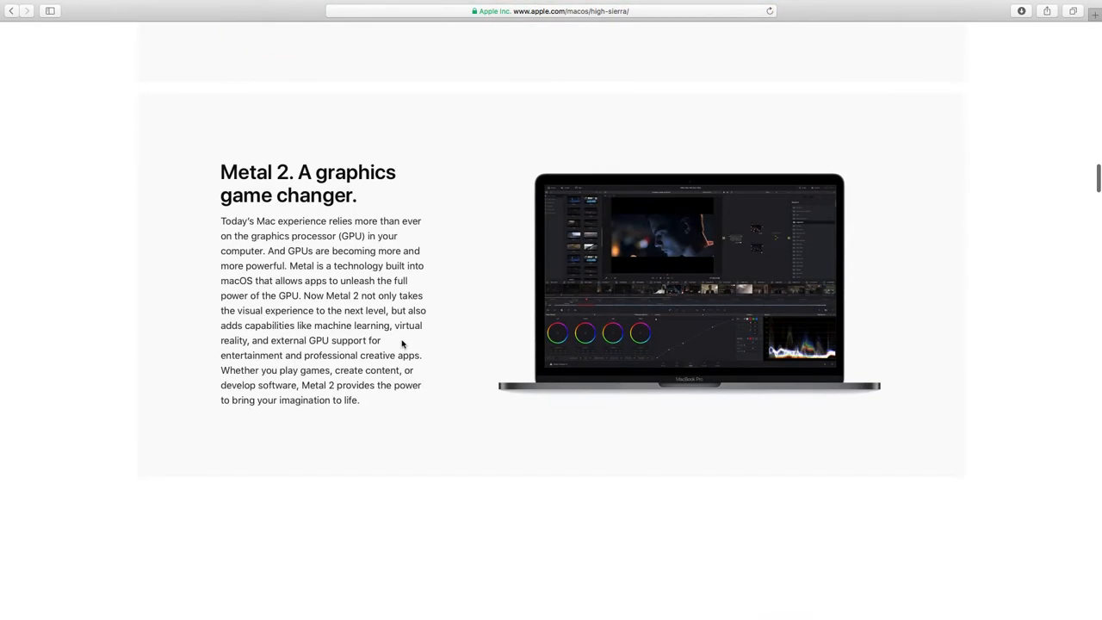
# Scroll past 'Virtual reality for Mac' to the 'favorite apps and features get a boost' heading.
pyautogui.scroll(-3)
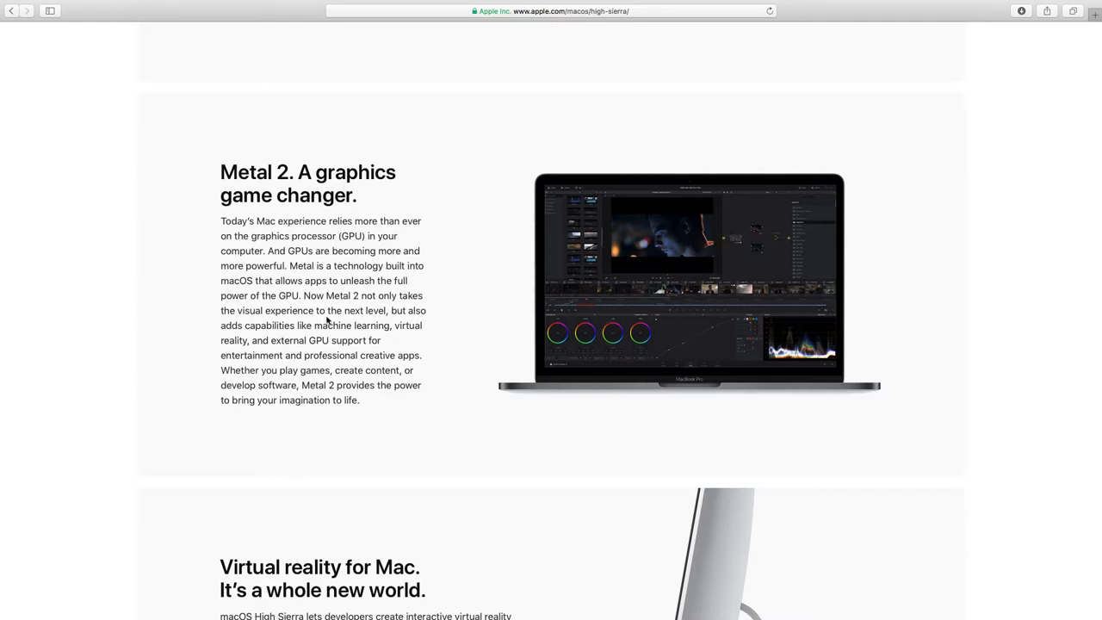
pyautogui.scroll(-3)
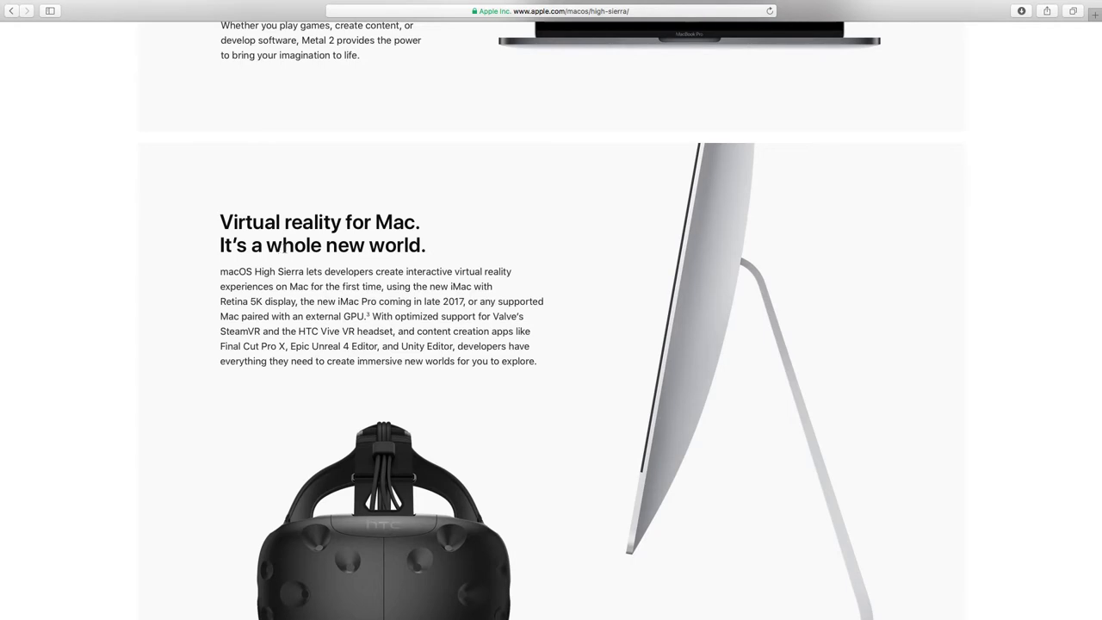
pyautogui.moveTo(361, 286)
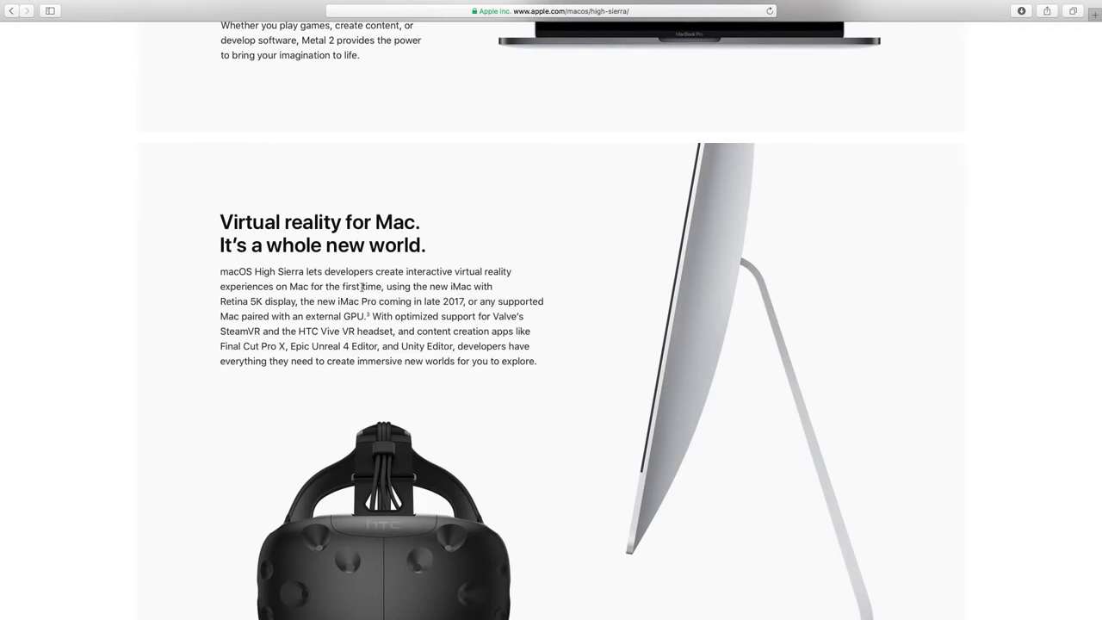
pyautogui.scroll(-3)
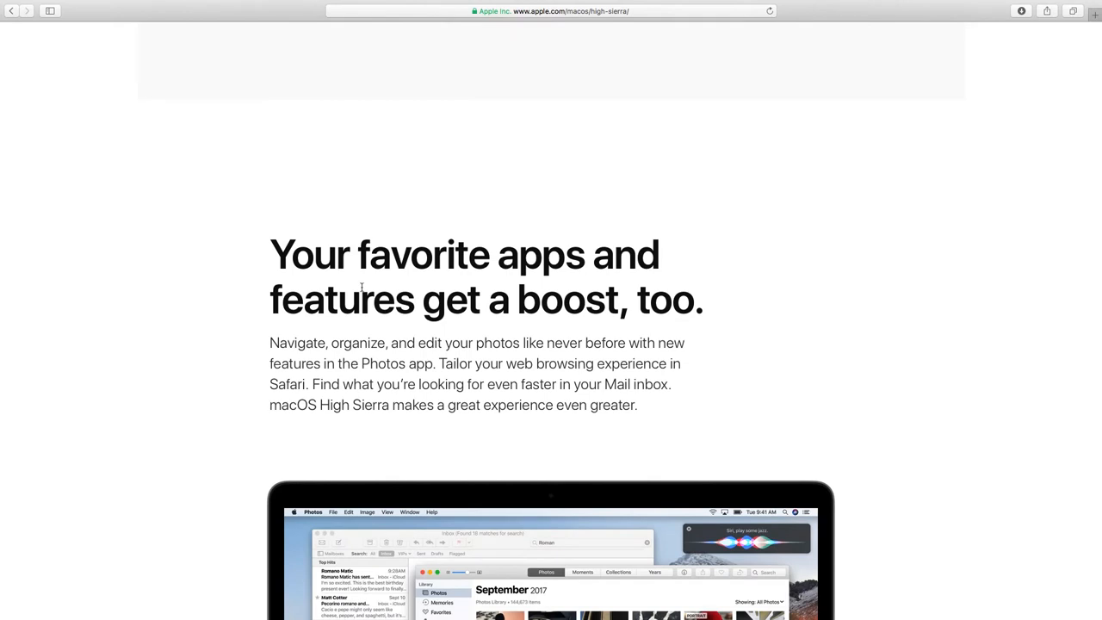
pyautogui.scroll(-3)
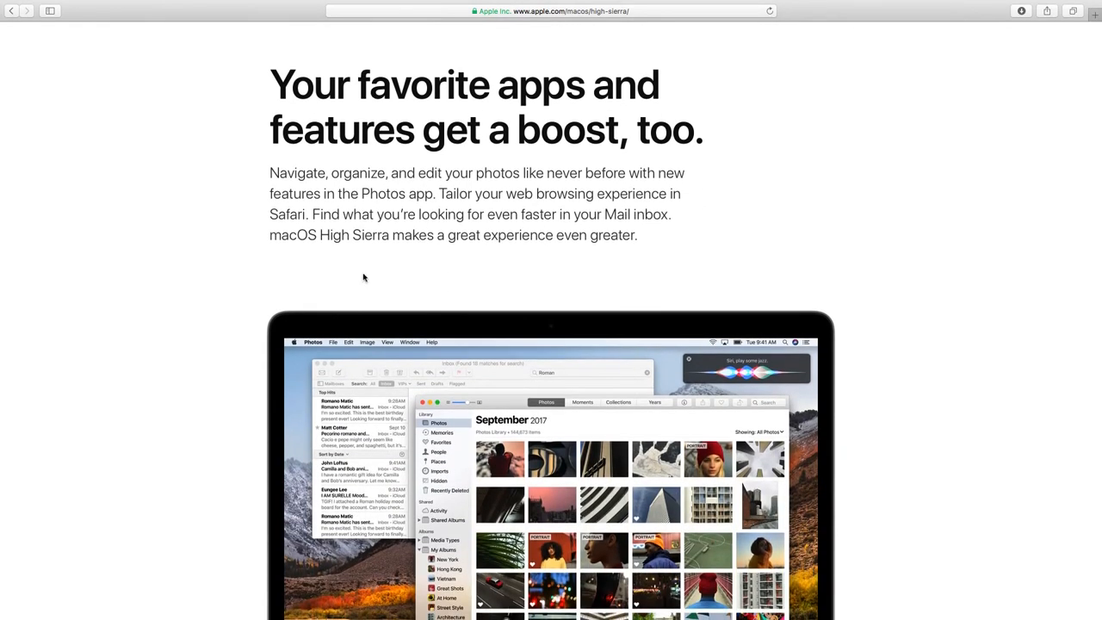
pyautogui.moveTo(549, 185)
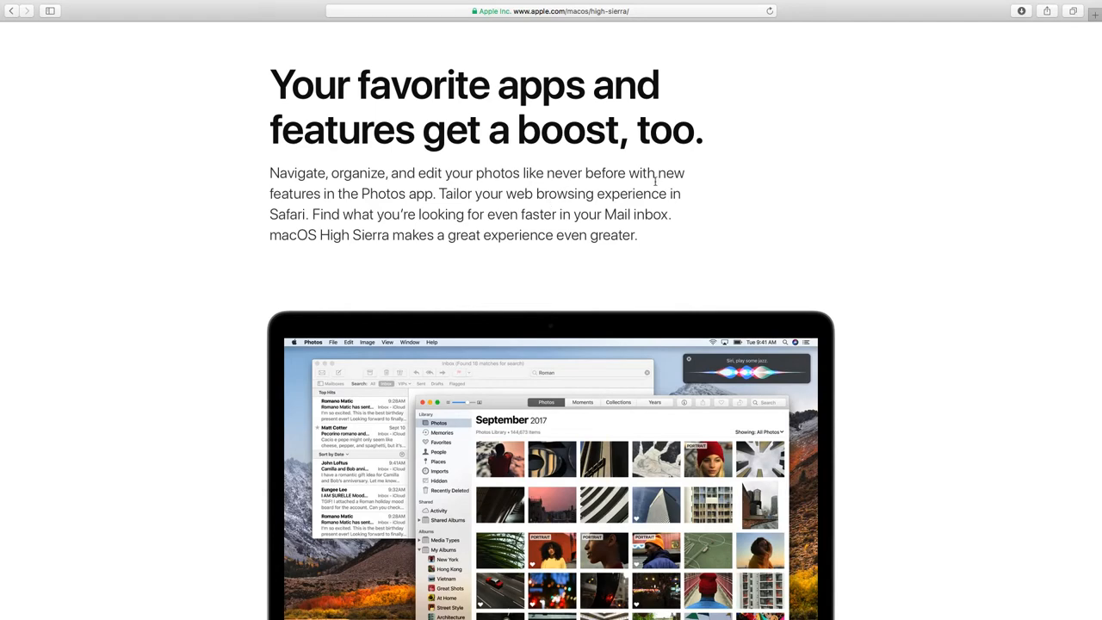
pyautogui.moveTo(487, 207)
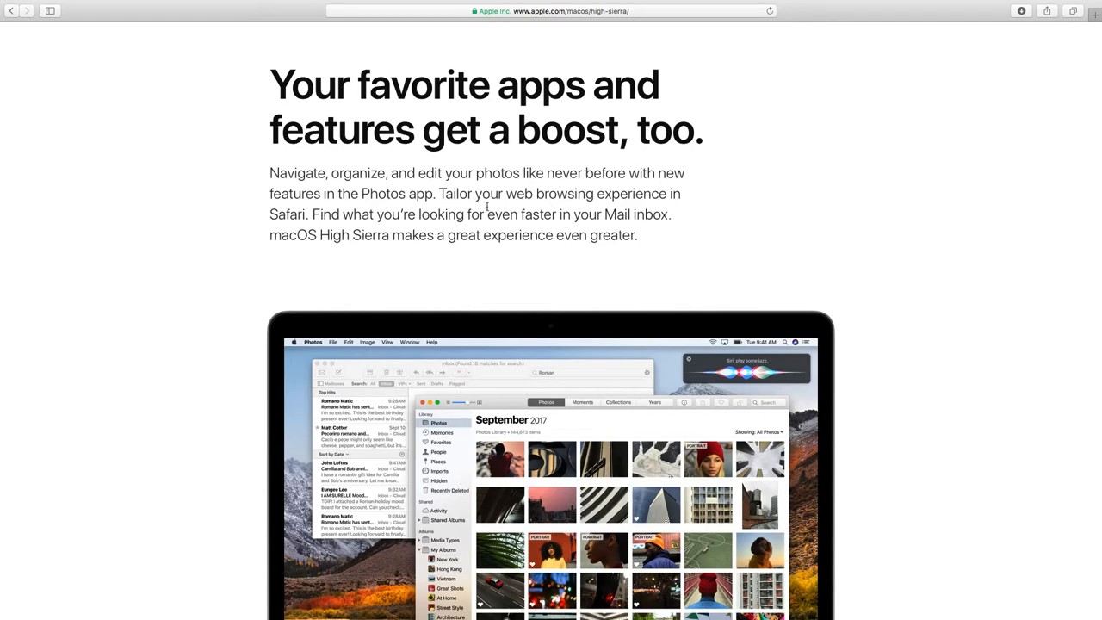
# Scroll through the Photos sections to 'The features you love. Now with more to love.'.
pyautogui.scroll(-3)
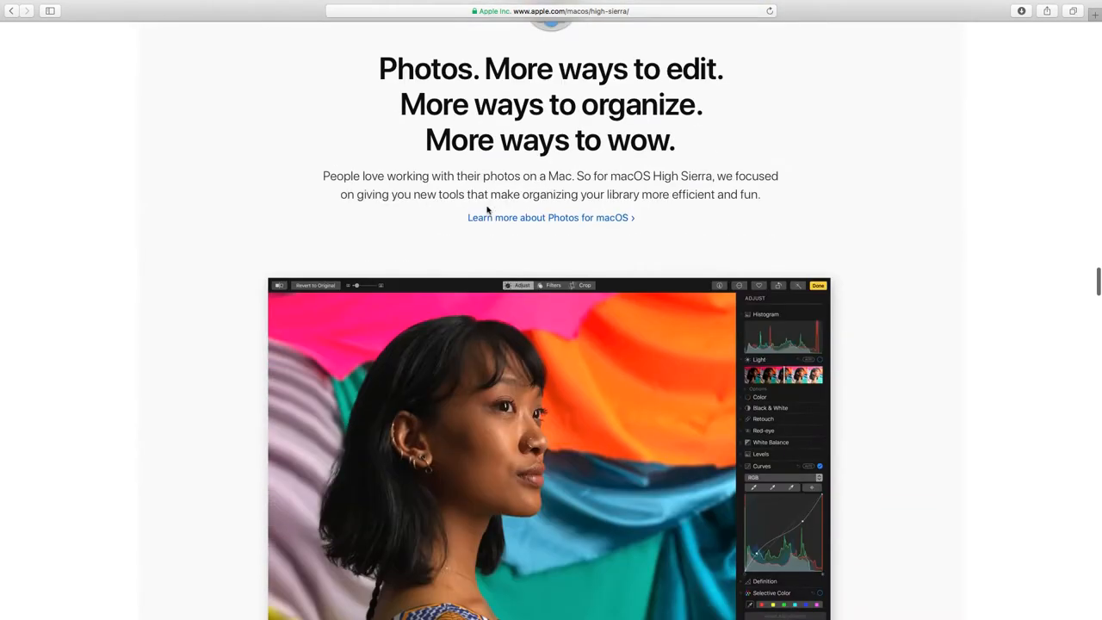
pyautogui.scroll(-3)
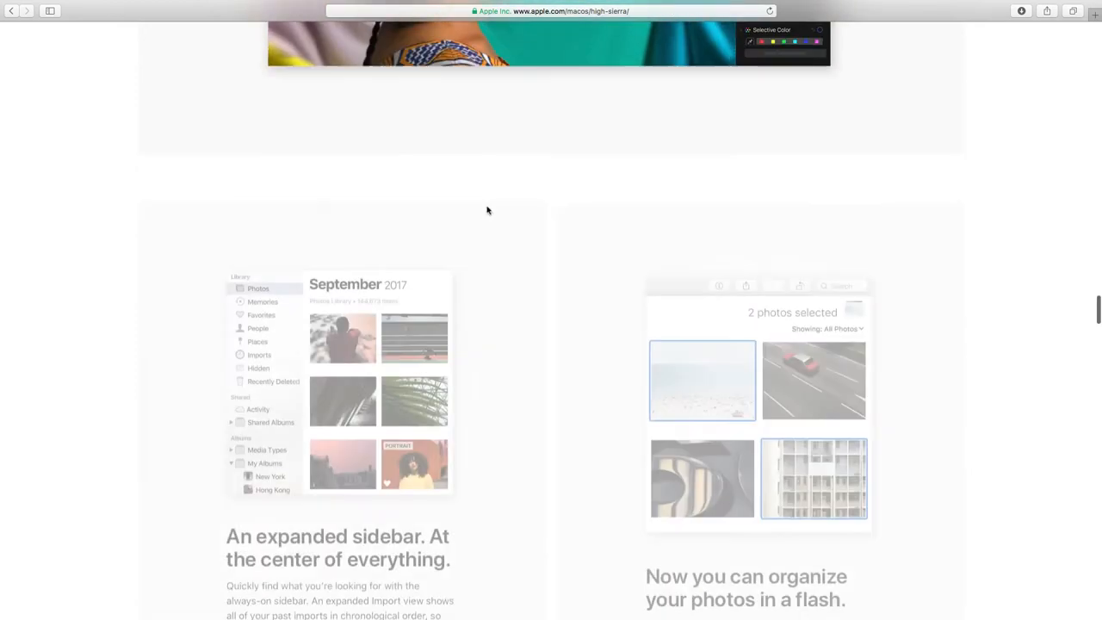
pyautogui.scroll(-3)
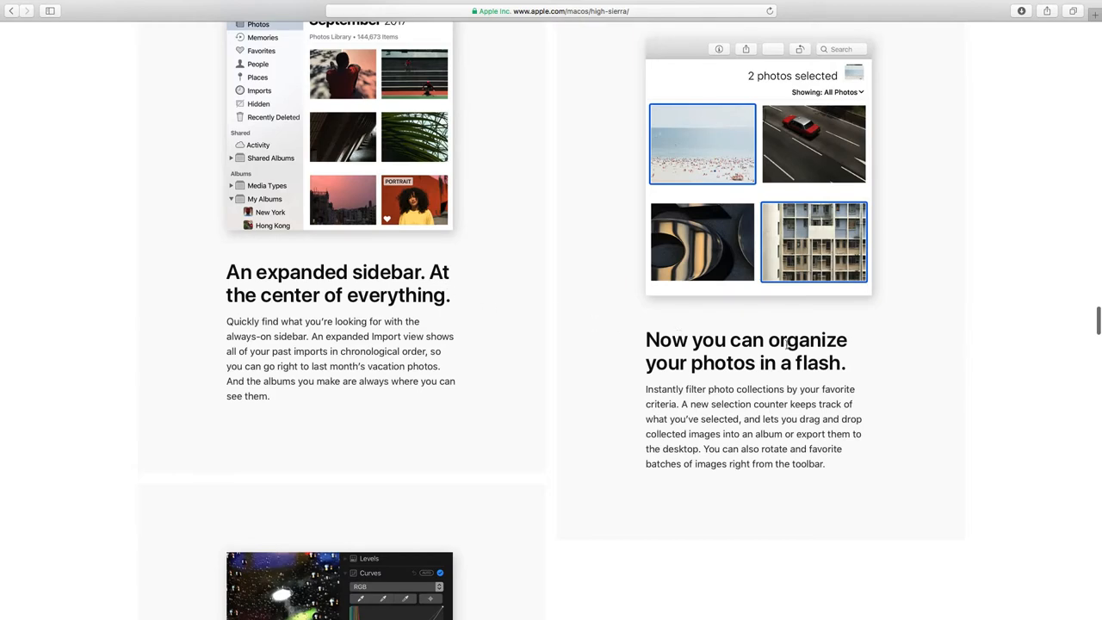
pyautogui.moveTo(718, 330)
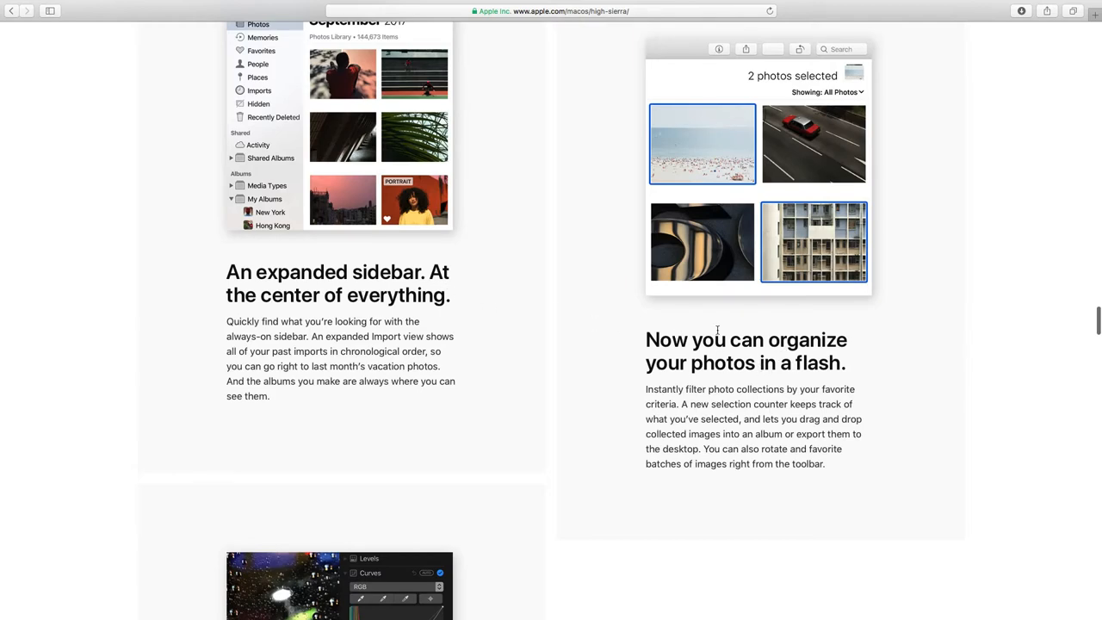
pyautogui.scroll(-3)
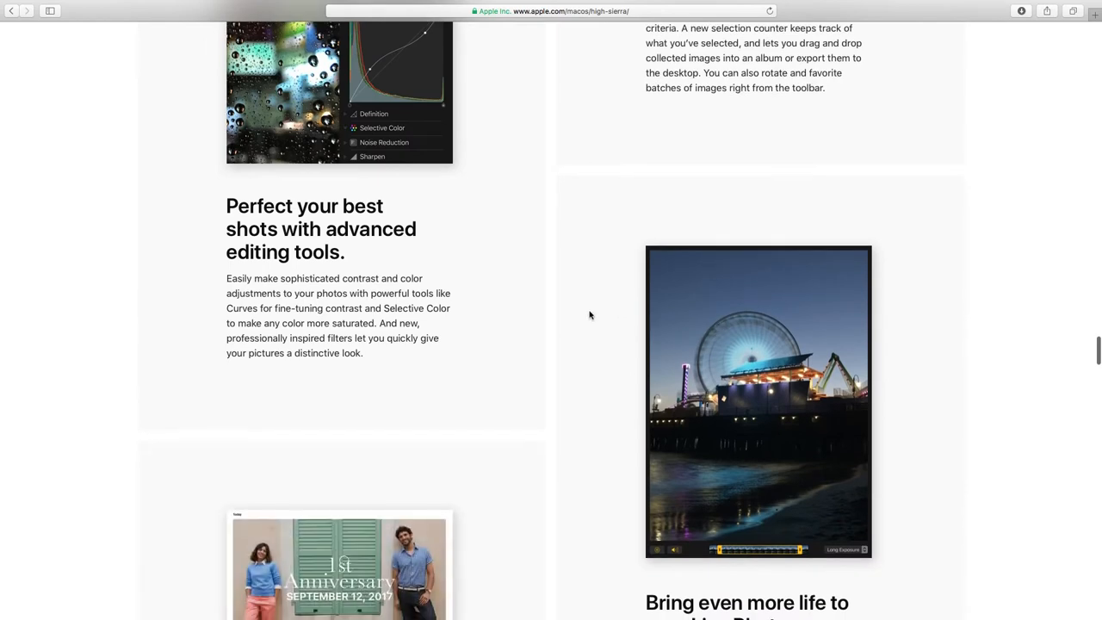
pyautogui.scroll(-3)
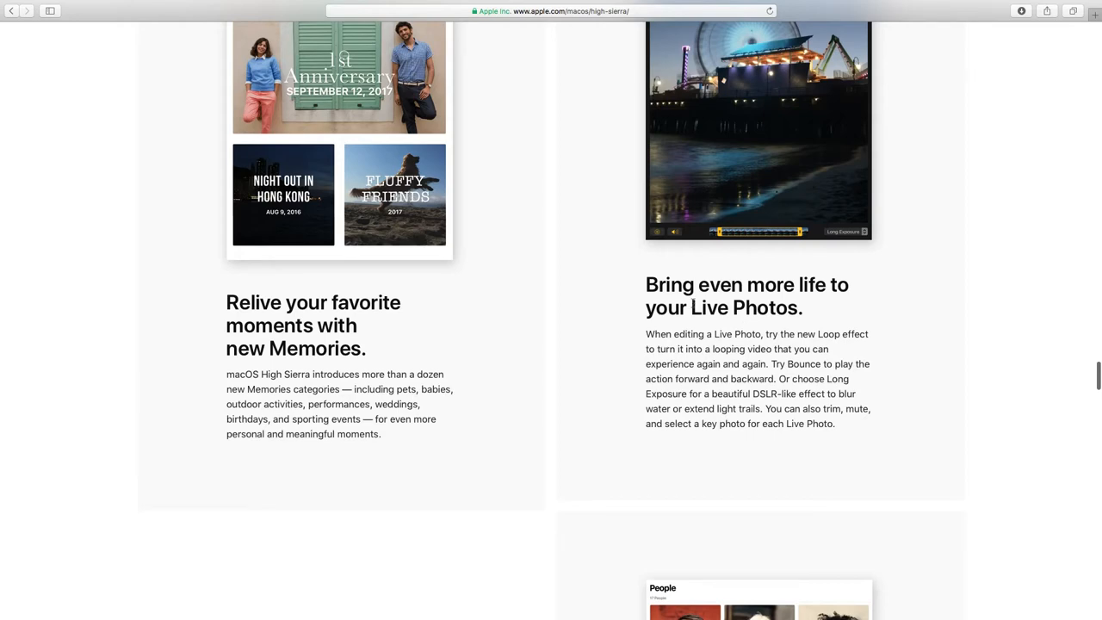
pyautogui.moveTo(658, 348)
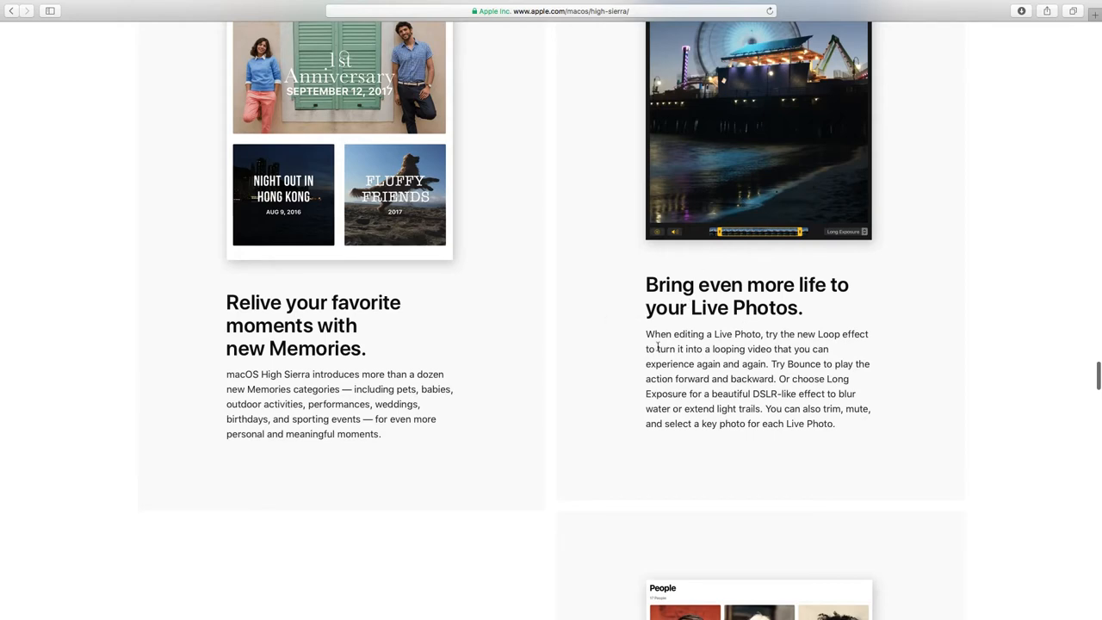
pyautogui.scroll(-3)
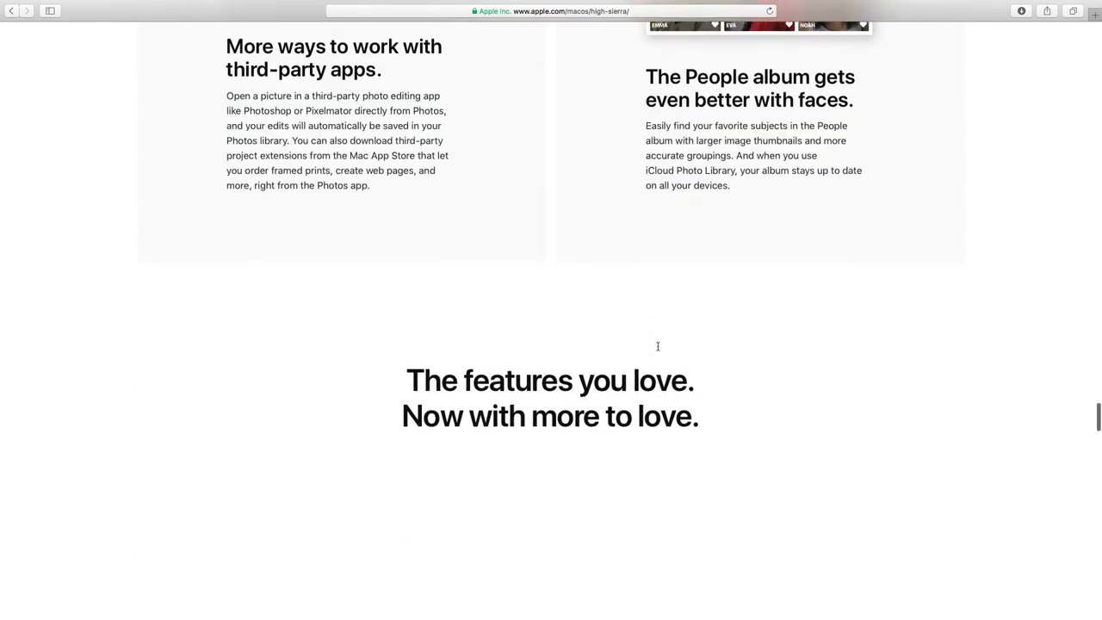
# Scroll past the Siri, Spotlight, Mail, Notes and iCloud sections to the footnotes and site footer.
pyautogui.scroll(-3)
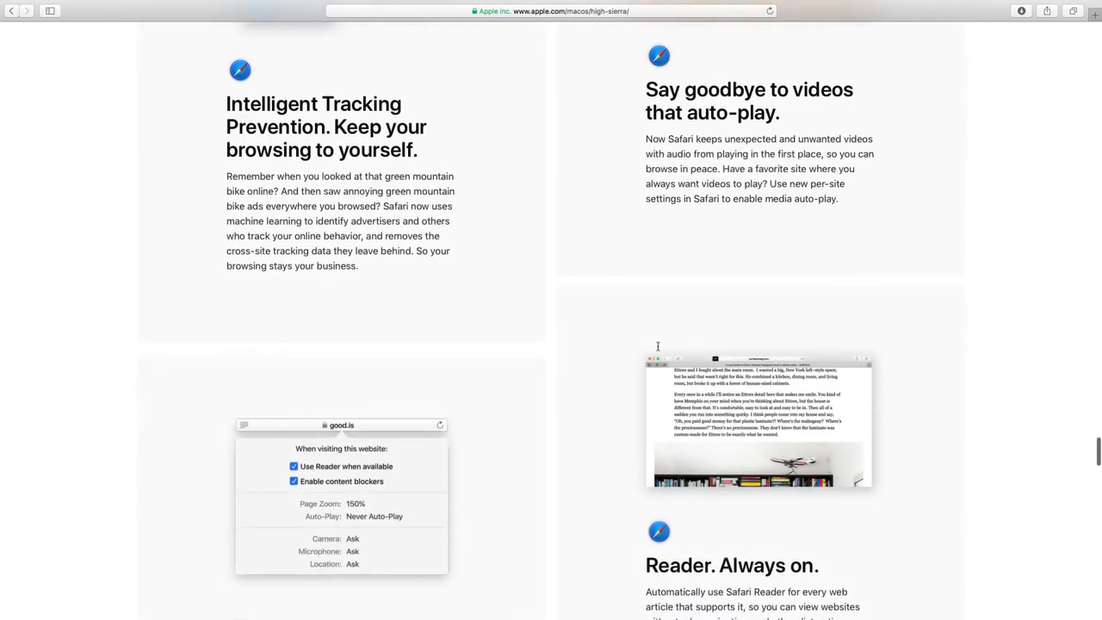
pyautogui.scroll(-3)
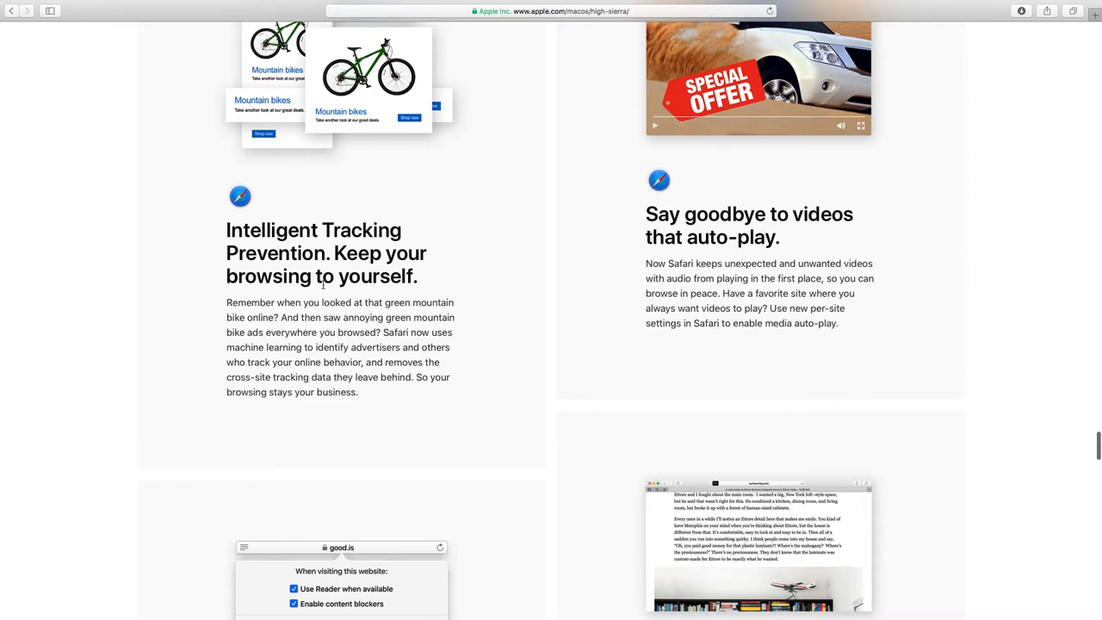
pyautogui.scroll(-3)
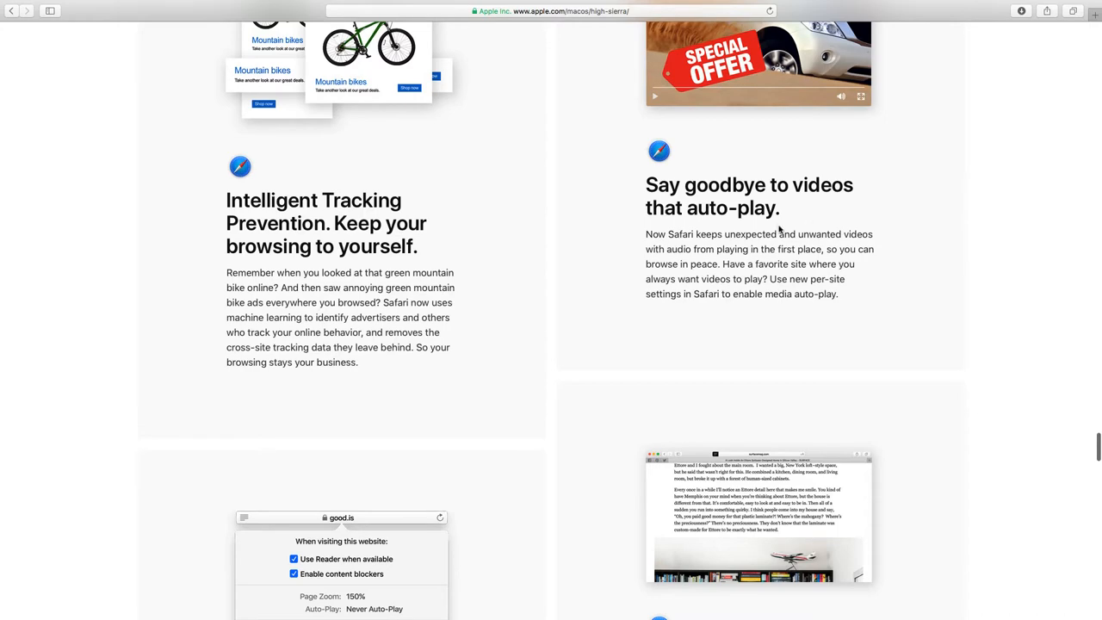
pyautogui.moveTo(779, 229)
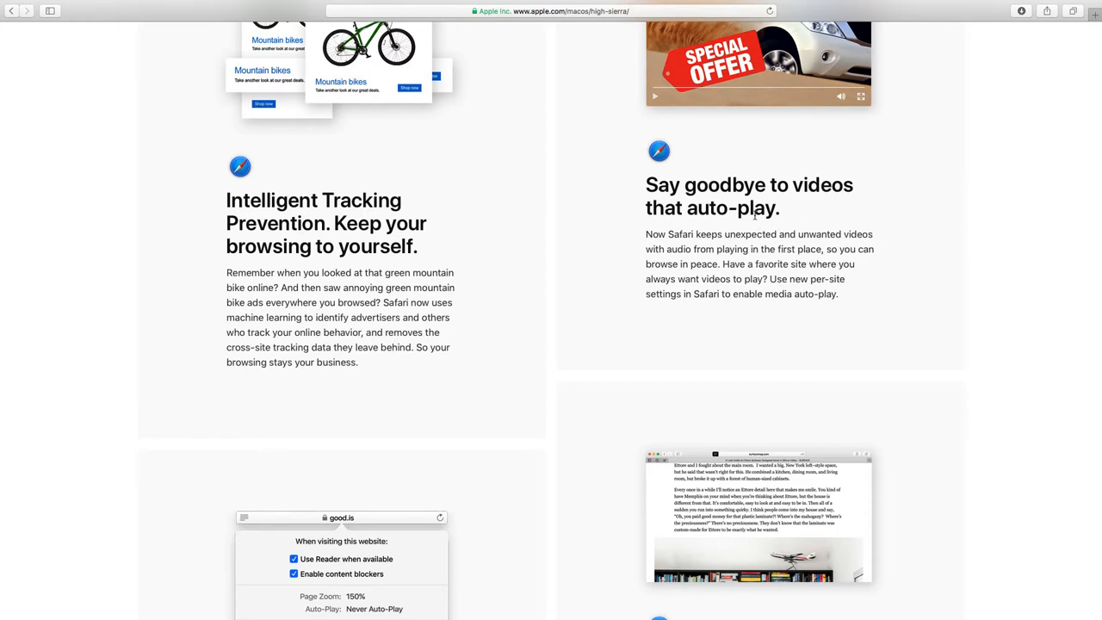
pyautogui.scroll(3)
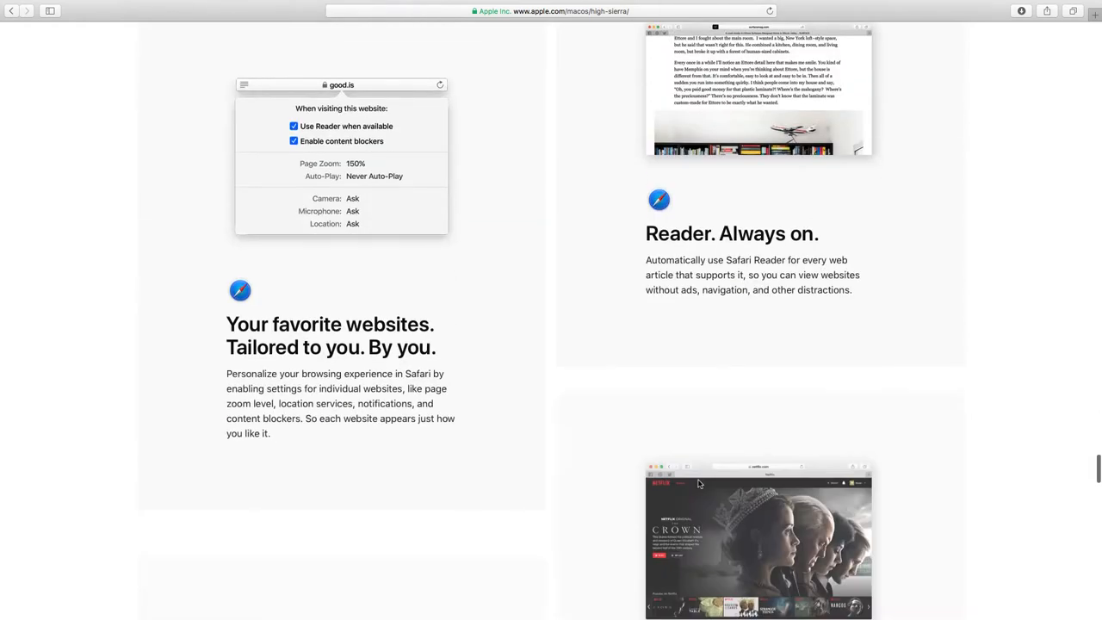
pyautogui.scroll(-3)
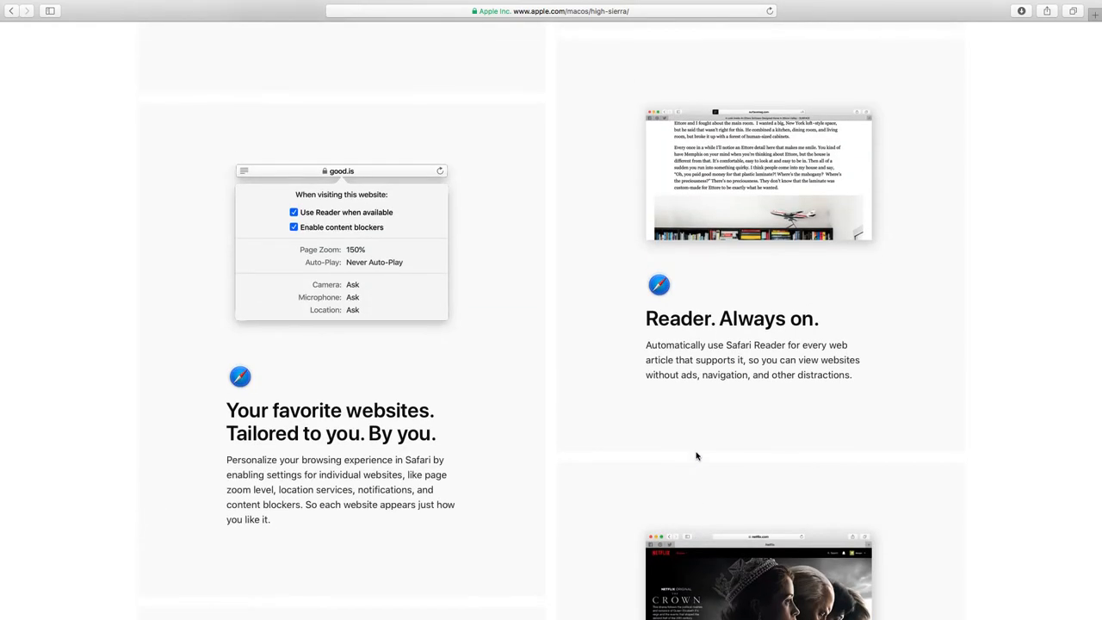
pyautogui.moveTo(691, 442)
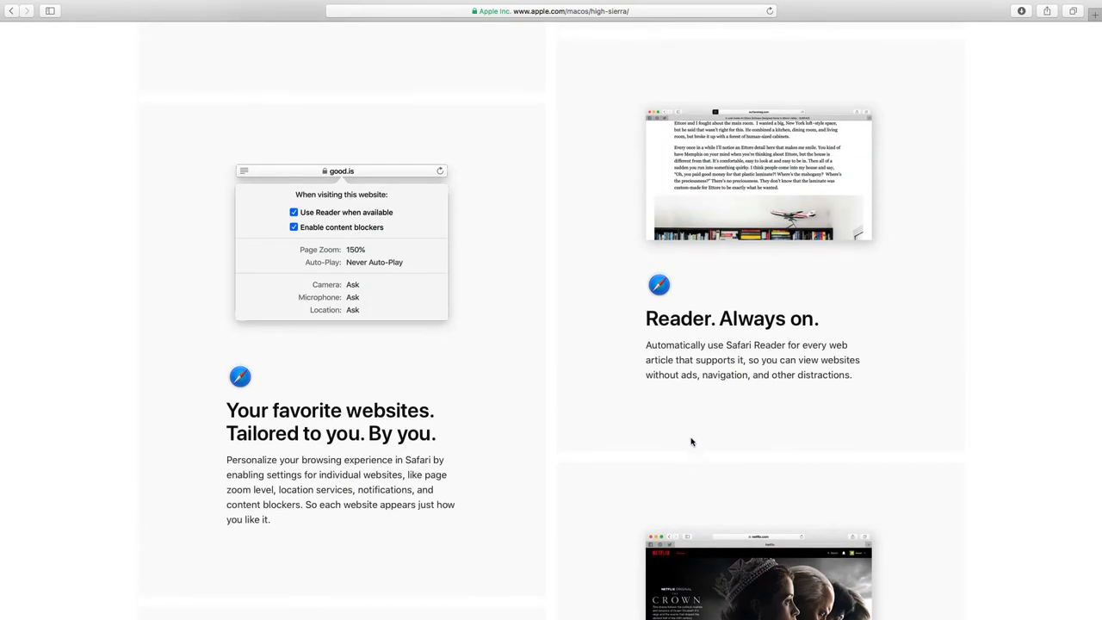
pyautogui.moveTo(677, 349)
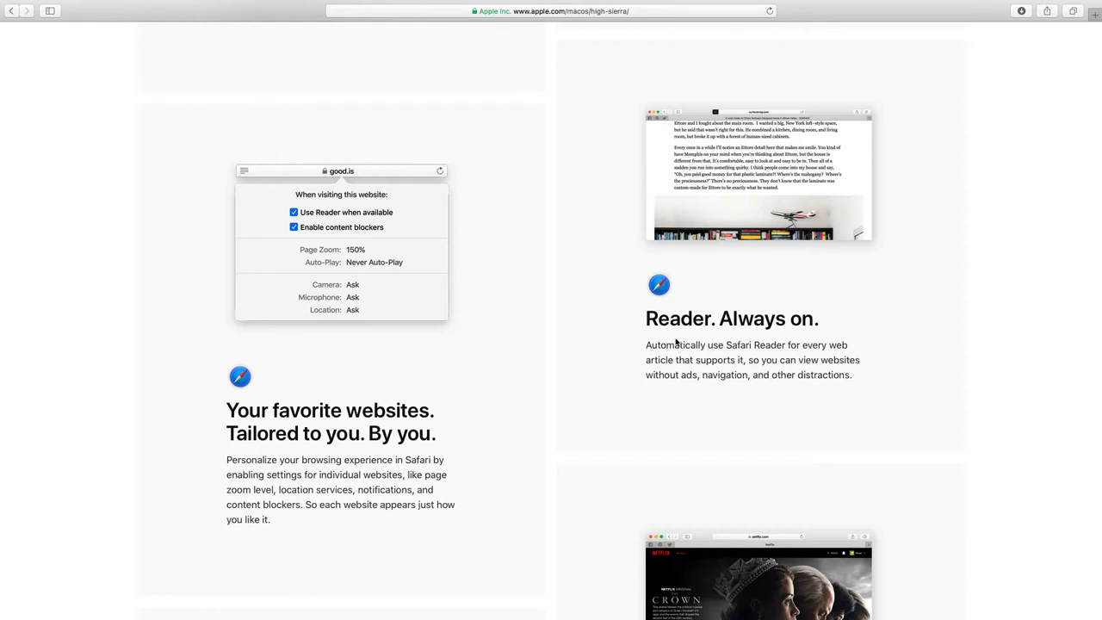
pyautogui.moveTo(777, 345)
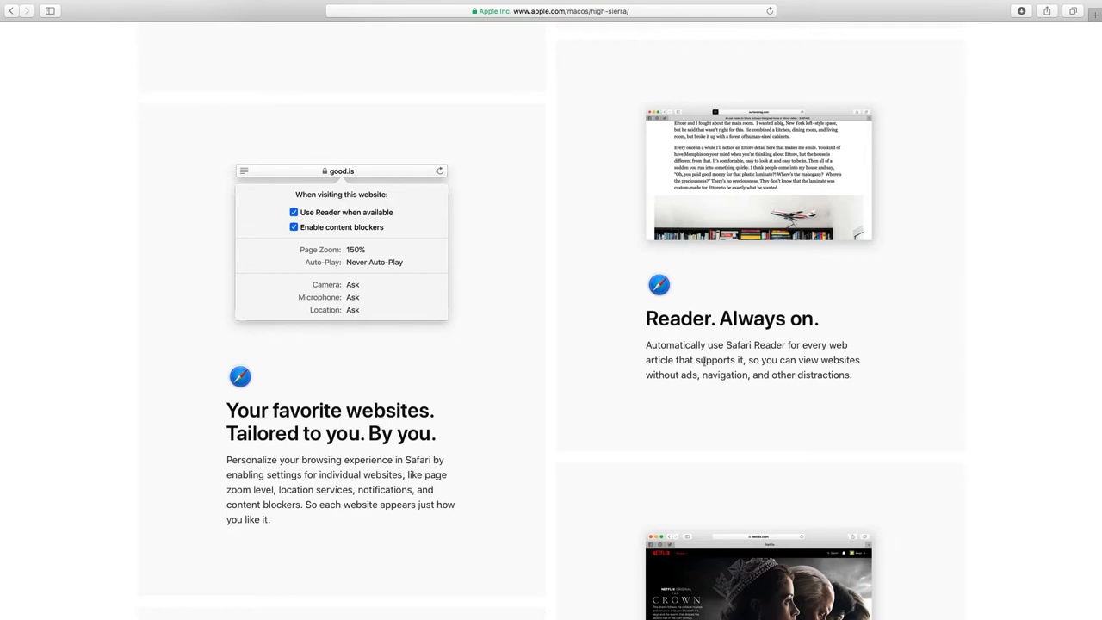
pyautogui.scroll(-3)
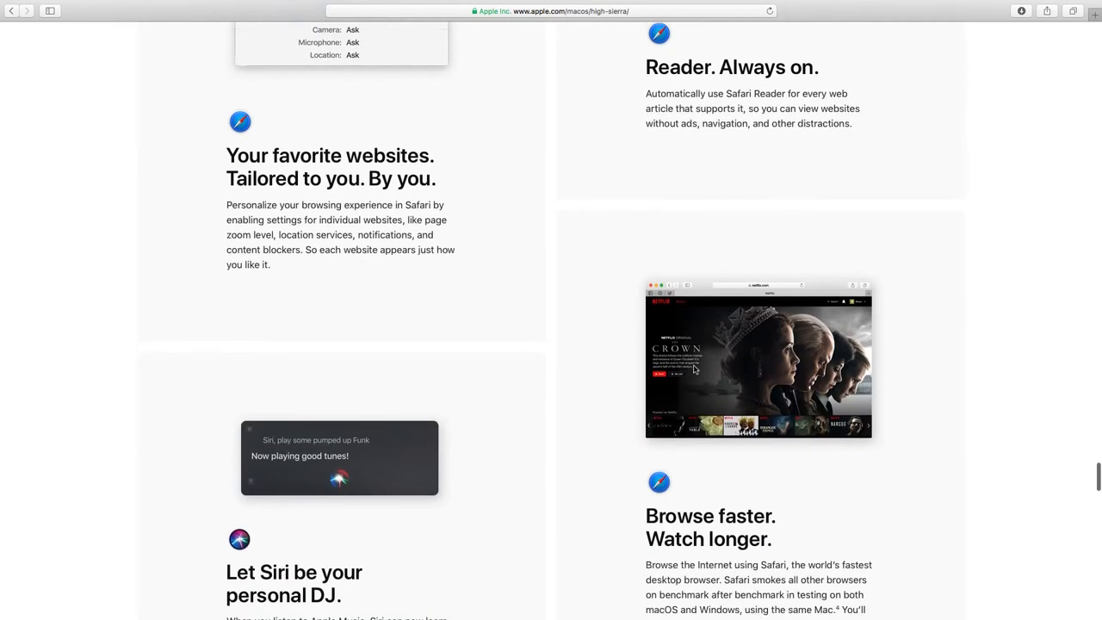
pyautogui.scroll(-3)
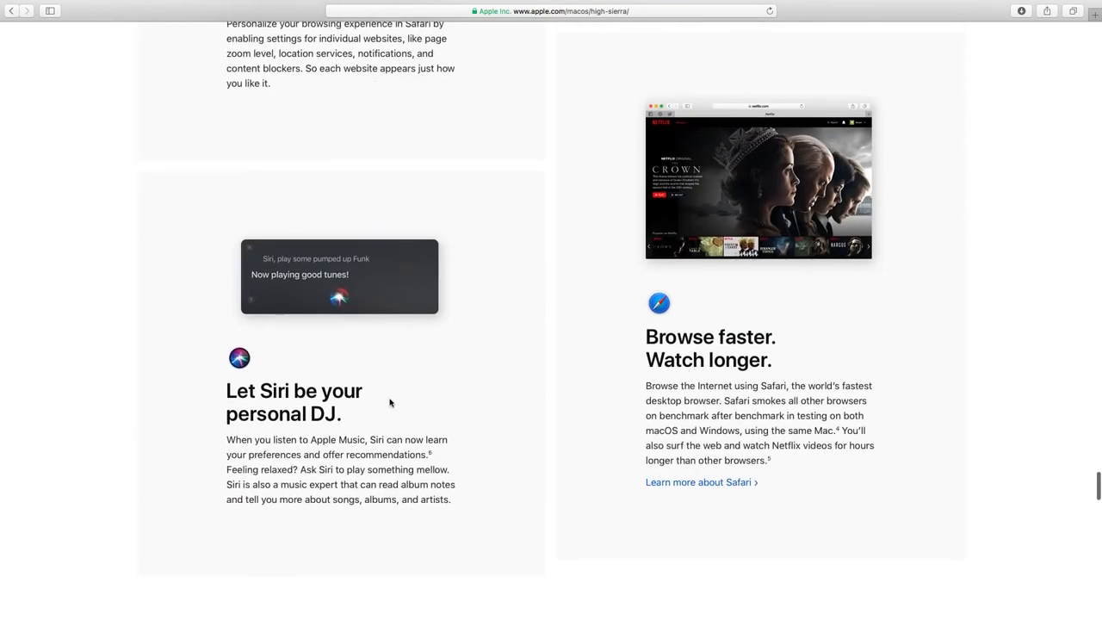
pyautogui.moveTo(362, 414)
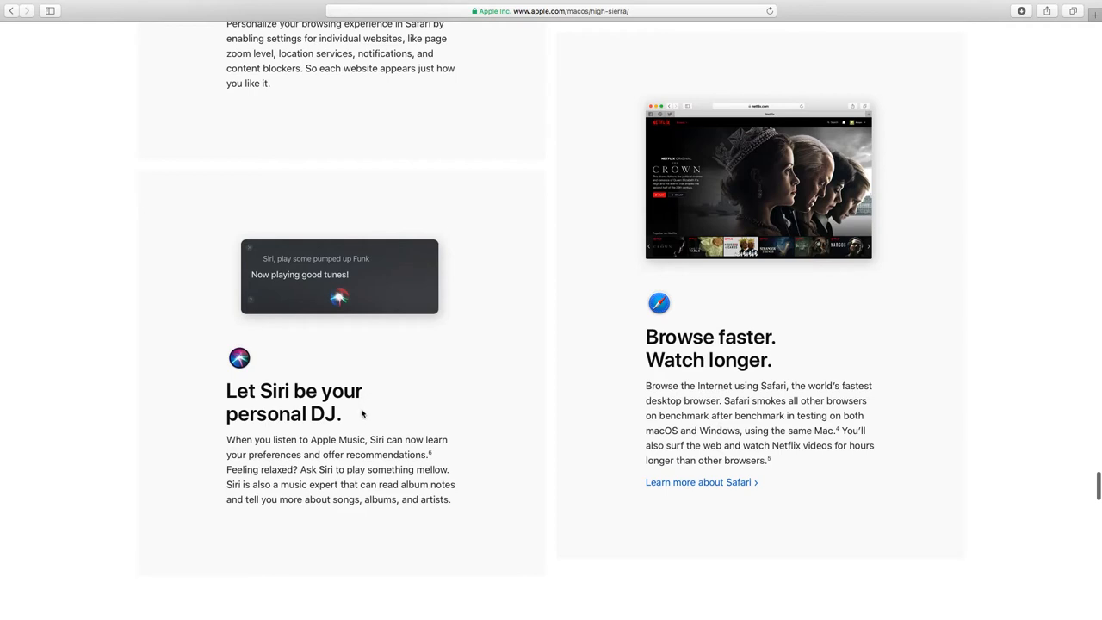
pyautogui.moveTo(549, 363)
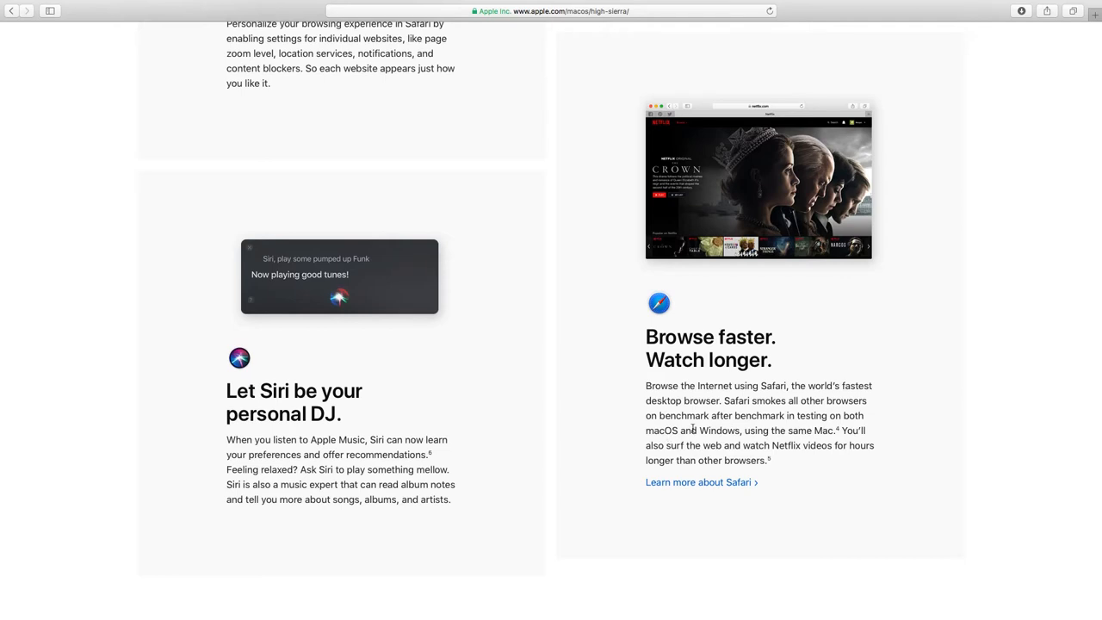
pyautogui.scroll(-3)
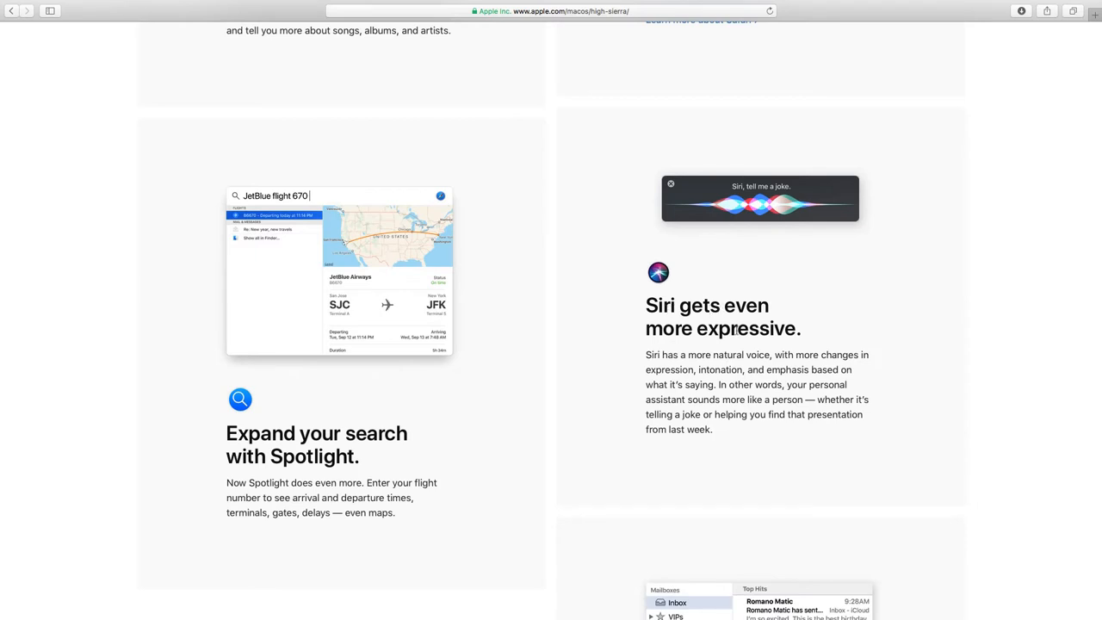
pyautogui.scroll(-3)
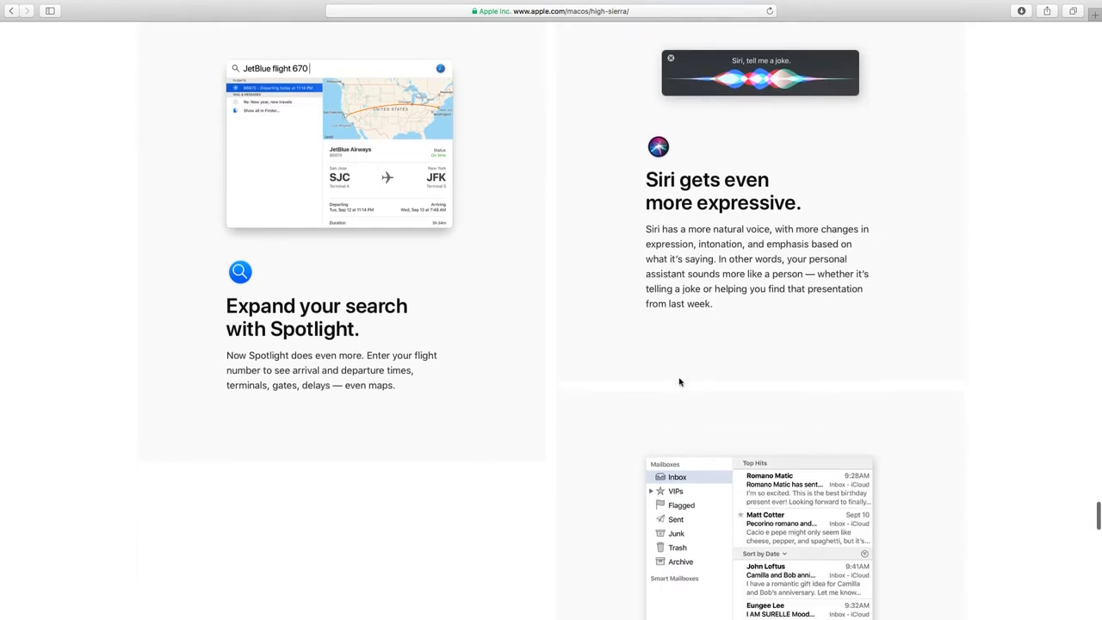
pyautogui.scroll(-3)
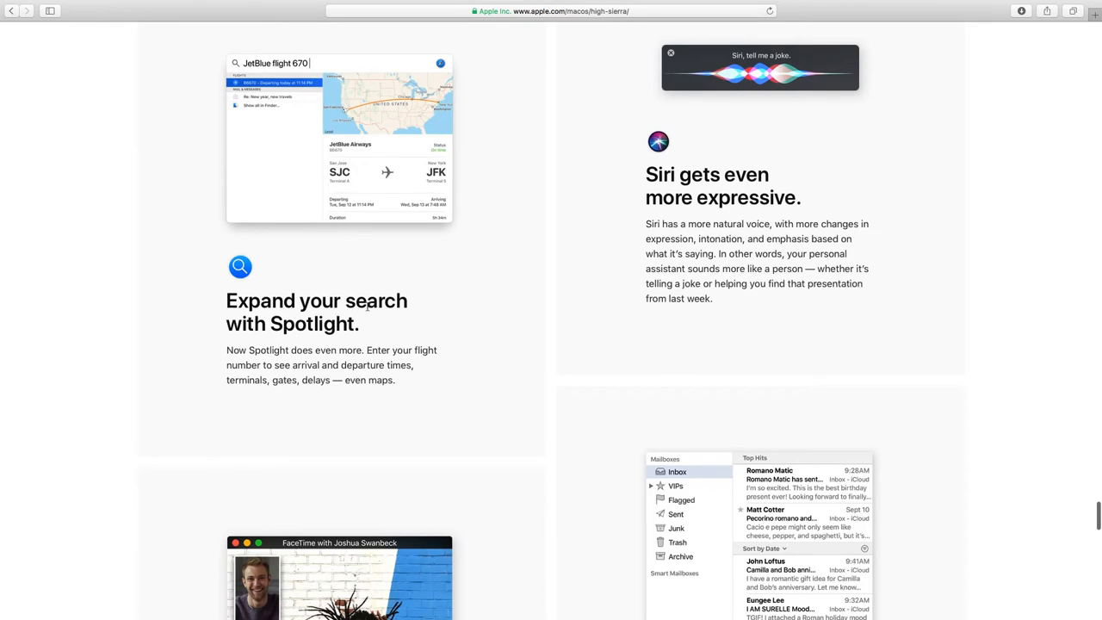
pyautogui.scroll(-3)
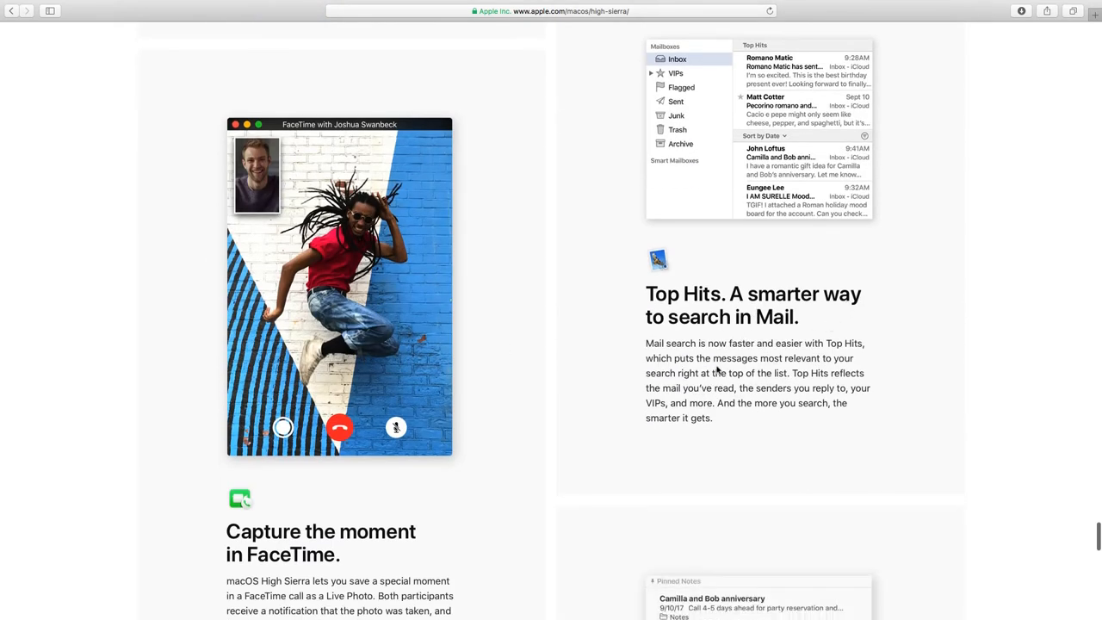
pyautogui.scroll(-3)
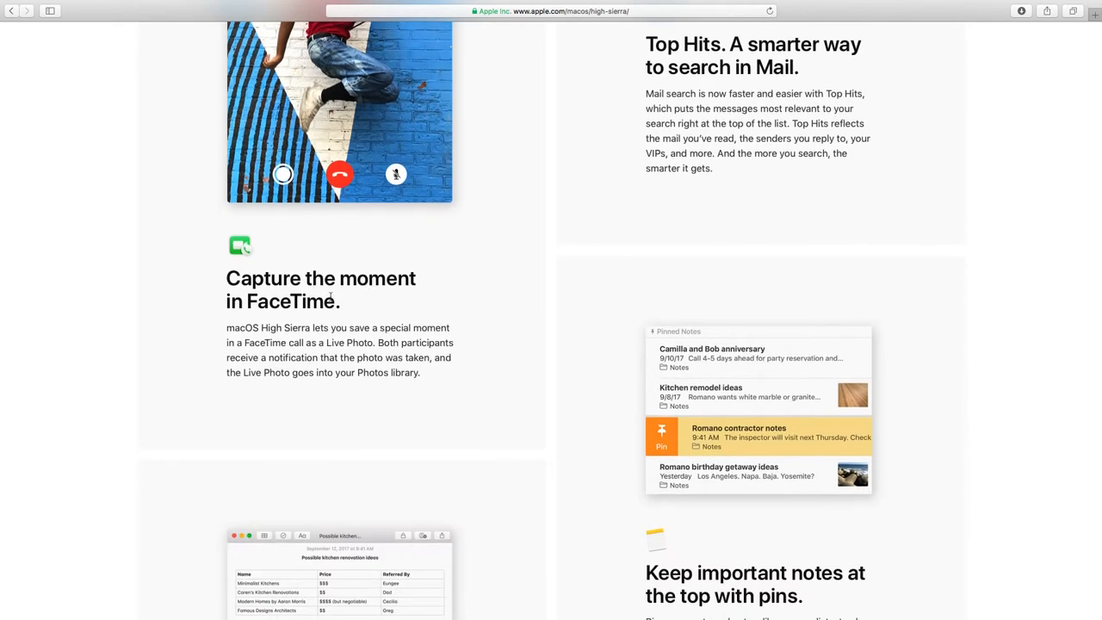
pyautogui.moveTo(357, 300)
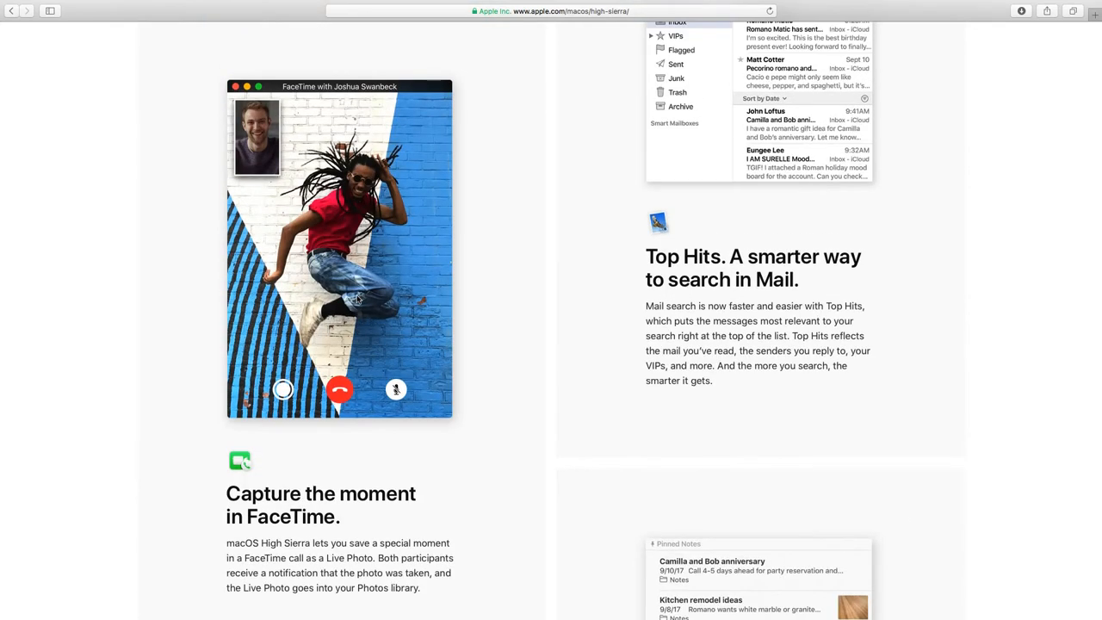
pyautogui.scroll(-3)
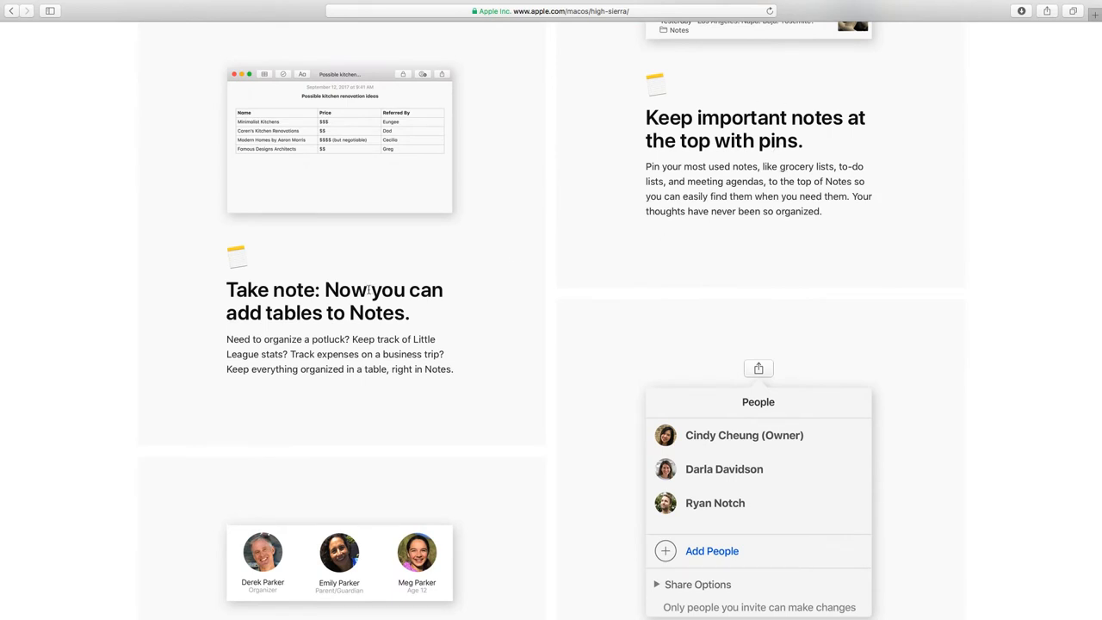
pyautogui.moveTo(311, 306)
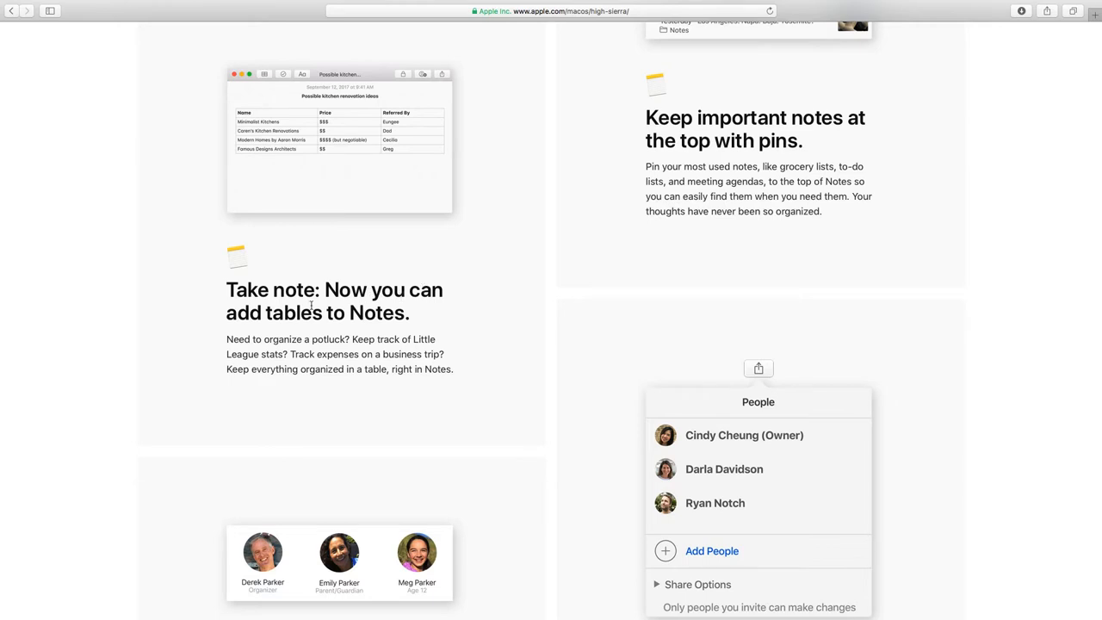
pyautogui.scroll(-3)
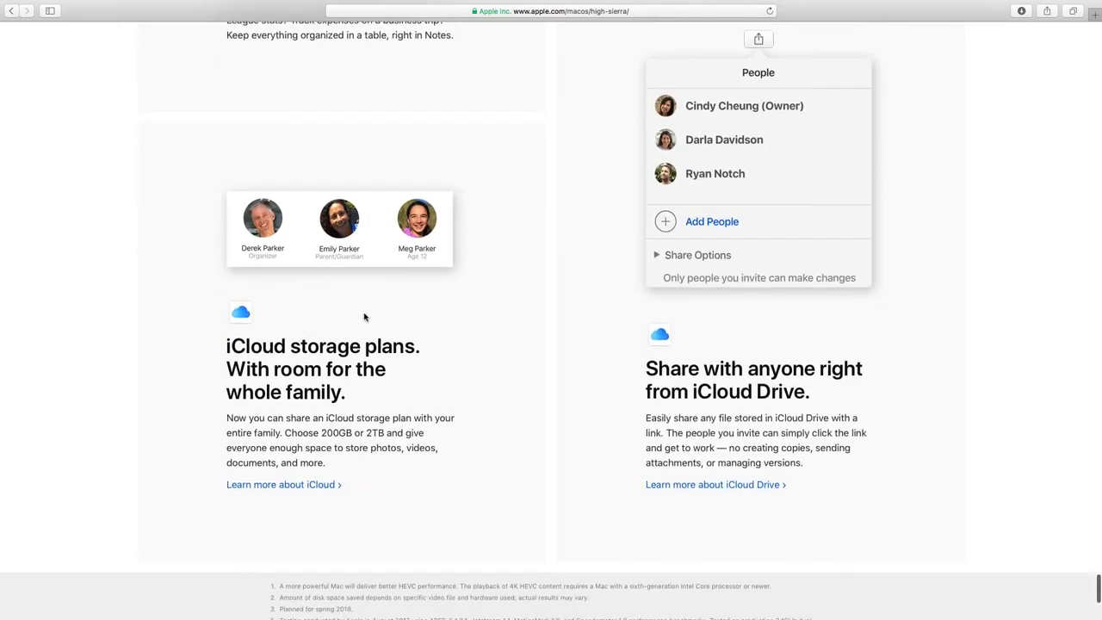
pyautogui.scroll(-3)
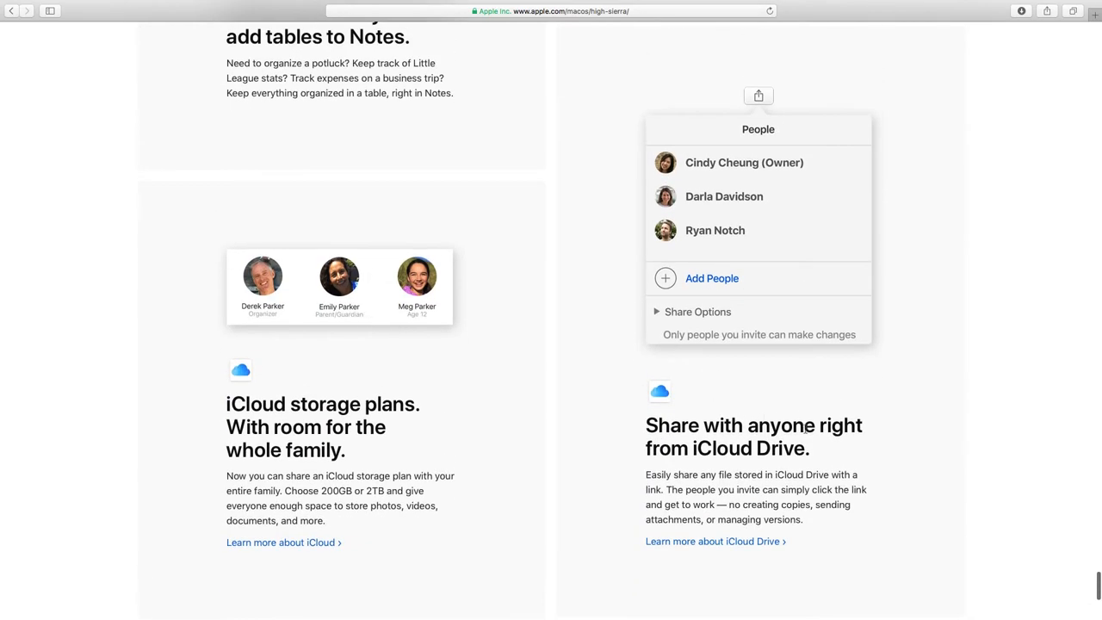
pyautogui.moveTo(740, 448)
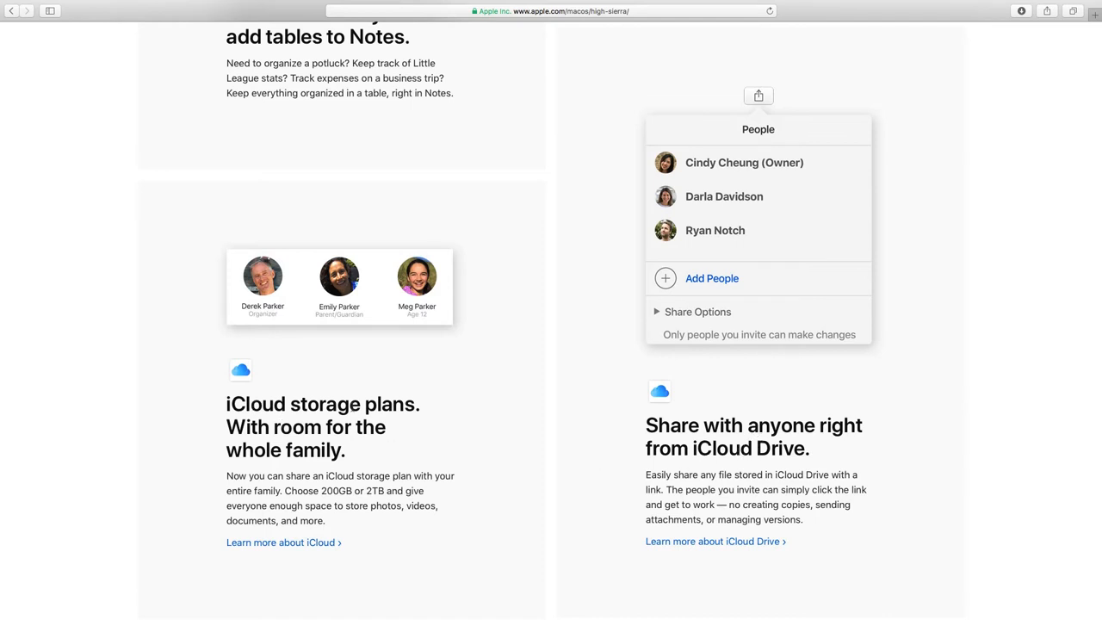
pyautogui.scroll(-3)
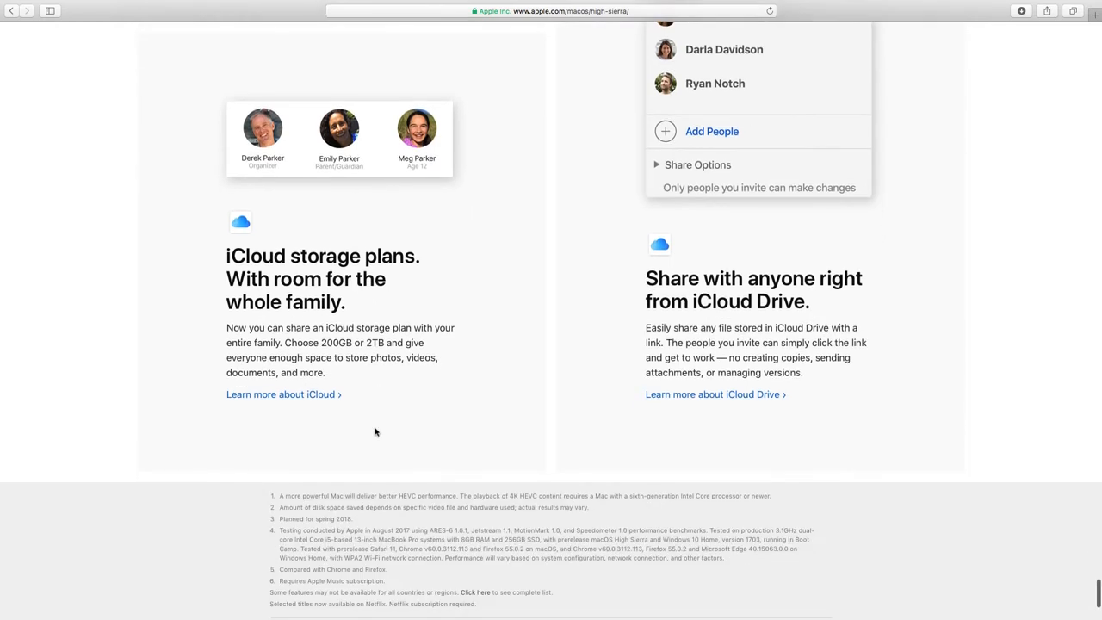
pyautogui.scroll(-3)
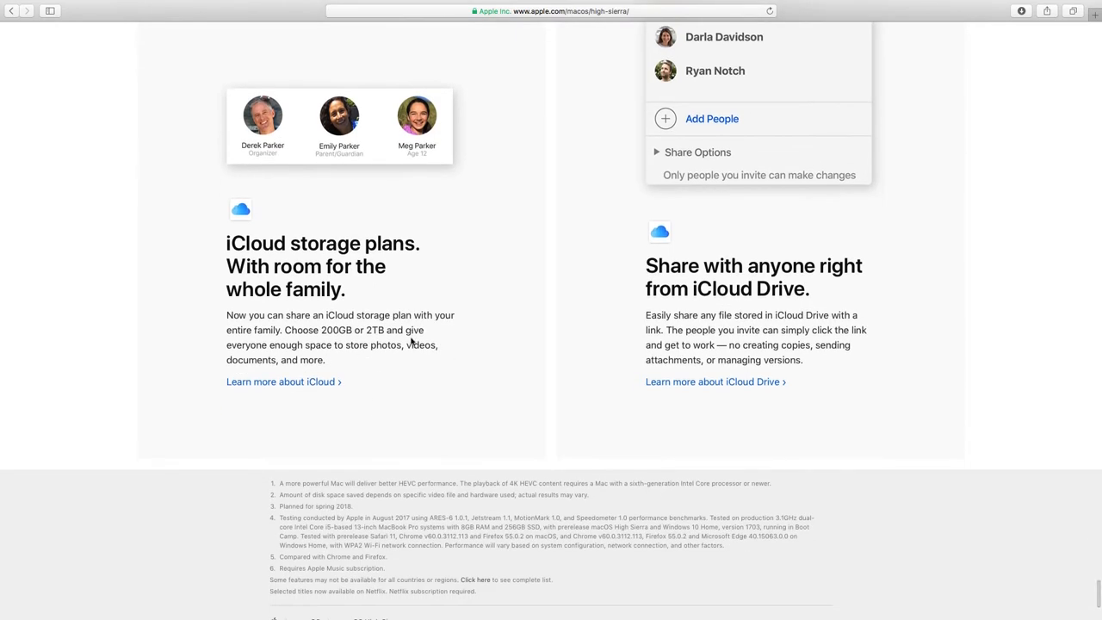
pyautogui.scroll(-3)
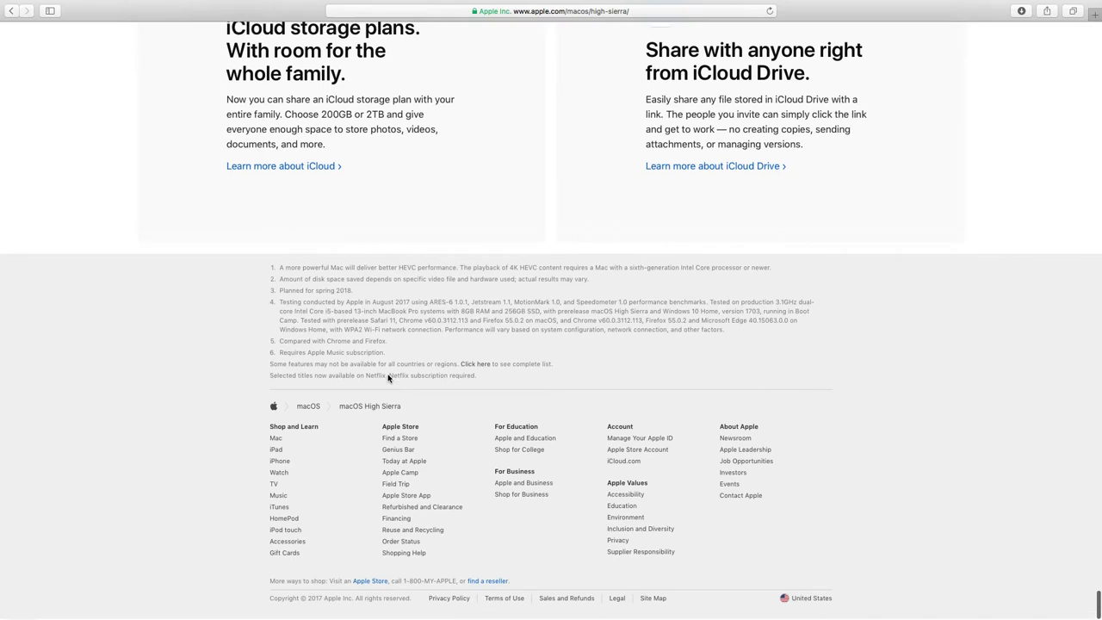
# Nudge the page further down, keeping the footnotes and site footer in view.
pyautogui.scroll(-3)
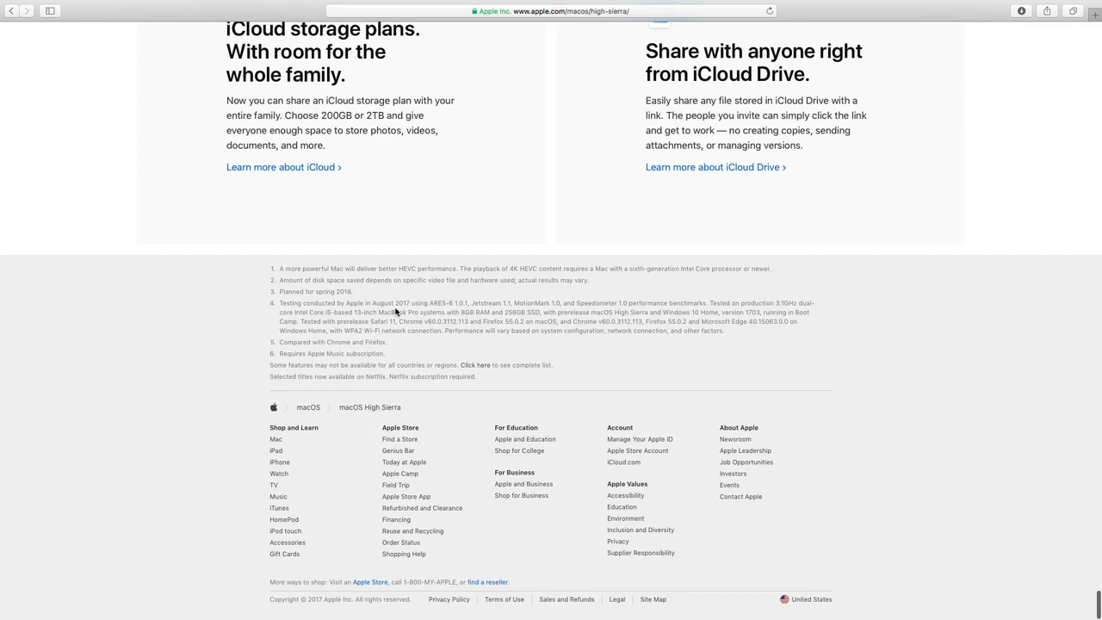
pyautogui.moveTo(394, 310)
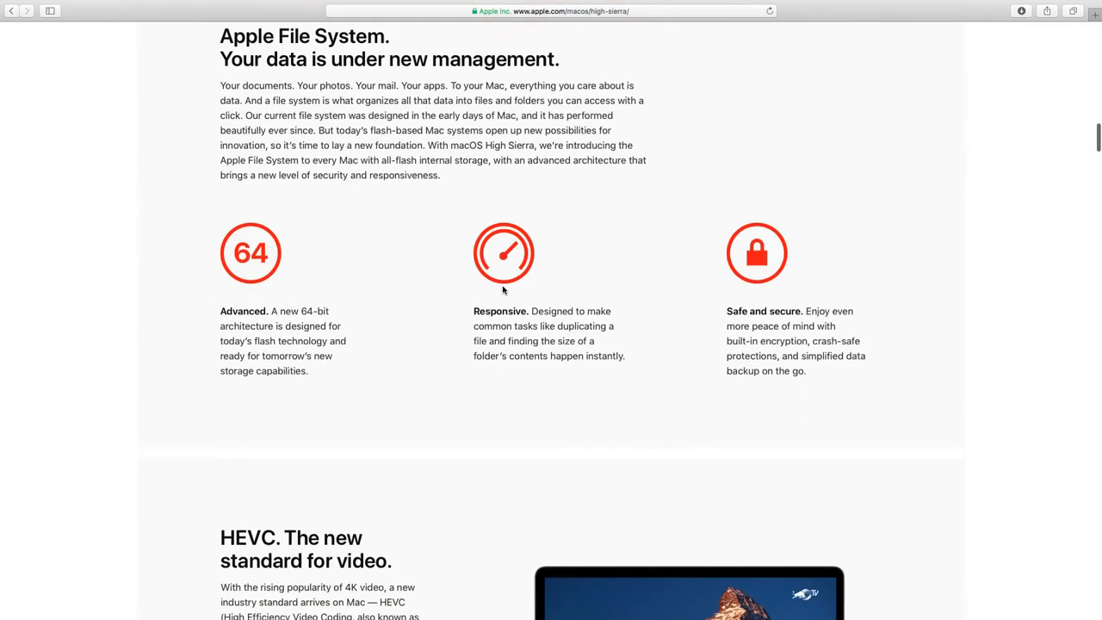
# Search Google for 'windows spyware' via the address bar's suggestion list.
pyautogui.scroll(3)
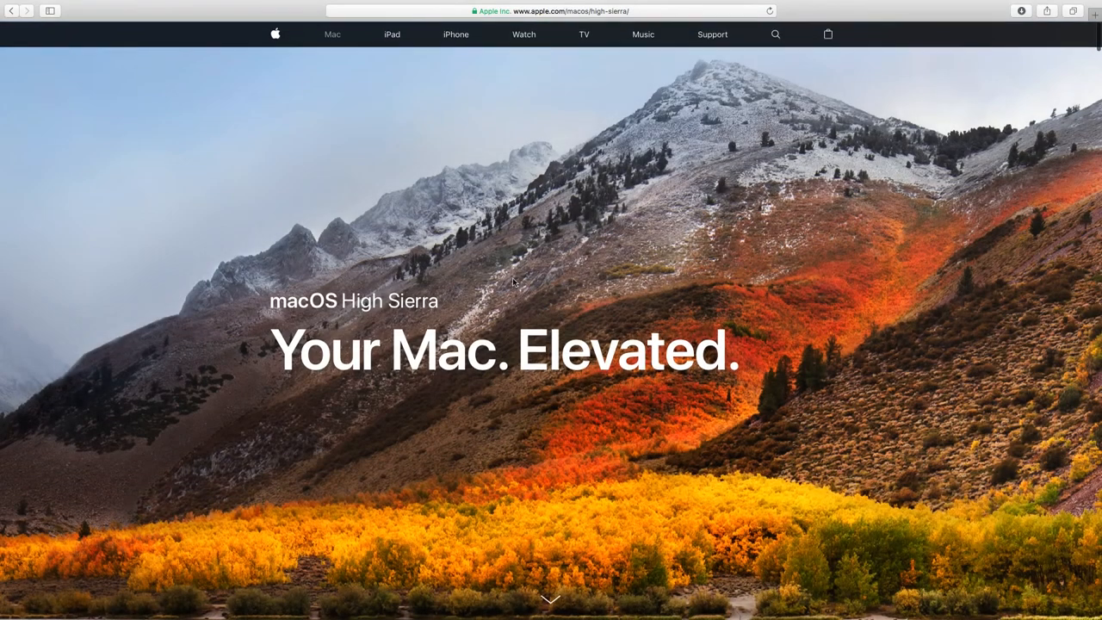
pyautogui.click(550, 10)
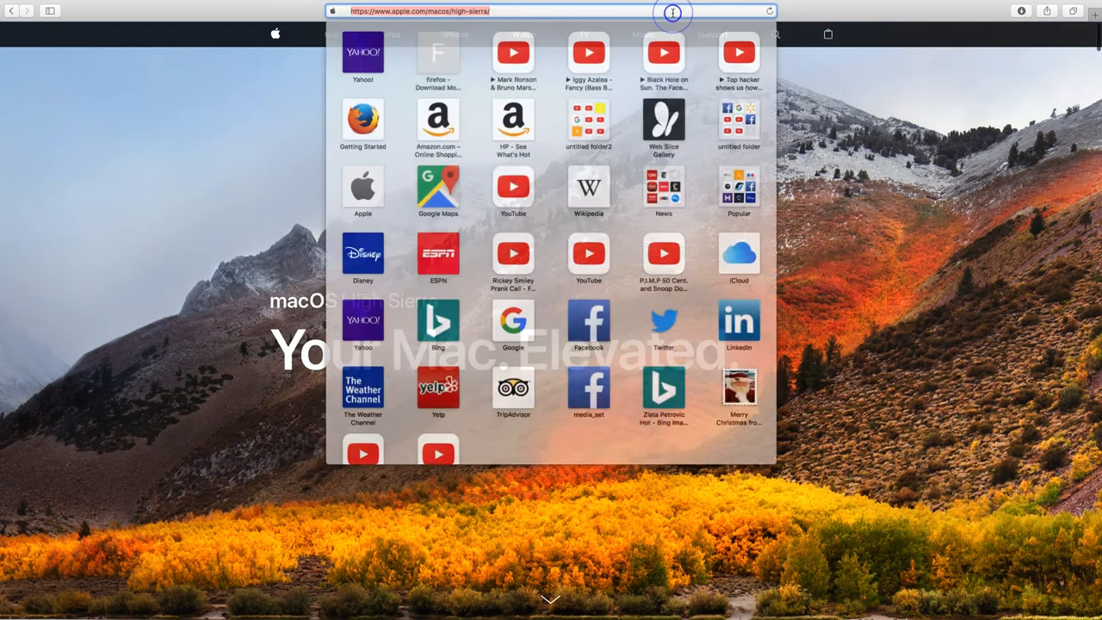
pyautogui.write('windowsreinstall.com')
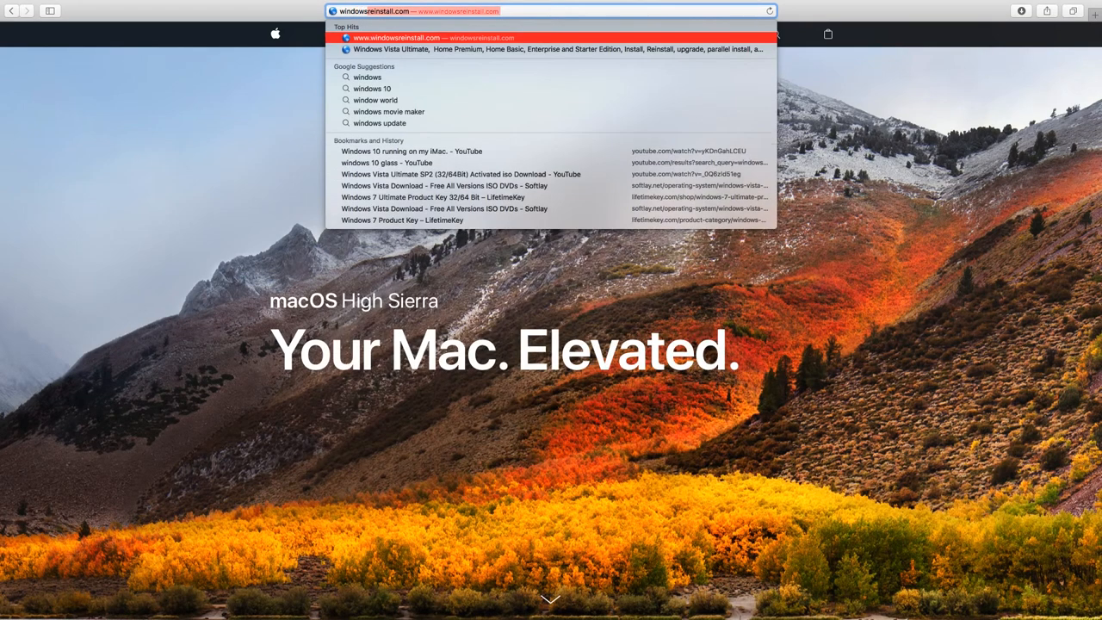
pyautogui.write('windows sp')
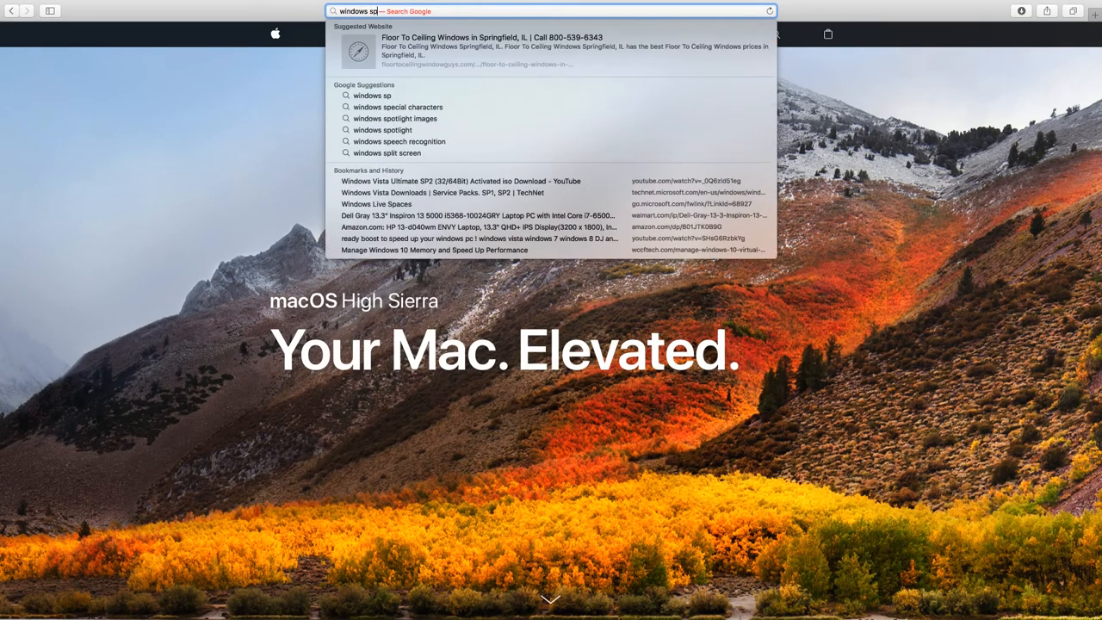
pyautogui.moveTo(540, 106)
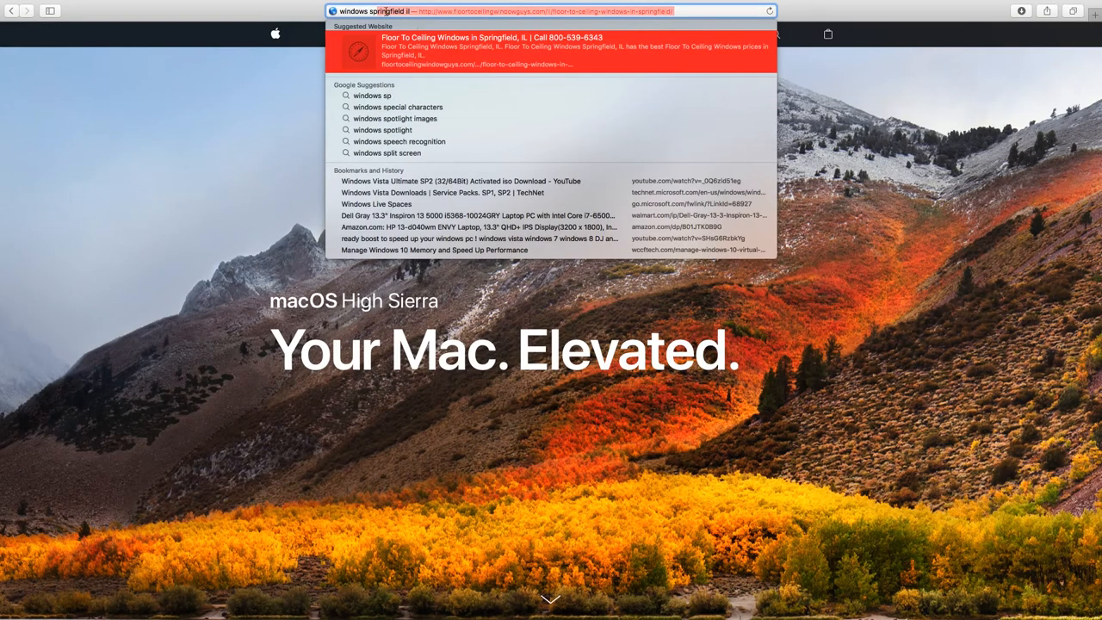
pyautogui.write('windows spy')
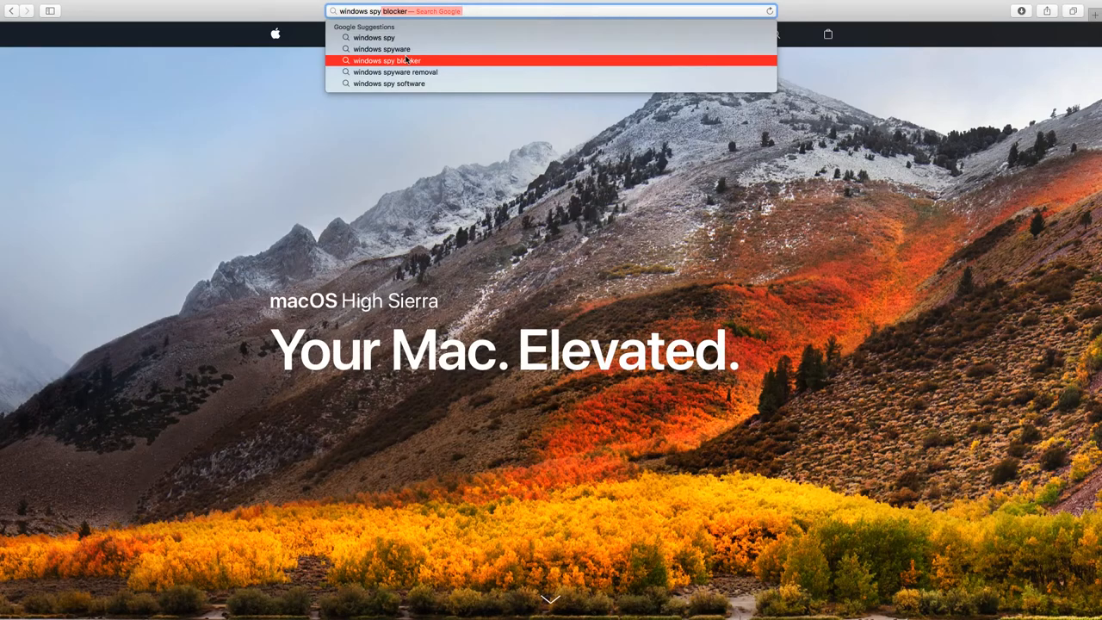
pyautogui.click(381, 49)
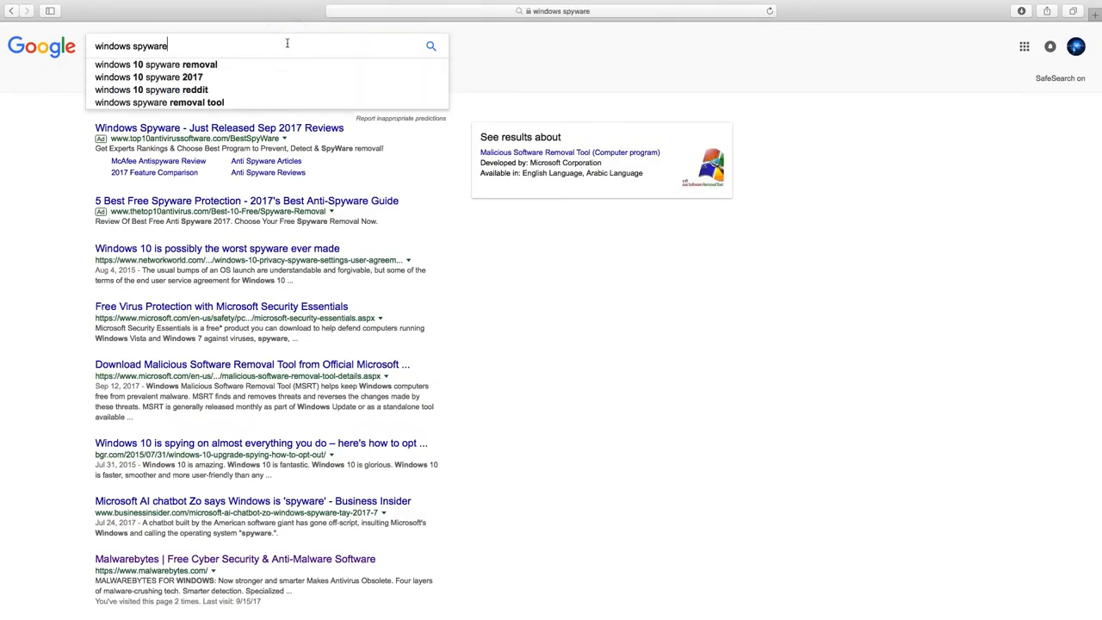
pyautogui.press('BackSpace')
pyautogui.write('ing')
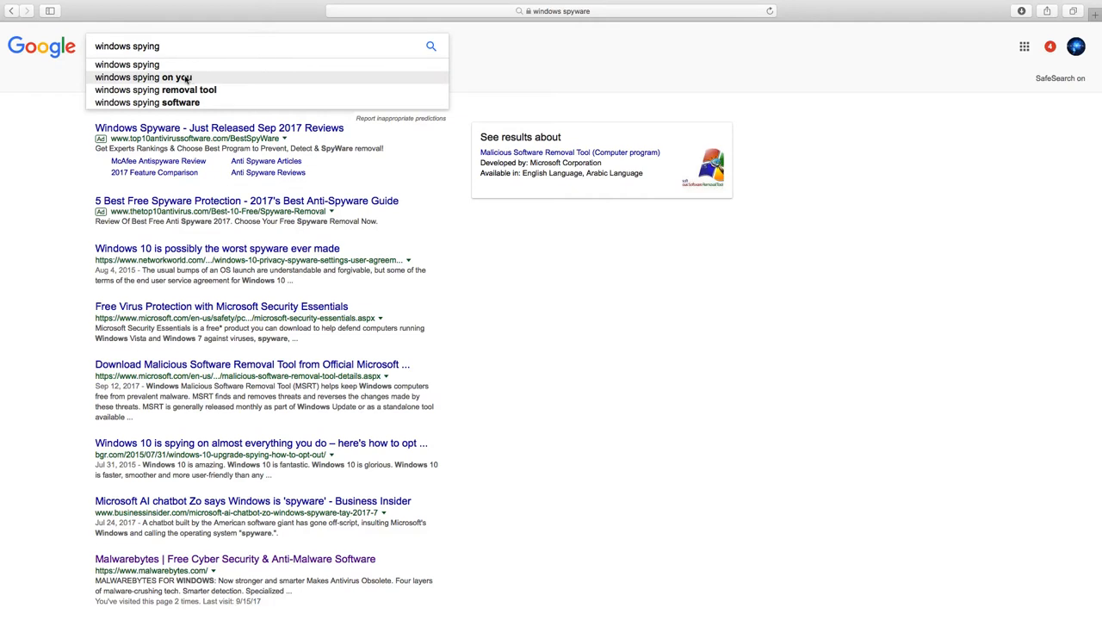
pyautogui.click(150, 77)
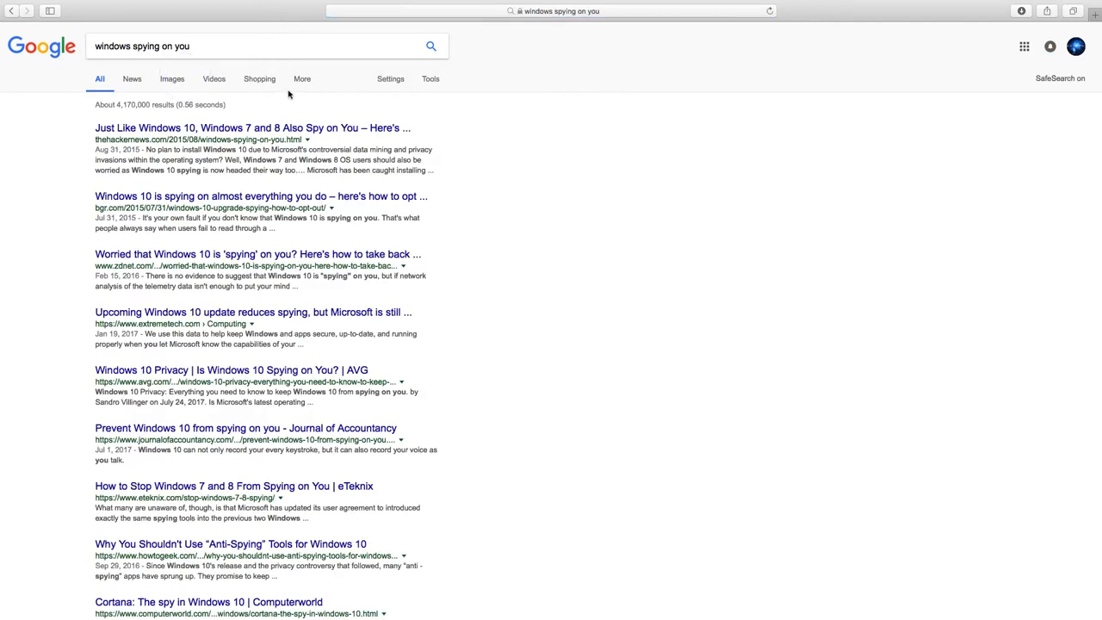
pyautogui.moveTo(182, 102)
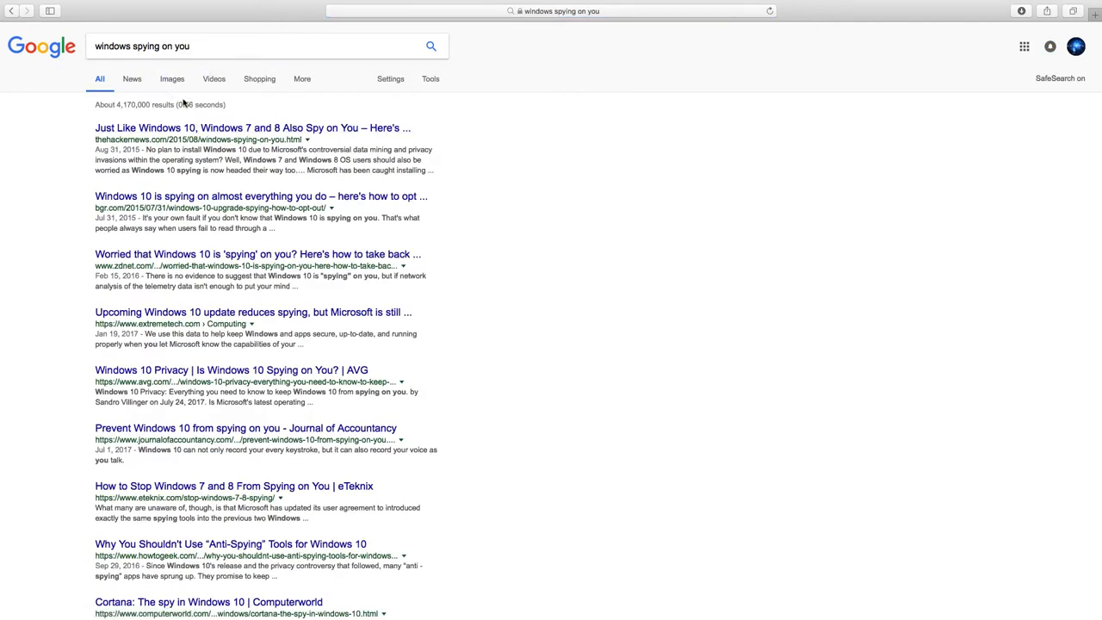
pyautogui.click(132, 79)
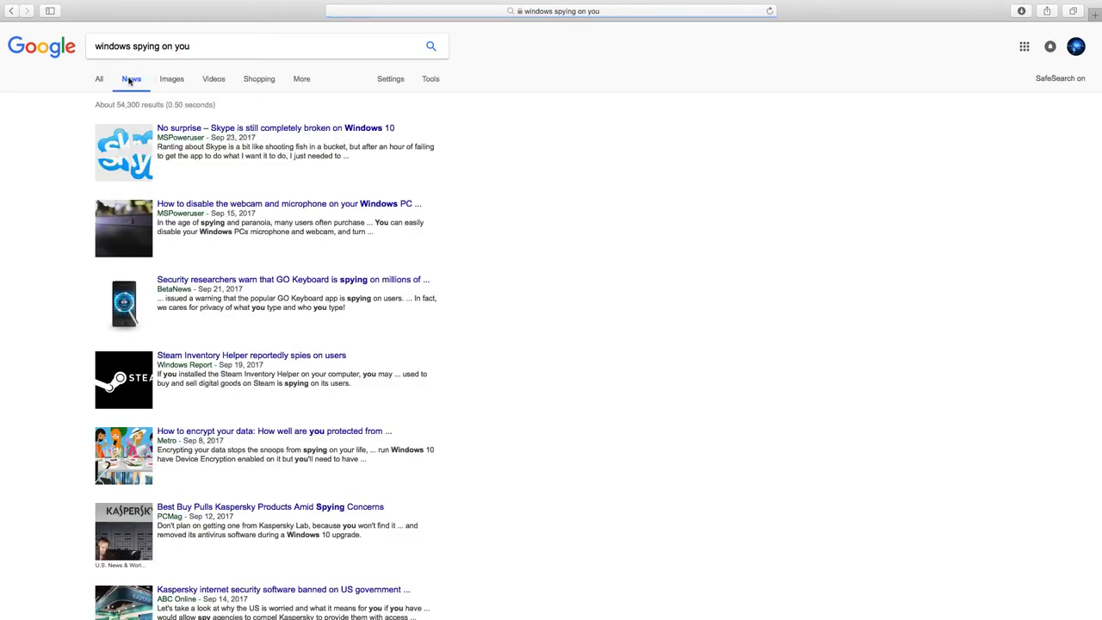
pyautogui.moveTo(264, 164)
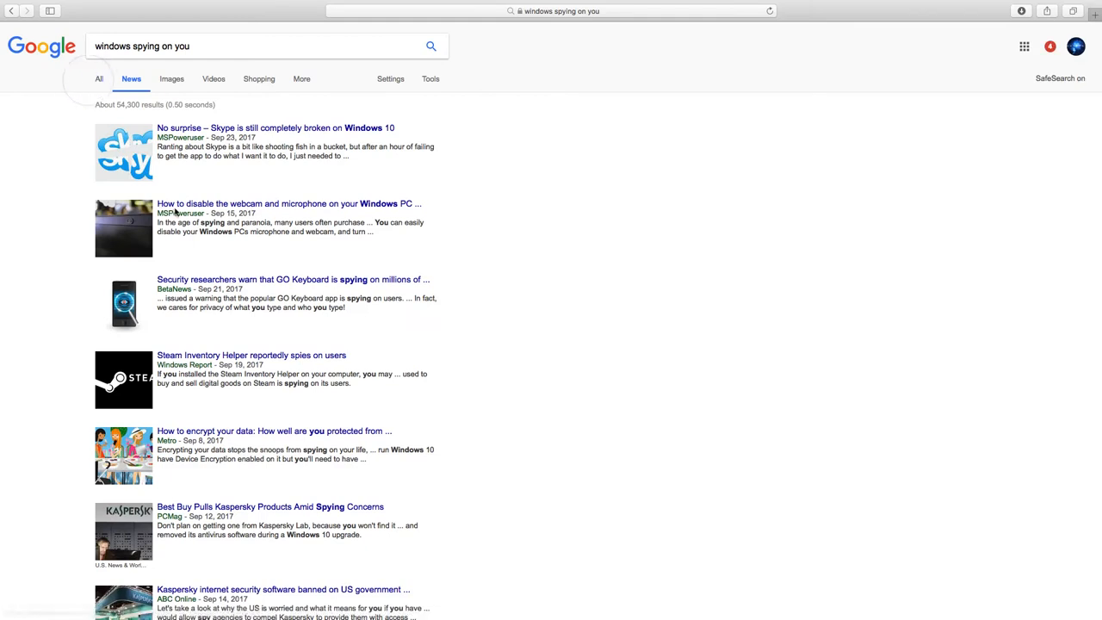
pyautogui.click(99, 78)
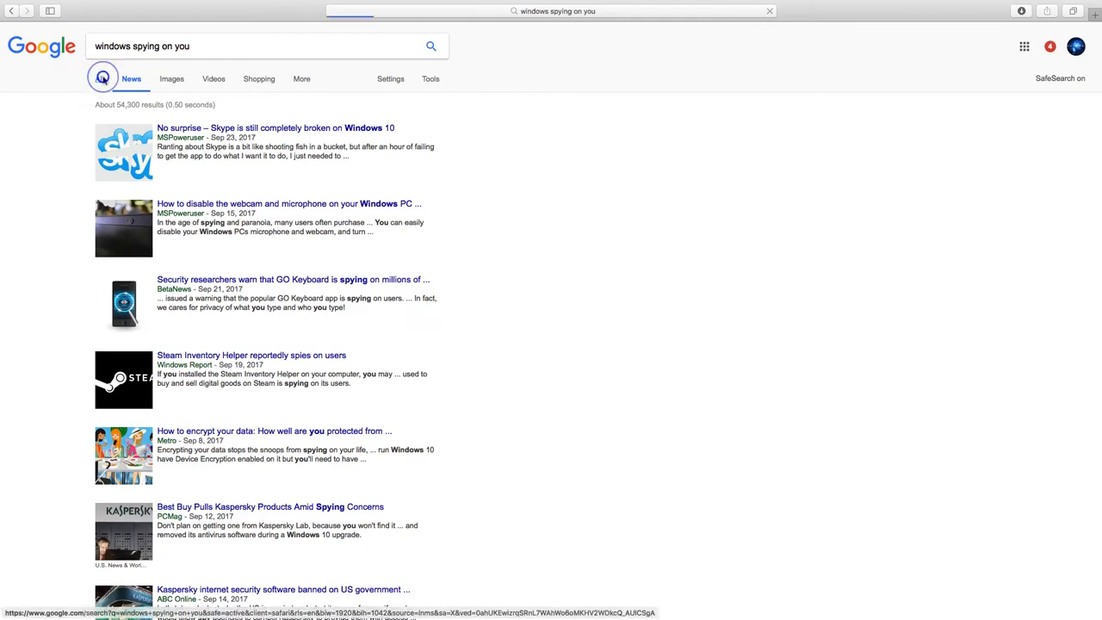
pyautogui.click(99, 79)
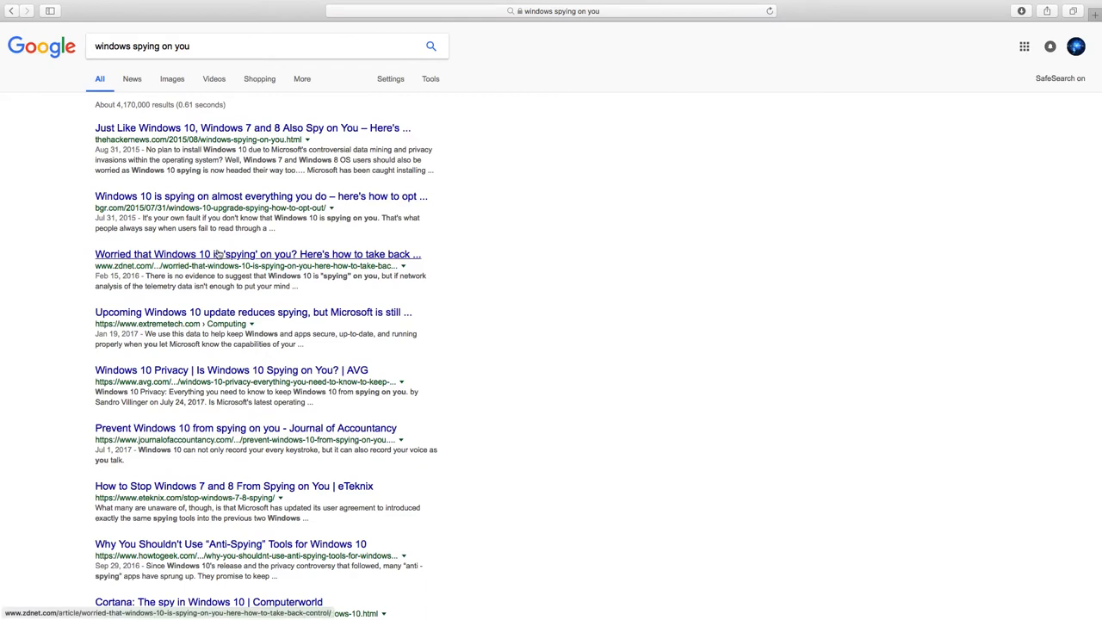
# Open ZDNet's article on Windows 10 spying and read through its two privacy tools.
pyautogui.click(258, 253)
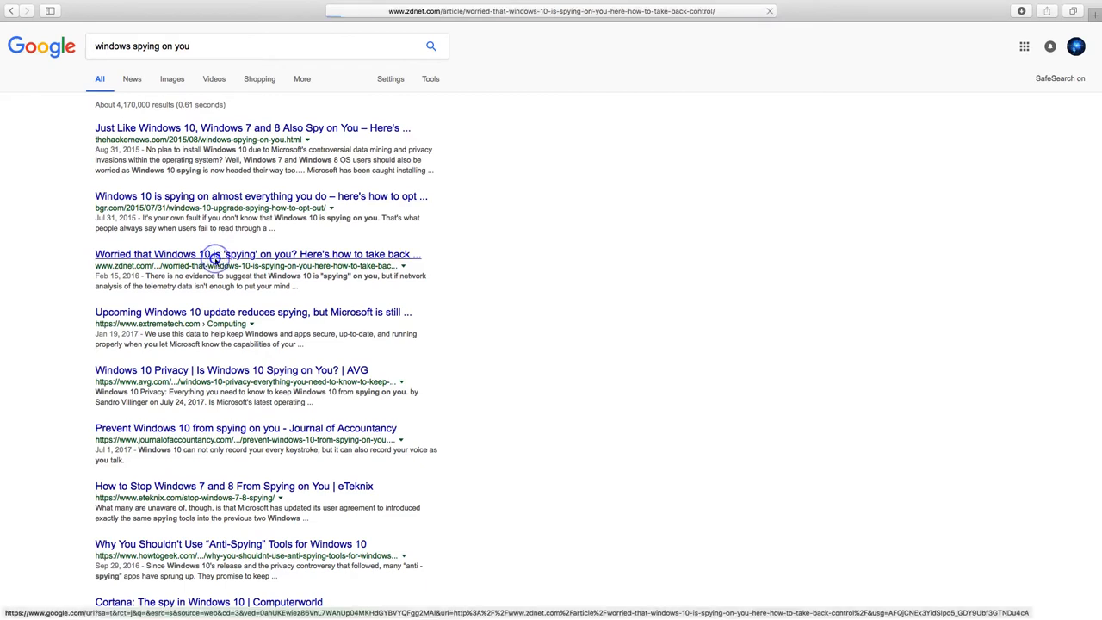
pyautogui.click(257, 253)
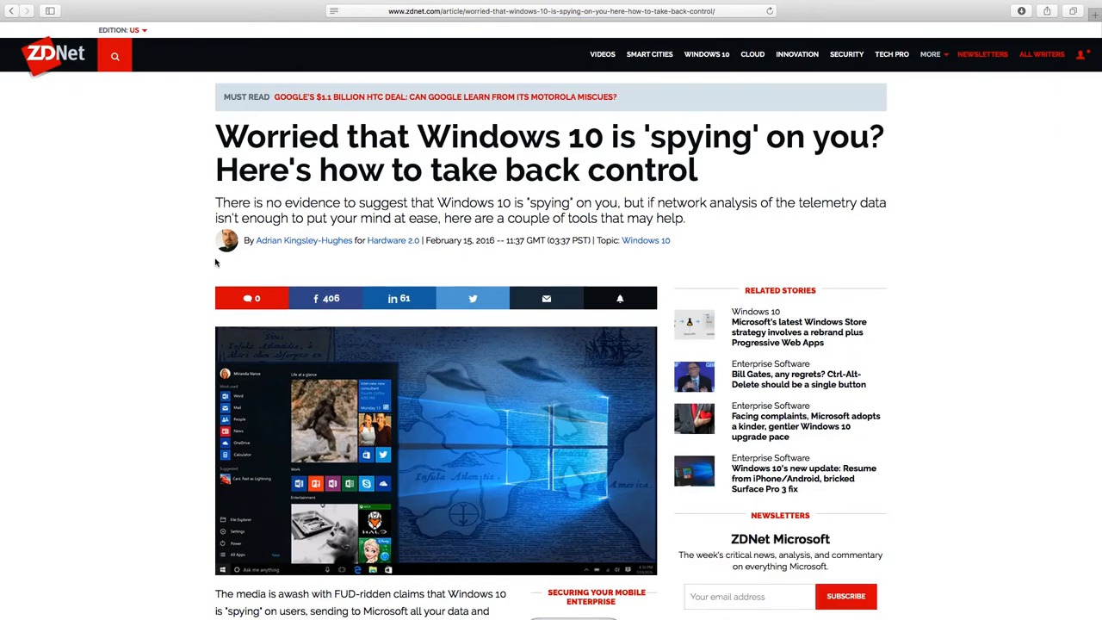
pyautogui.scroll(-3)
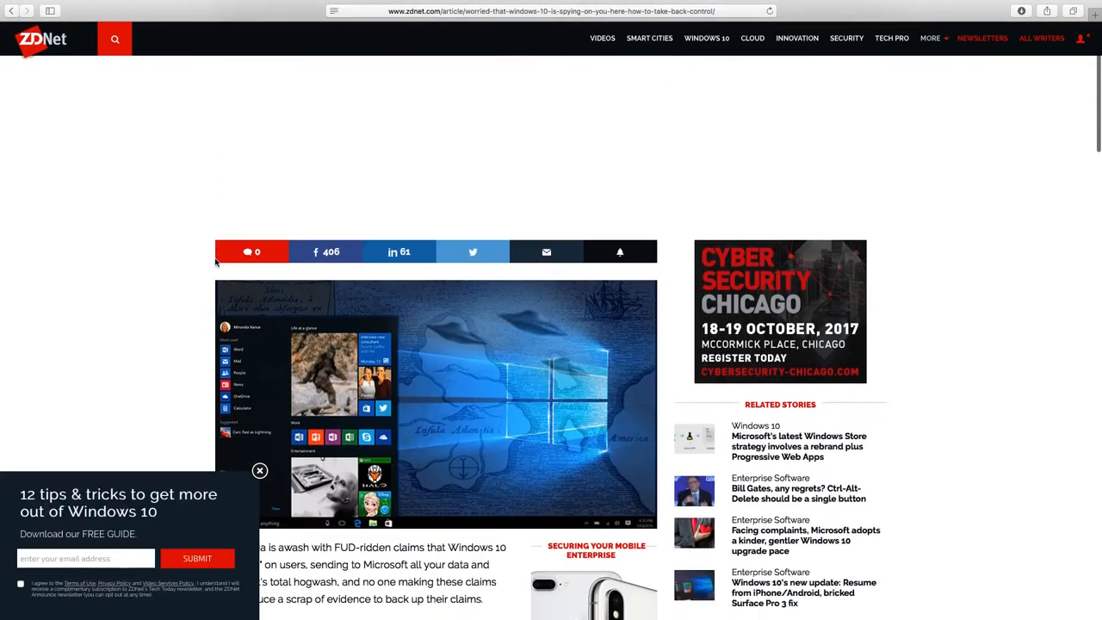
pyautogui.scroll(-3)
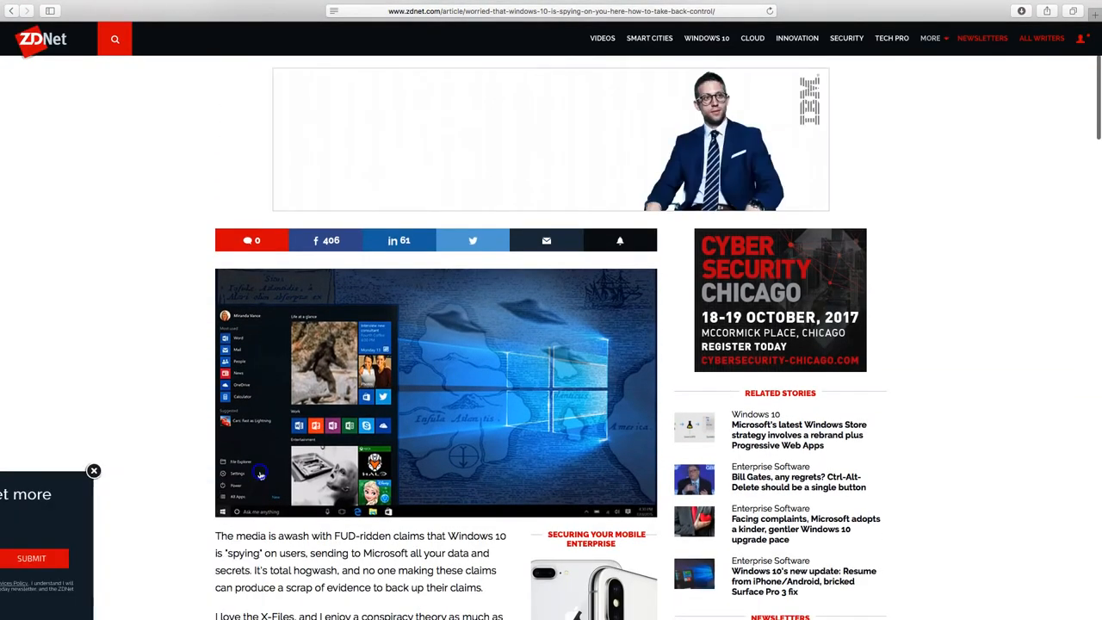
pyautogui.scroll(-3)
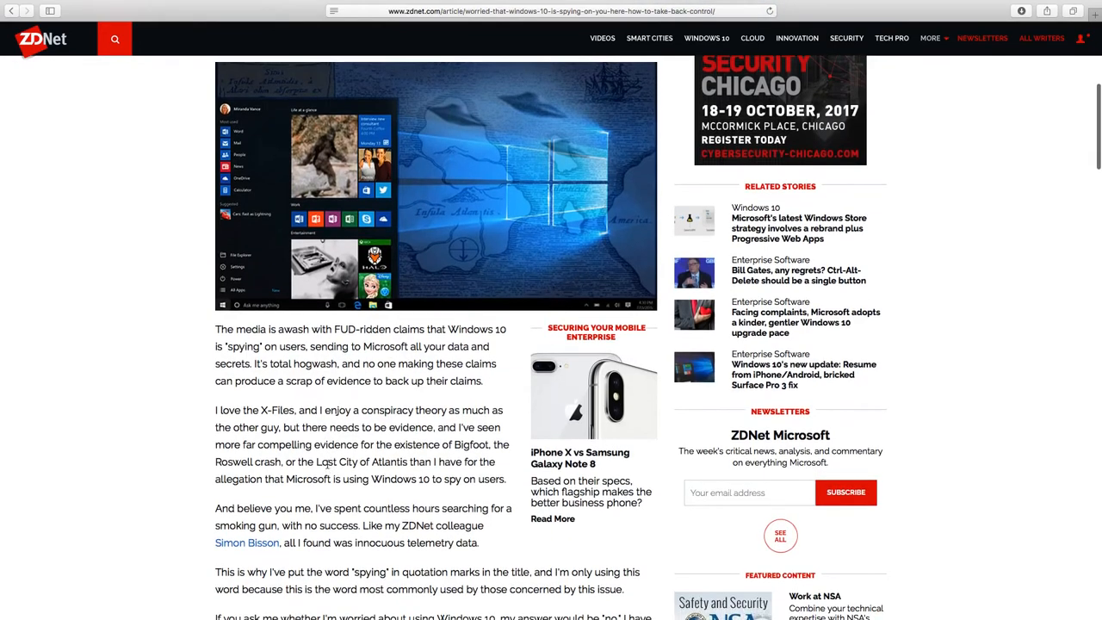
pyautogui.scroll(-3)
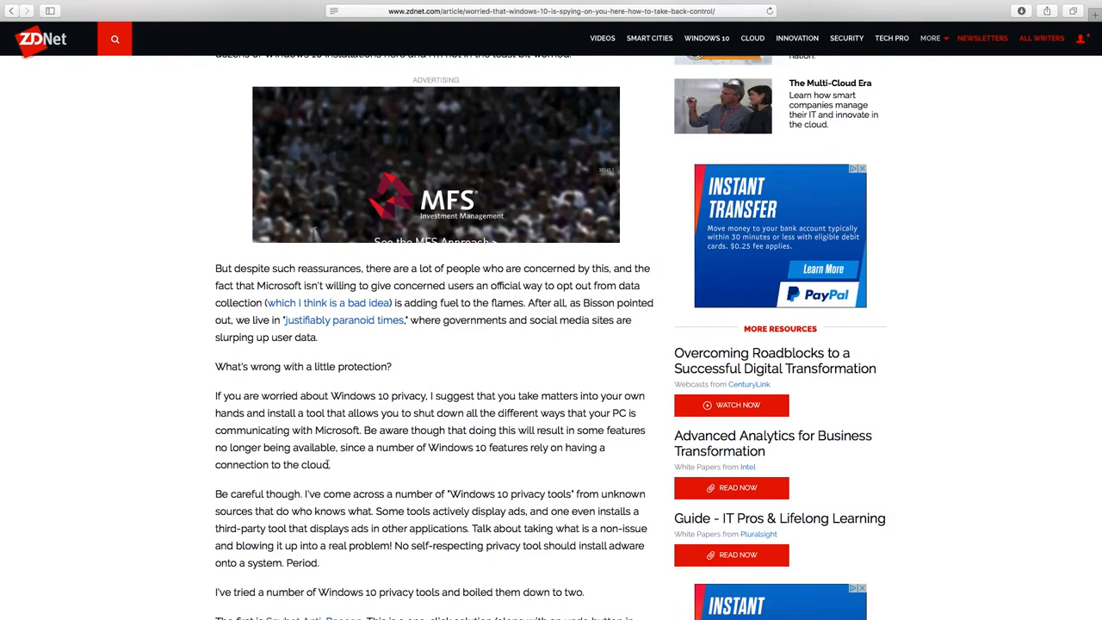
pyautogui.scroll(-3)
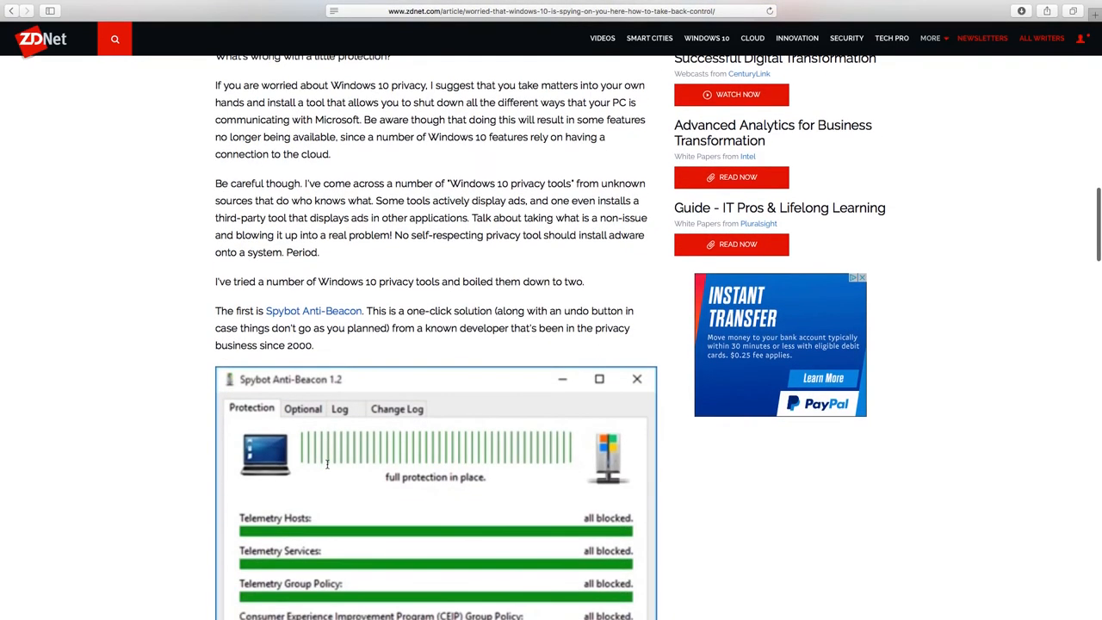
pyautogui.scroll(-3)
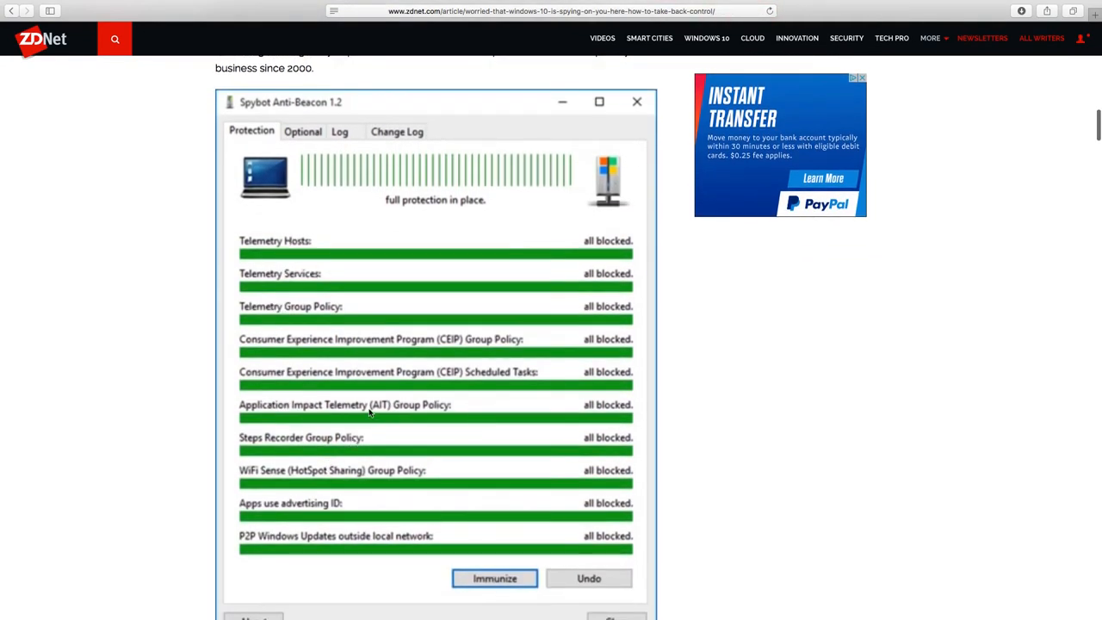
pyautogui.scroll(-3)
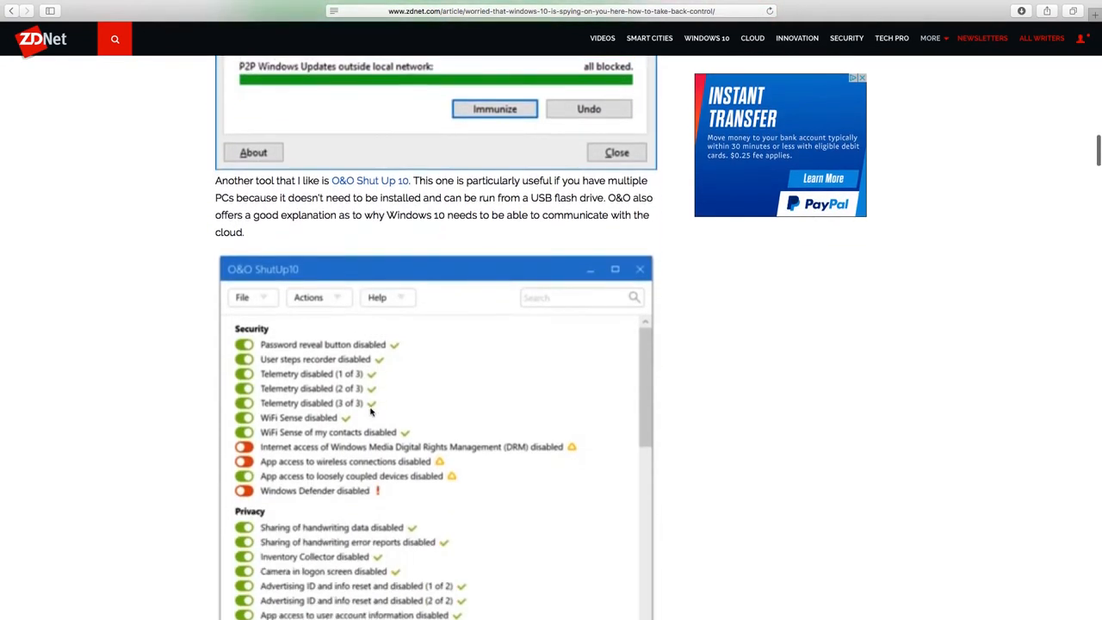
pyautogui.scroll(-3)
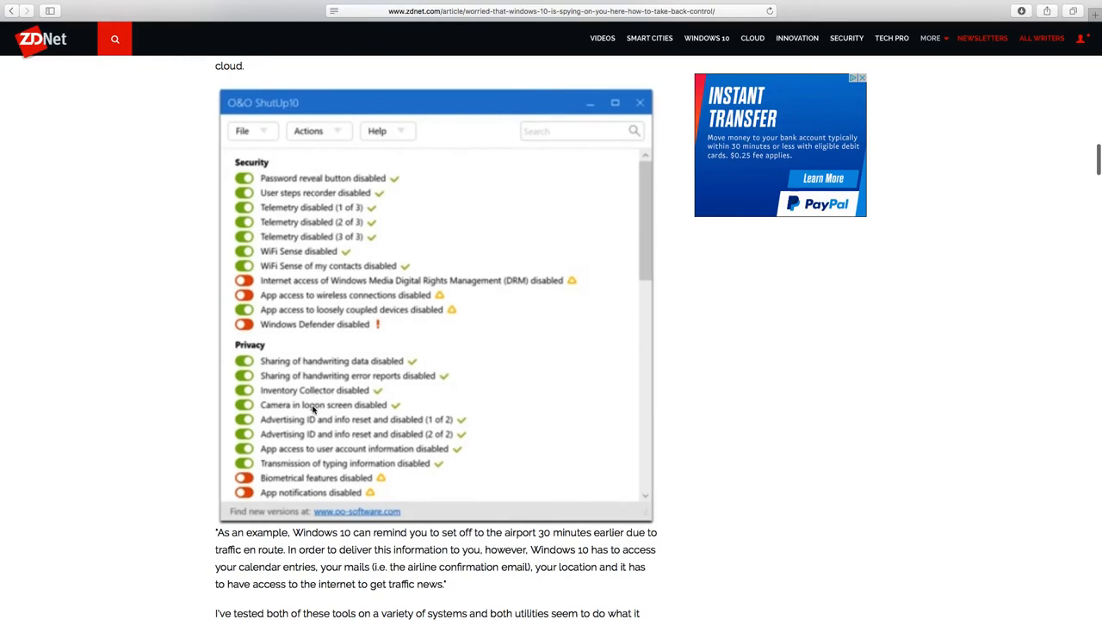
pyautogui.scroll(-3)
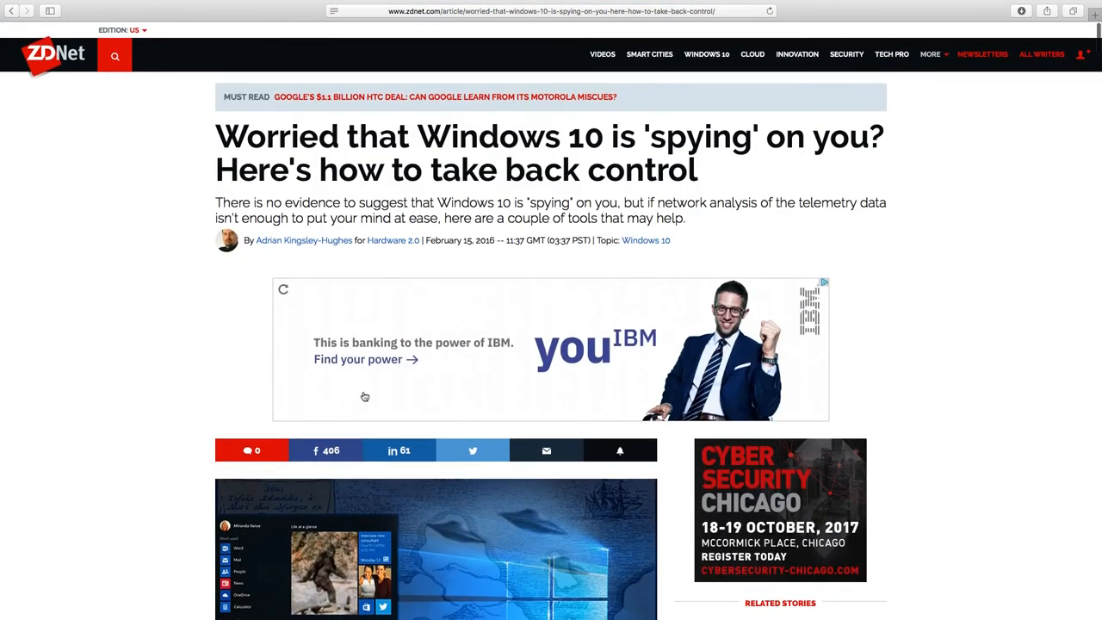
pyautogui.moveTo(116, 159)
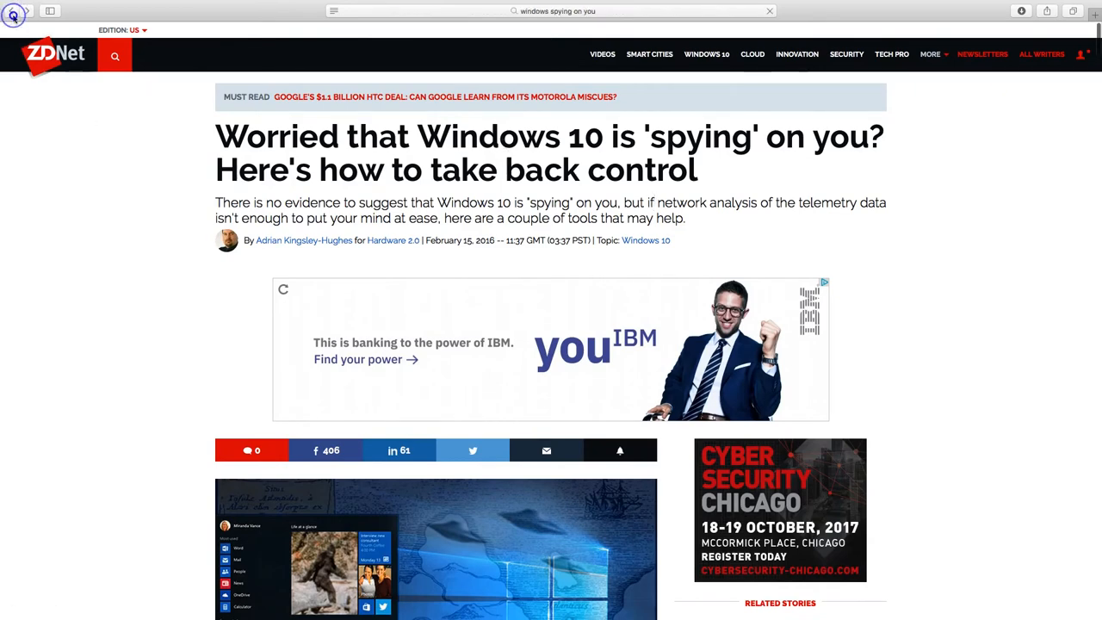
# Go back from the ZDNet article to the 'windows spying on you' Google results.
pyautogui.click(12, 10)
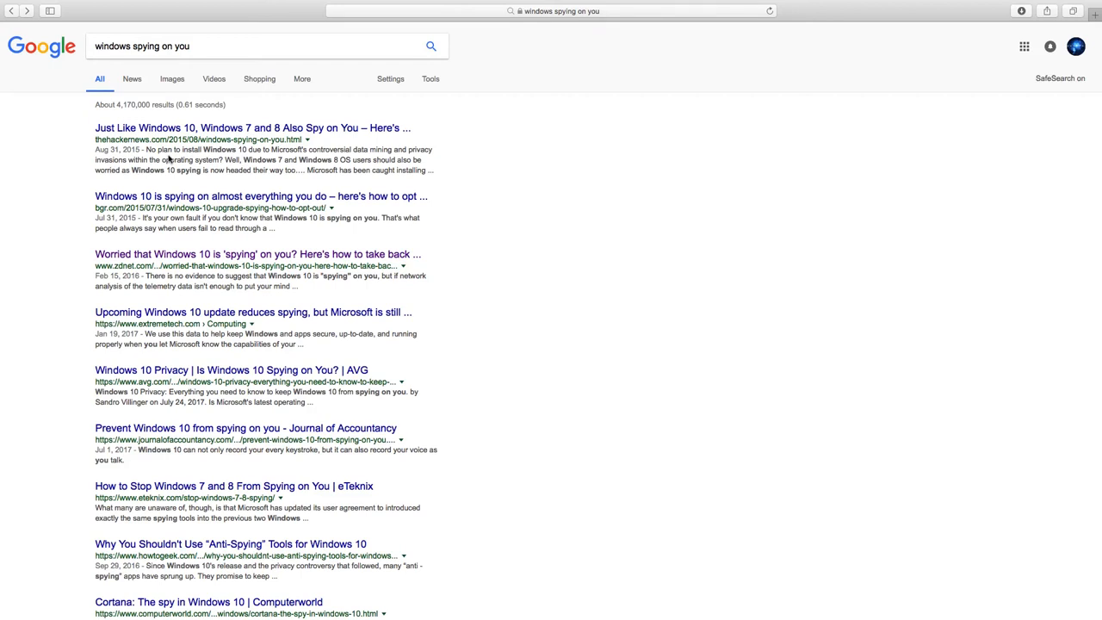
pyautogui.moveTo(60, 358)
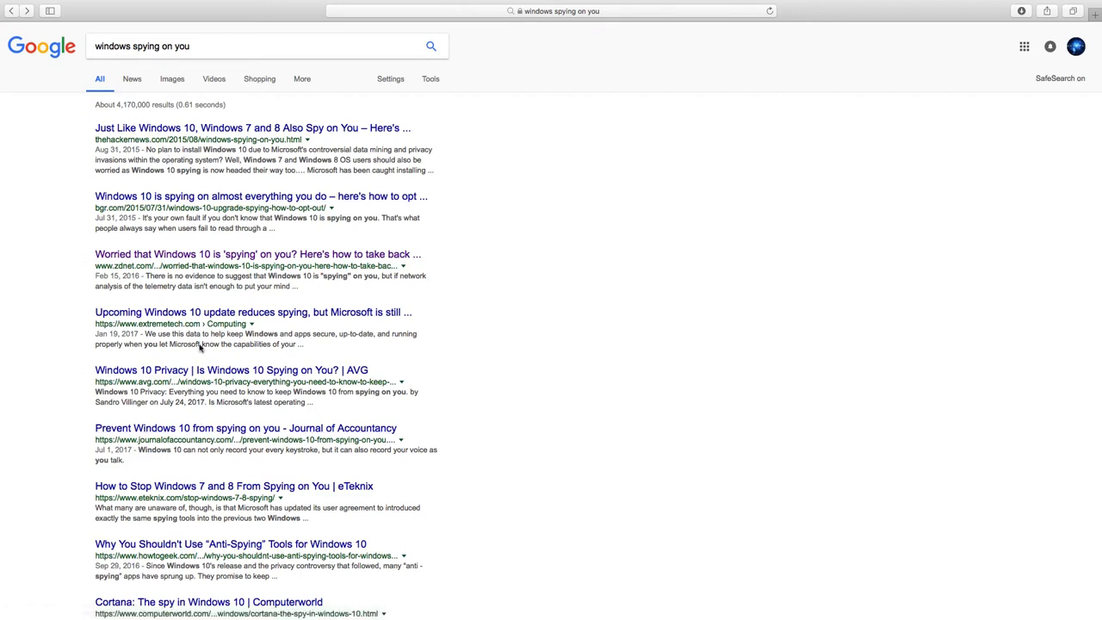
pyautogui.moveTo(188, 370)
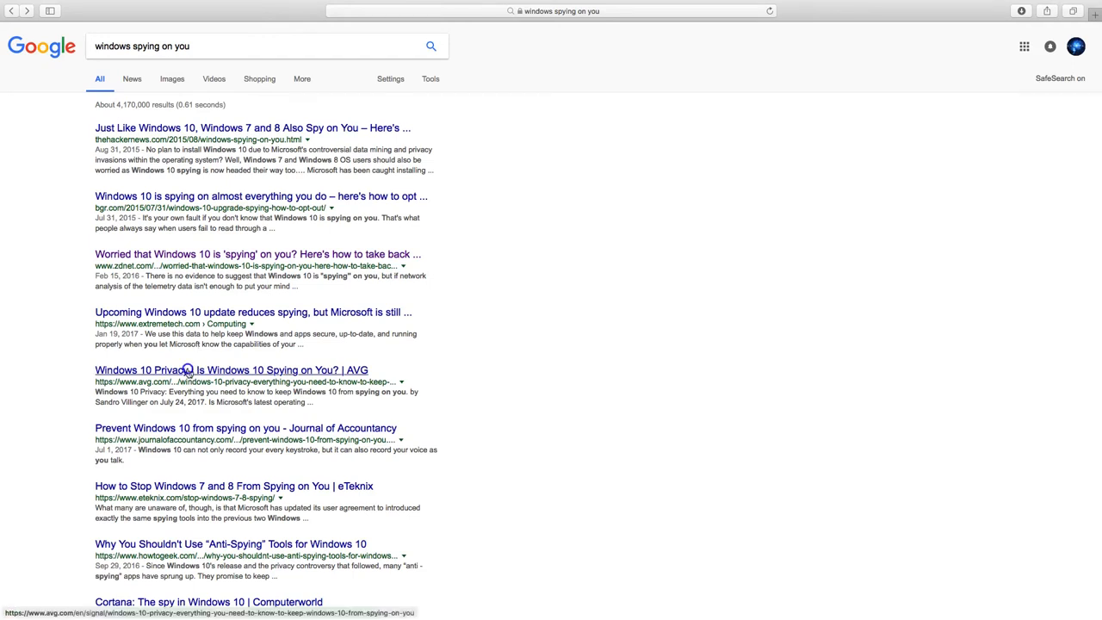
pyautogui.click(231, 369)
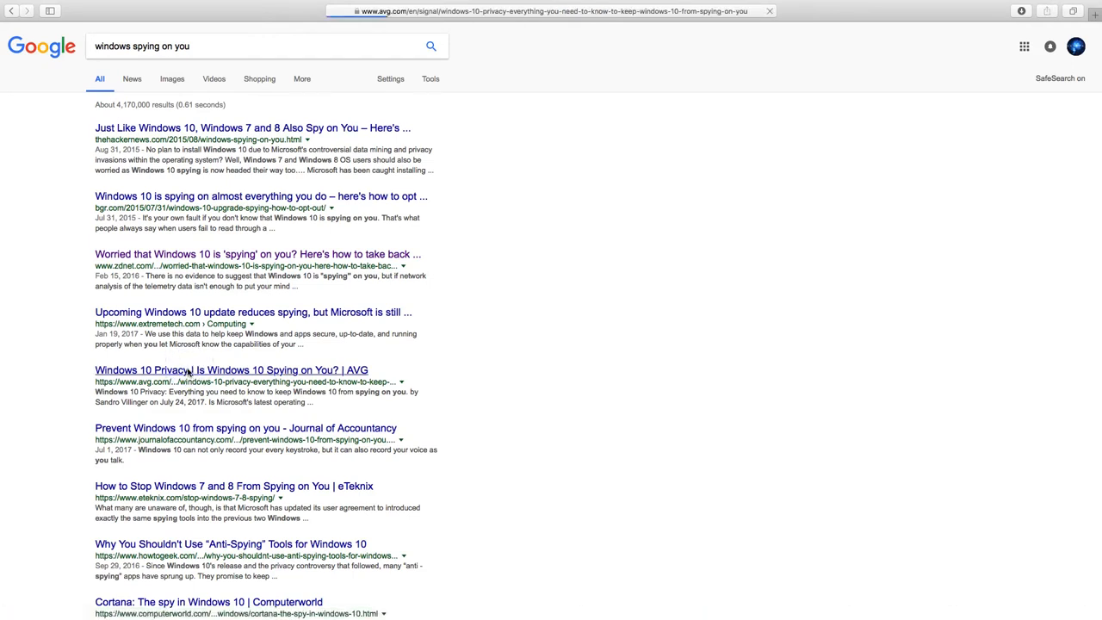
pyautogui.click(230, 370)
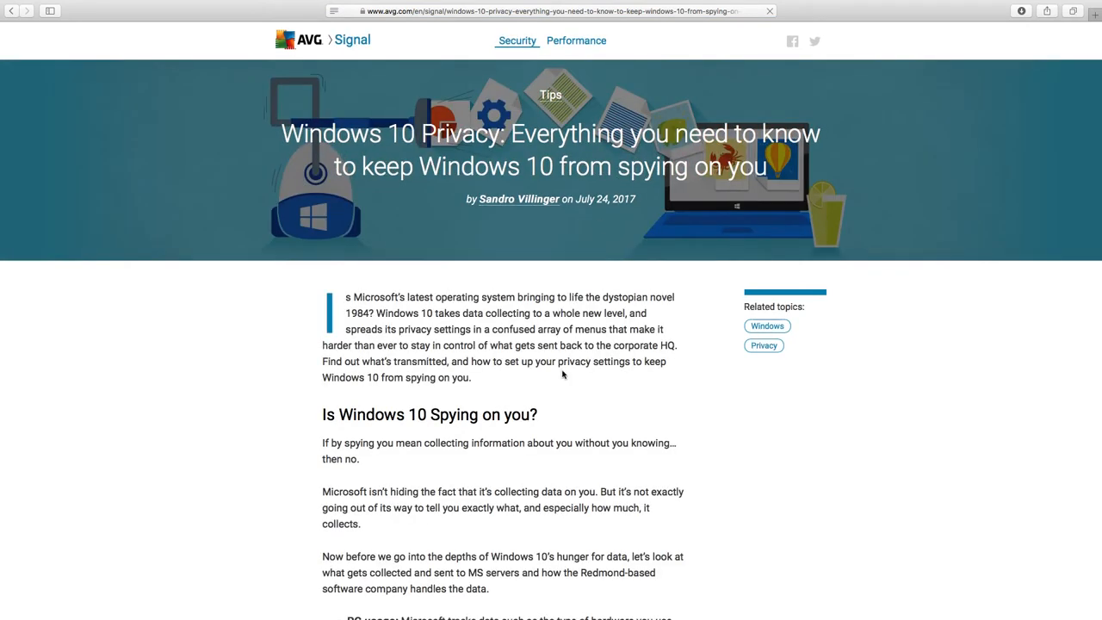
pyautogui.scroll(-3)
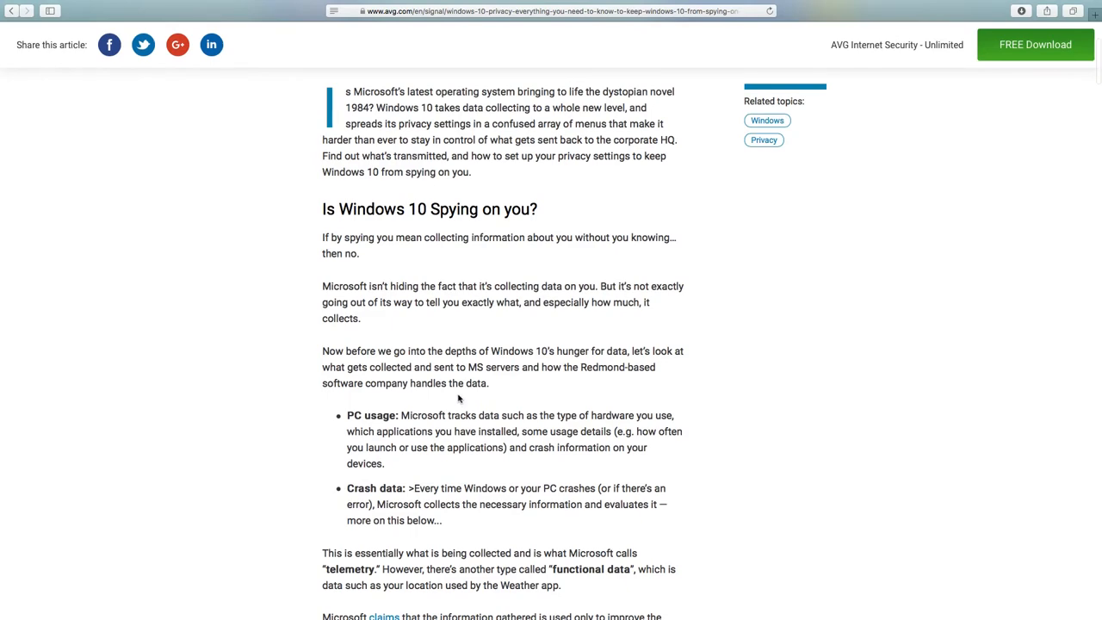
pyautogui.scroll(-3)
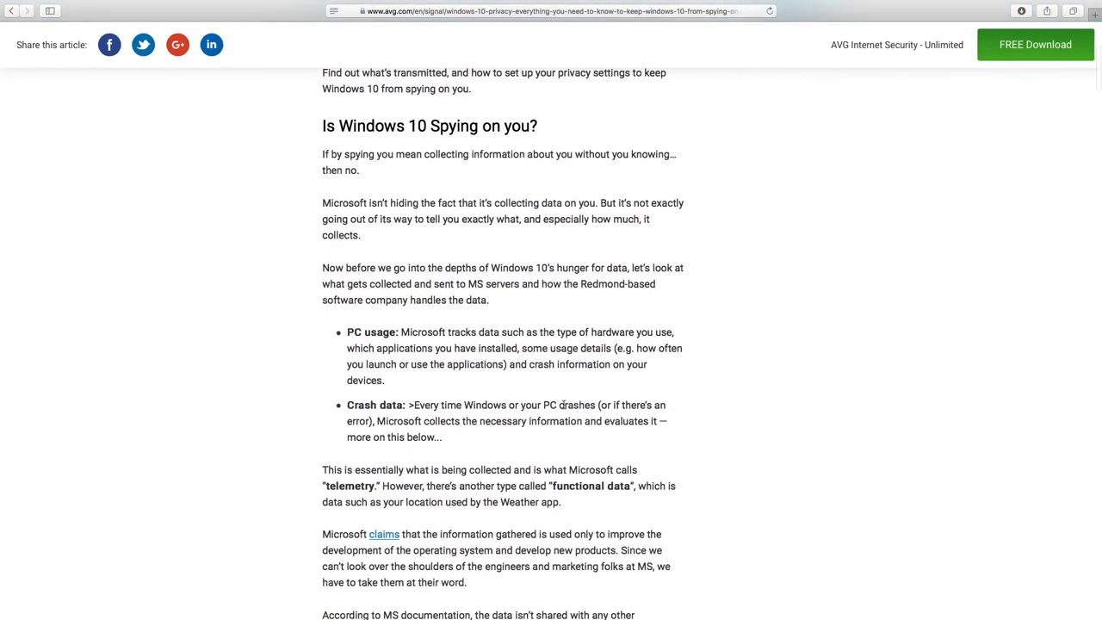
pyautogui.scroll(-3)
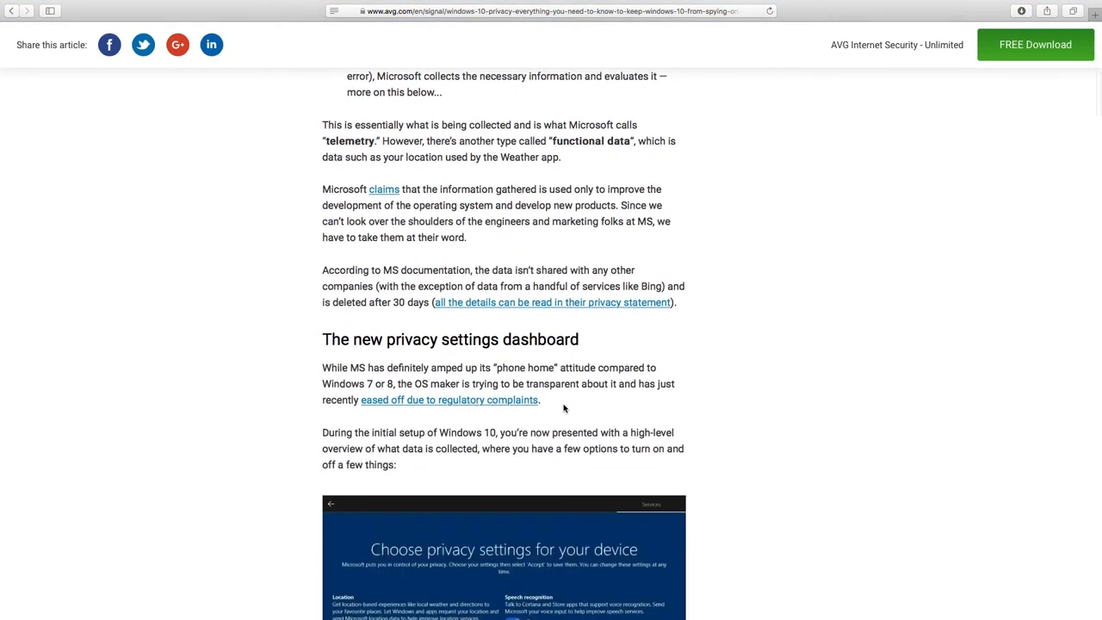
pyautogui.scroll(-3)
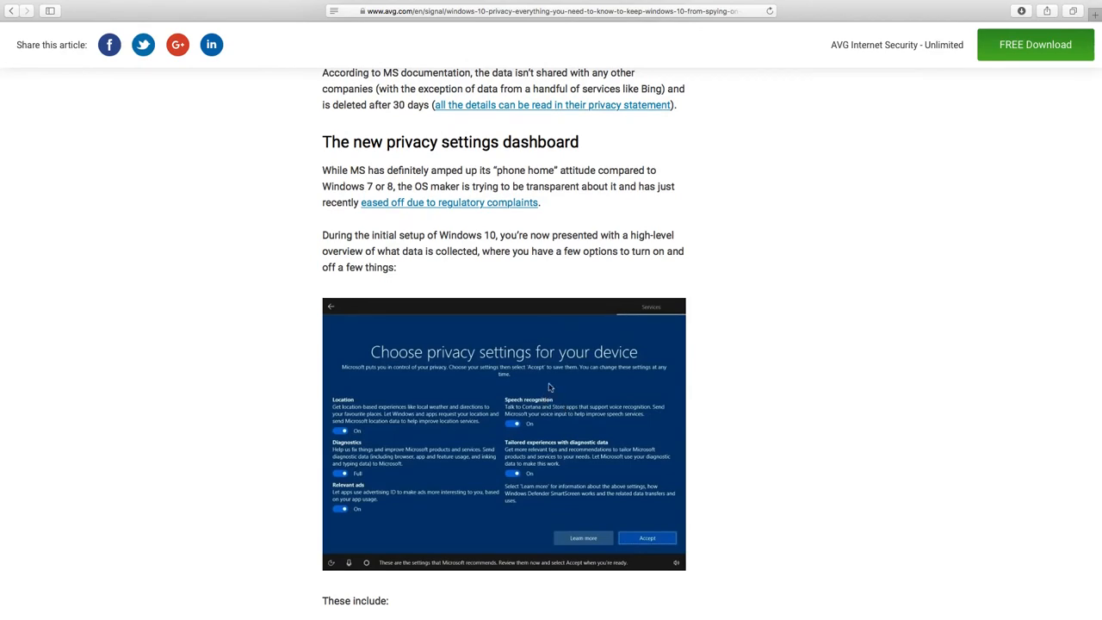
pyautogui.scroll(-3)
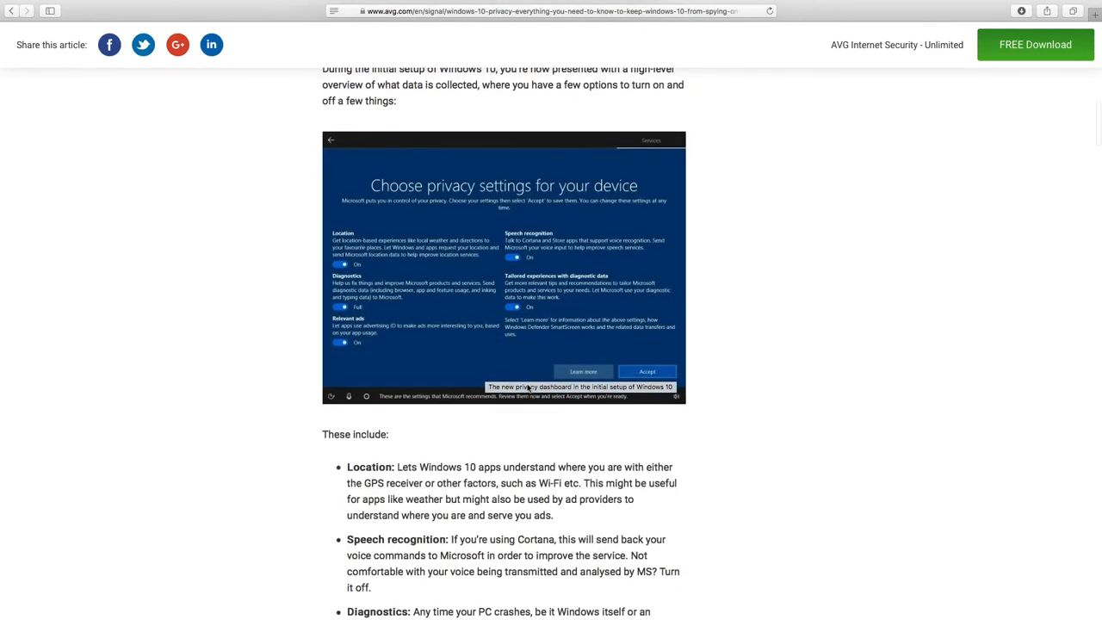
pyautogui.scroll(-3)
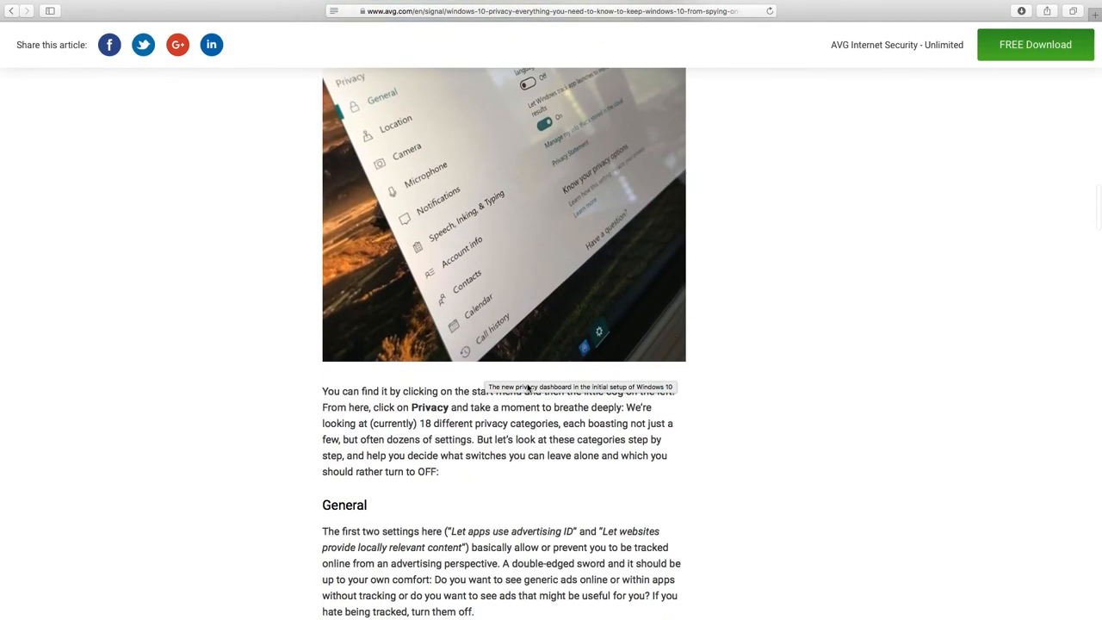
pyautogui.scroll(3)
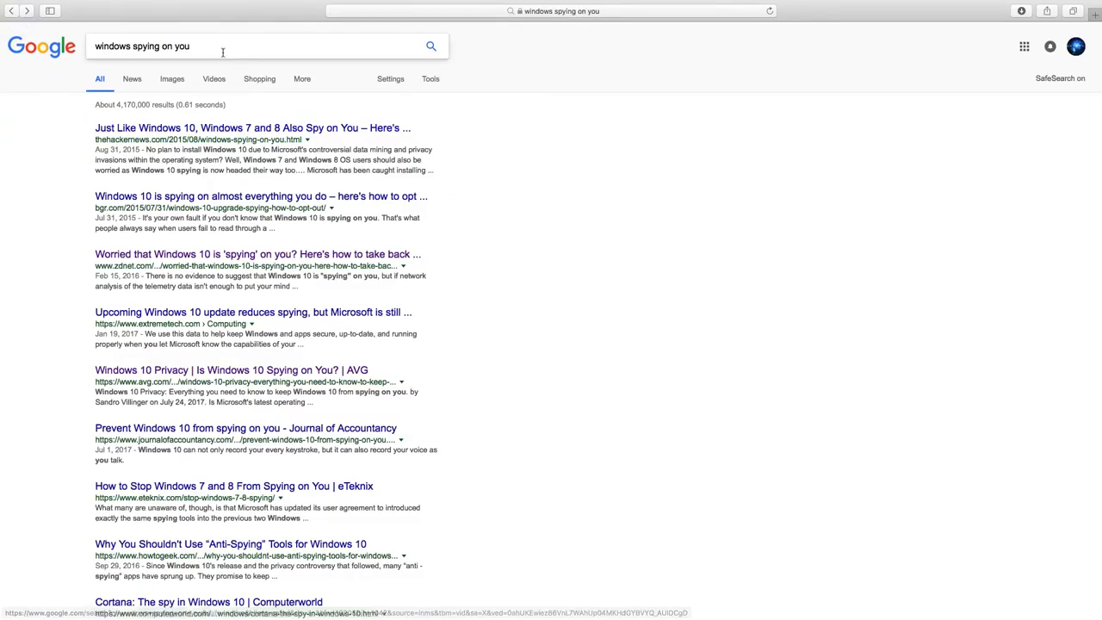
# Run a new Google search for 'windows 10'.
pyautogui.click(222, 45)
pyautogui.write('windows 10')
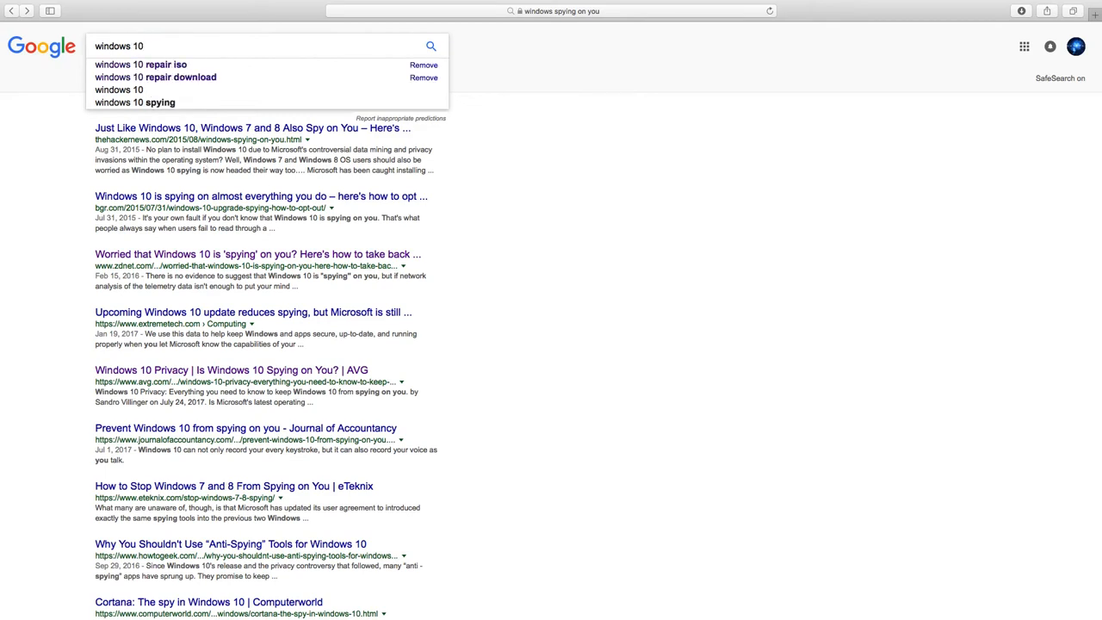
pyautogui.click(146, 46)
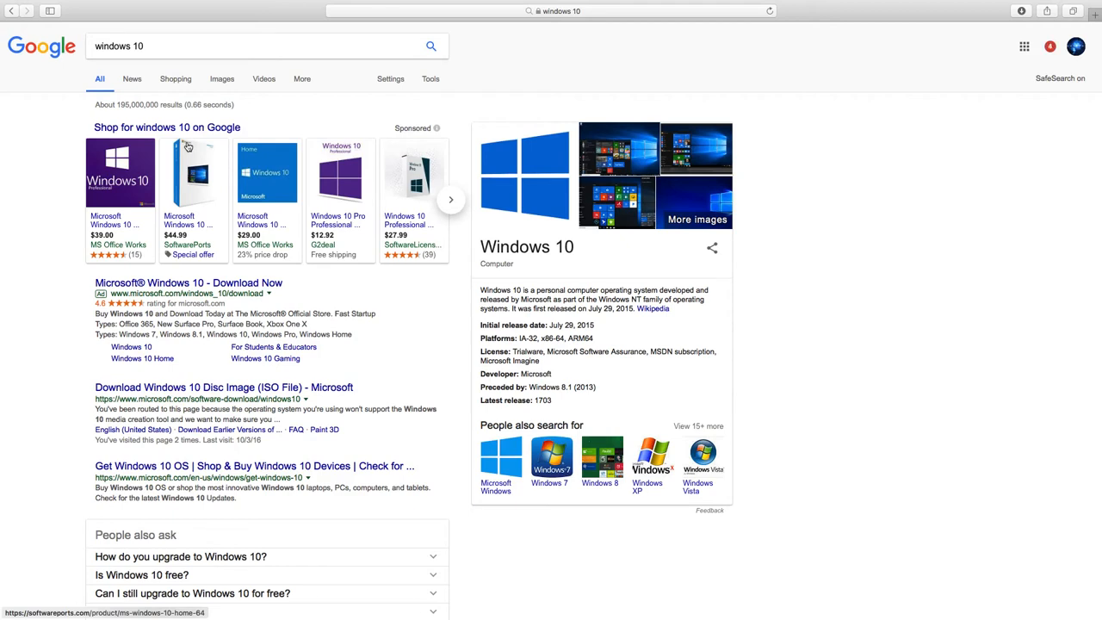
pyautogui.moveTo(187, 149)
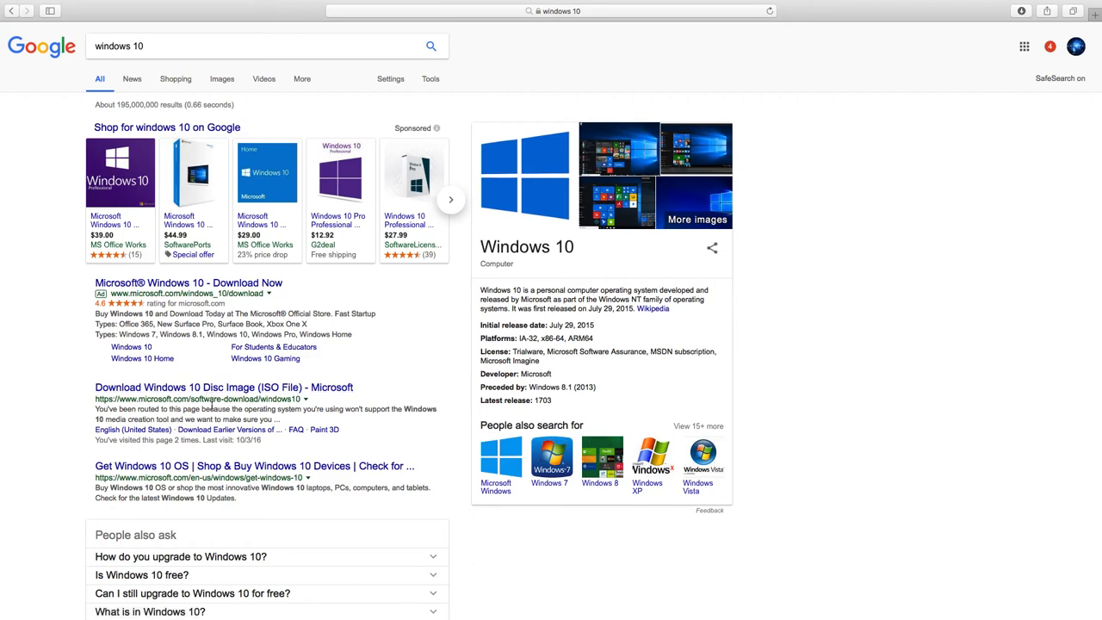
pyautogui.moveTo(207, 465)
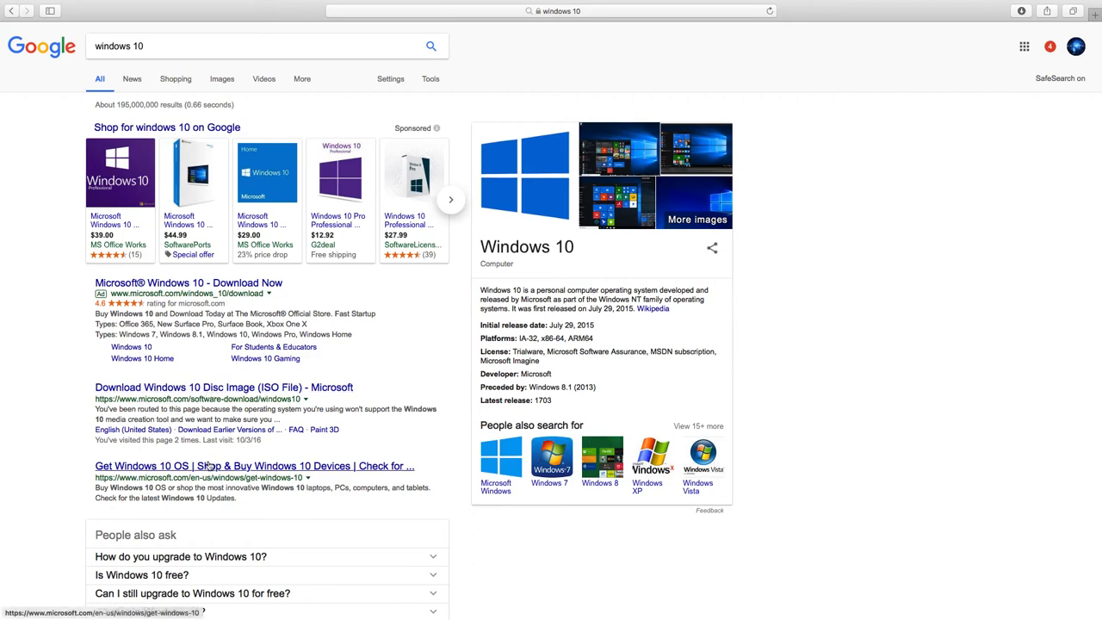
# Open Get Windows 10 and answer Help me choose with Gaming and Yes to portable.
pyautogui.click(254, 466)
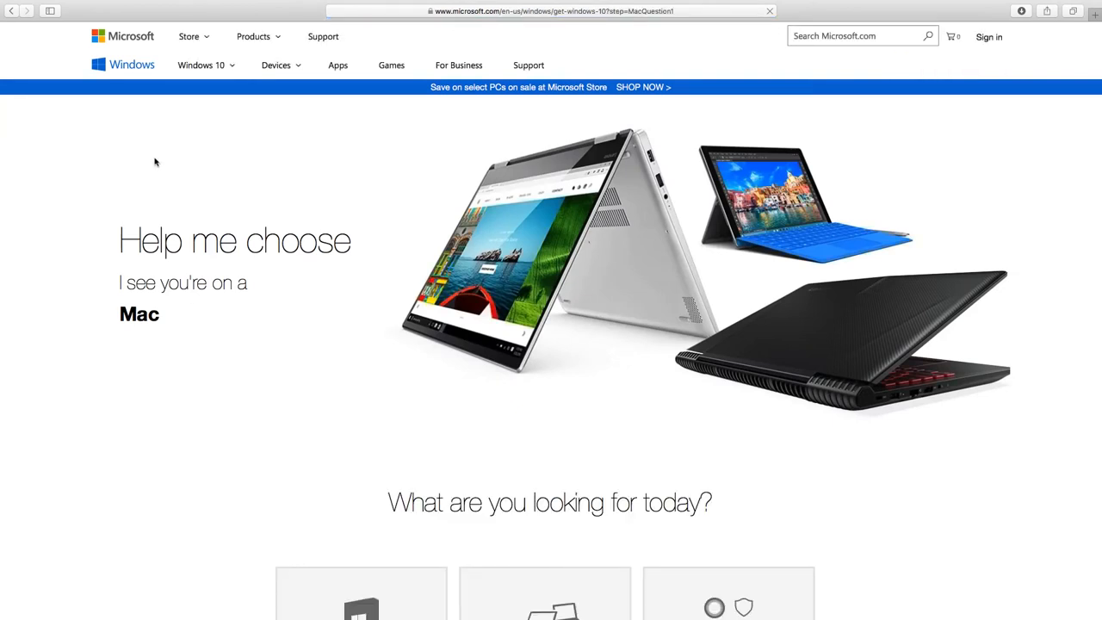
pyautogui.scroll(-3)
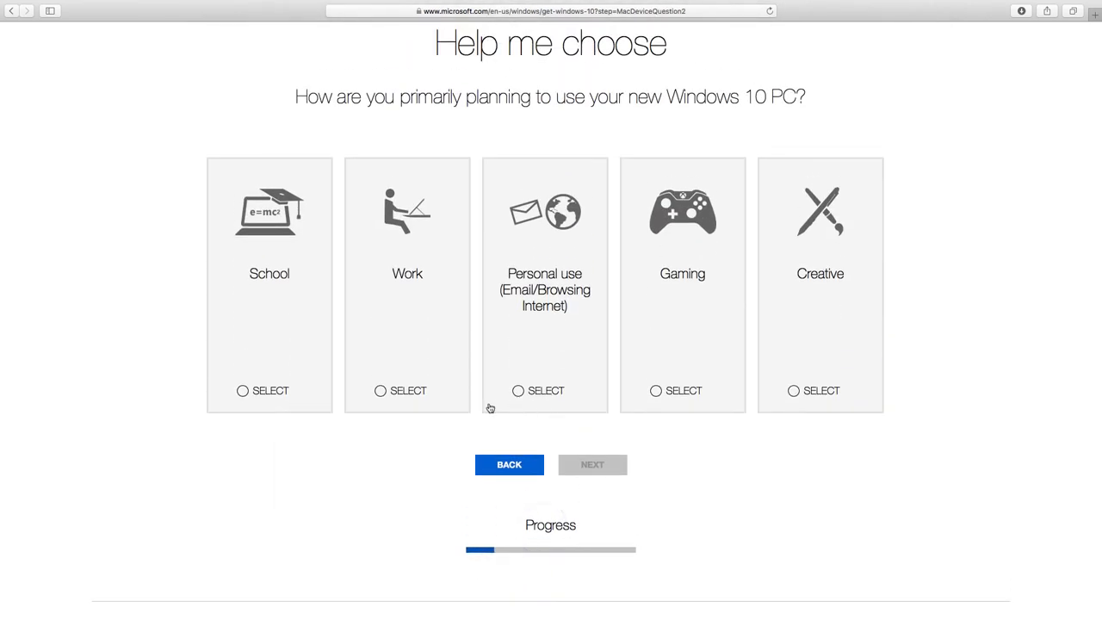
pyautogui.moveTo(396, 390)
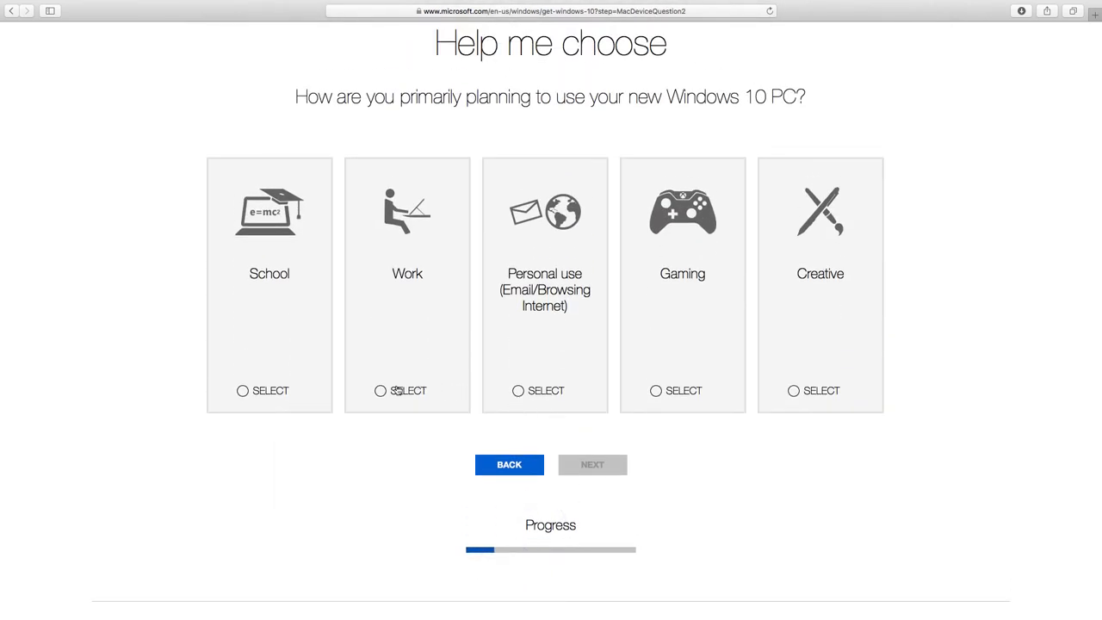
pyautogui.click(655, 391)
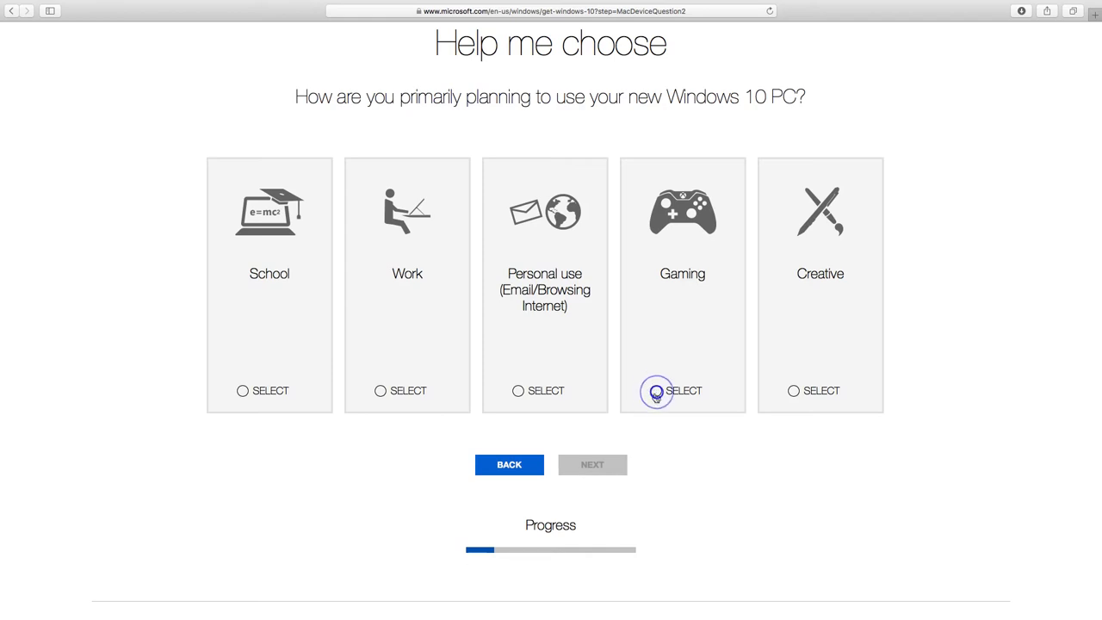
pyautogui.click(650, 390)
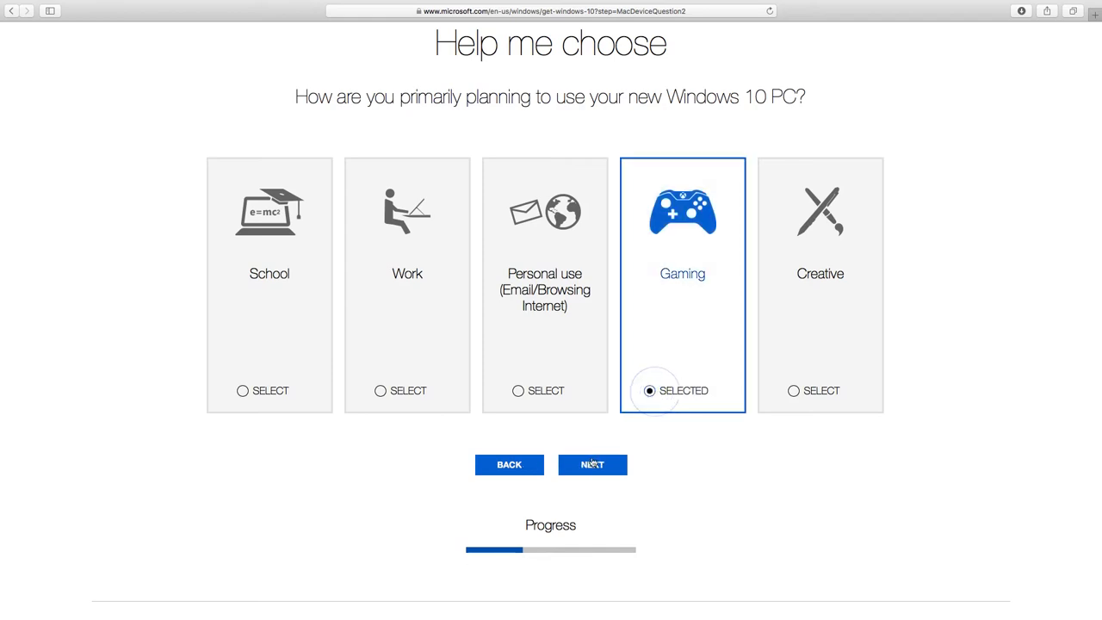
pyautogui.click(592, 464)
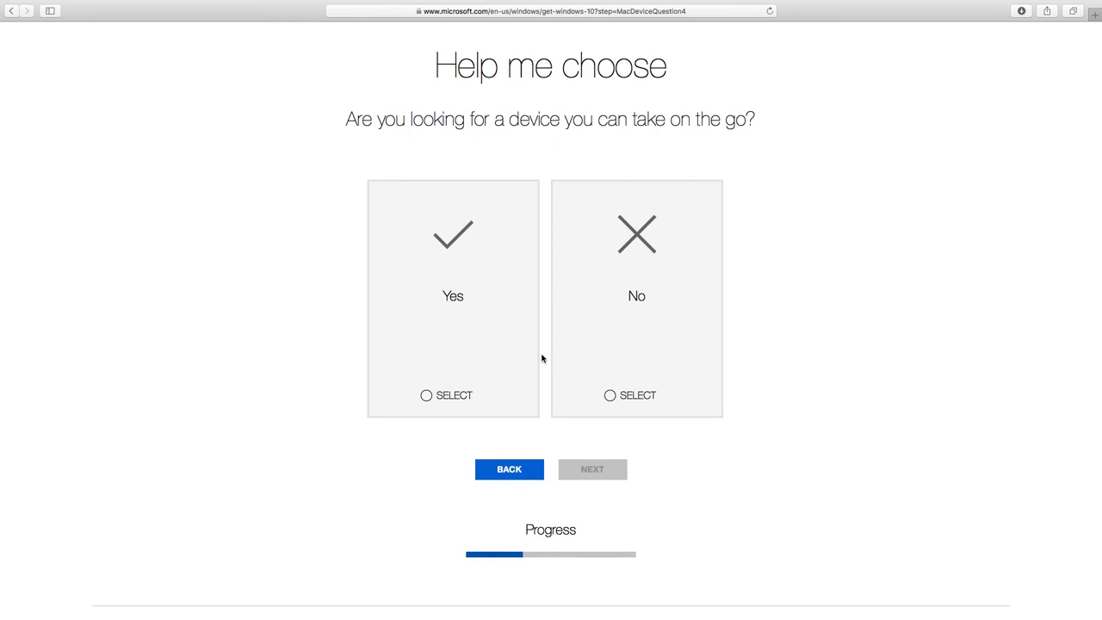
pyautogui.click(426, 395)
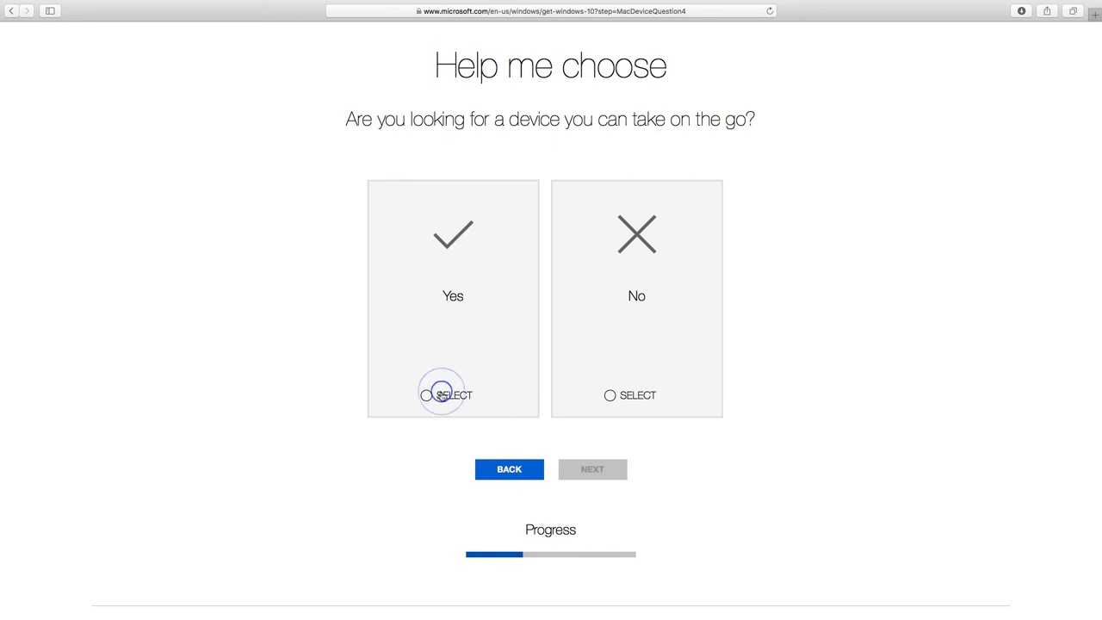
pyautogui.click(428, 395)
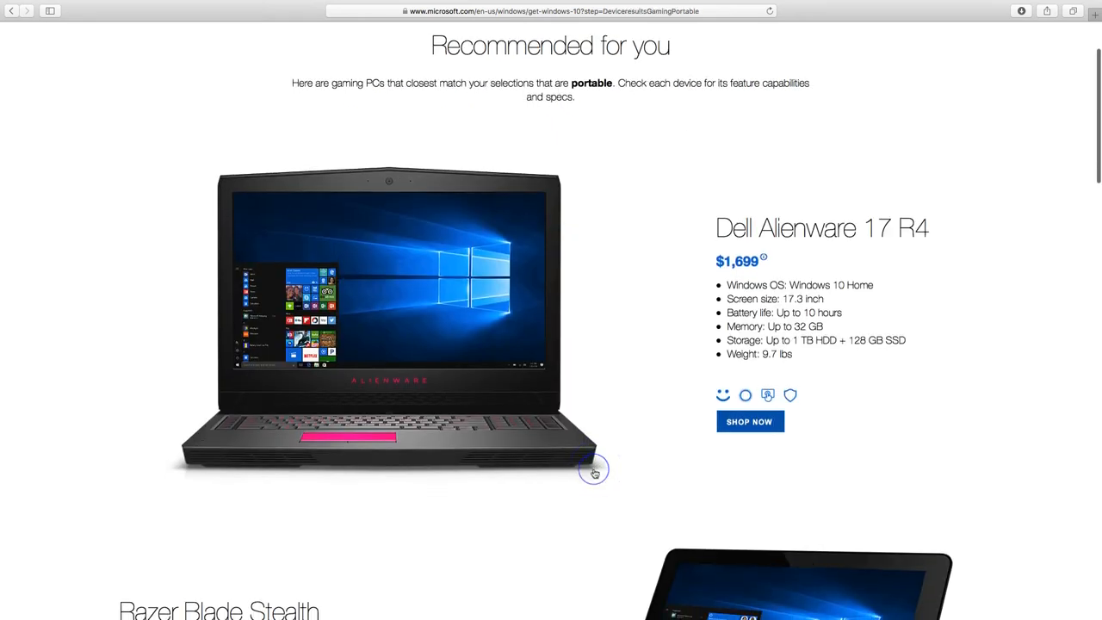
pyautogui.scroll(-3)
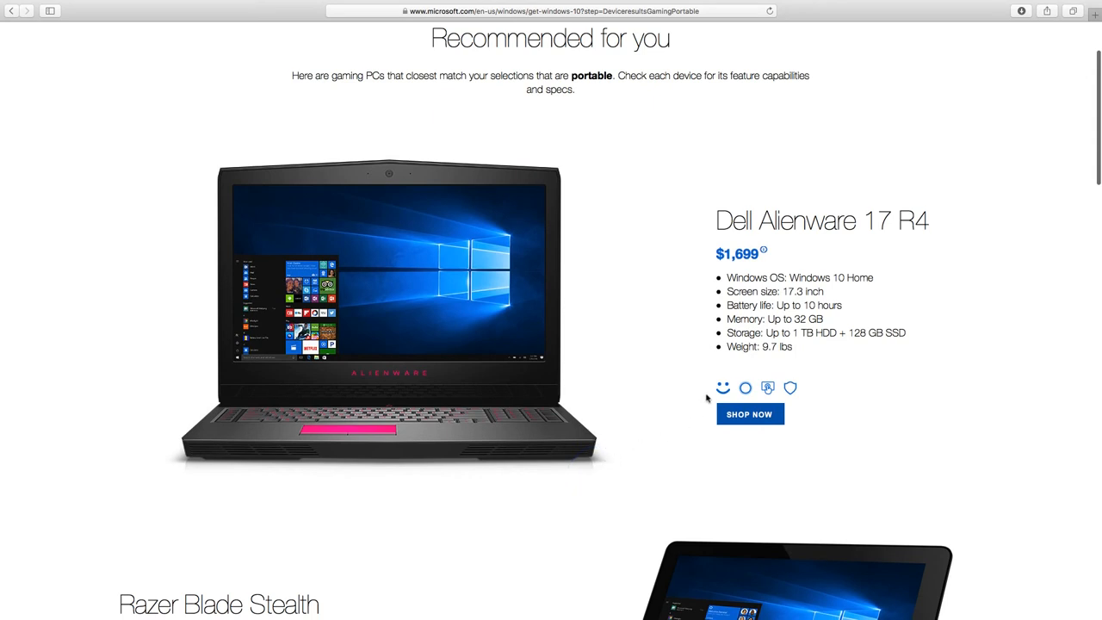
pyautogui.moveTo(701, 392)
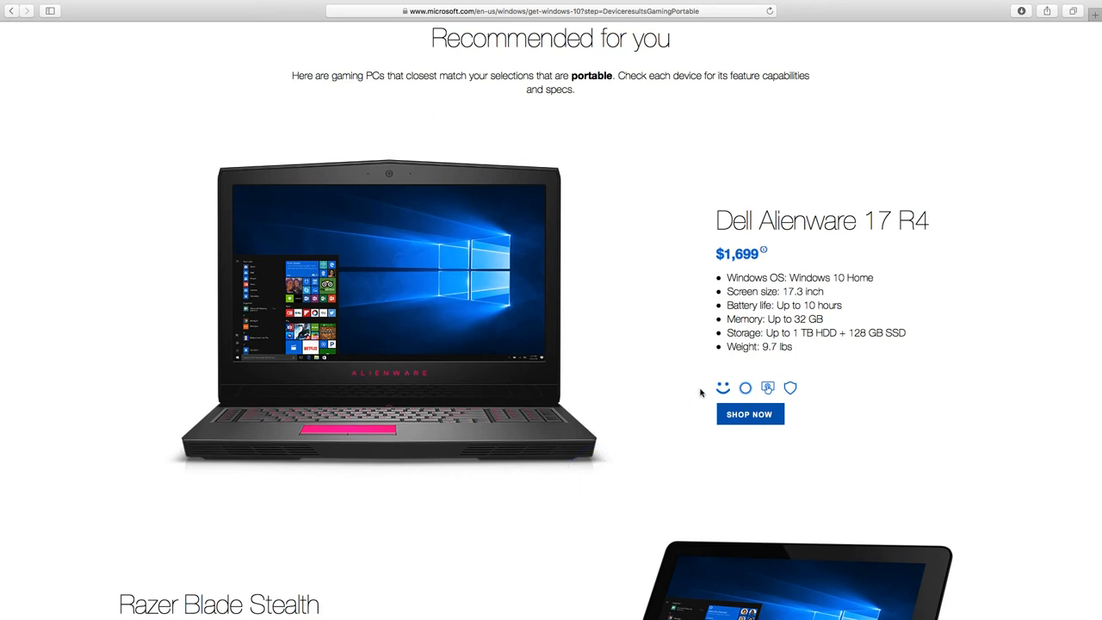
pyautogui.scroll(-3)
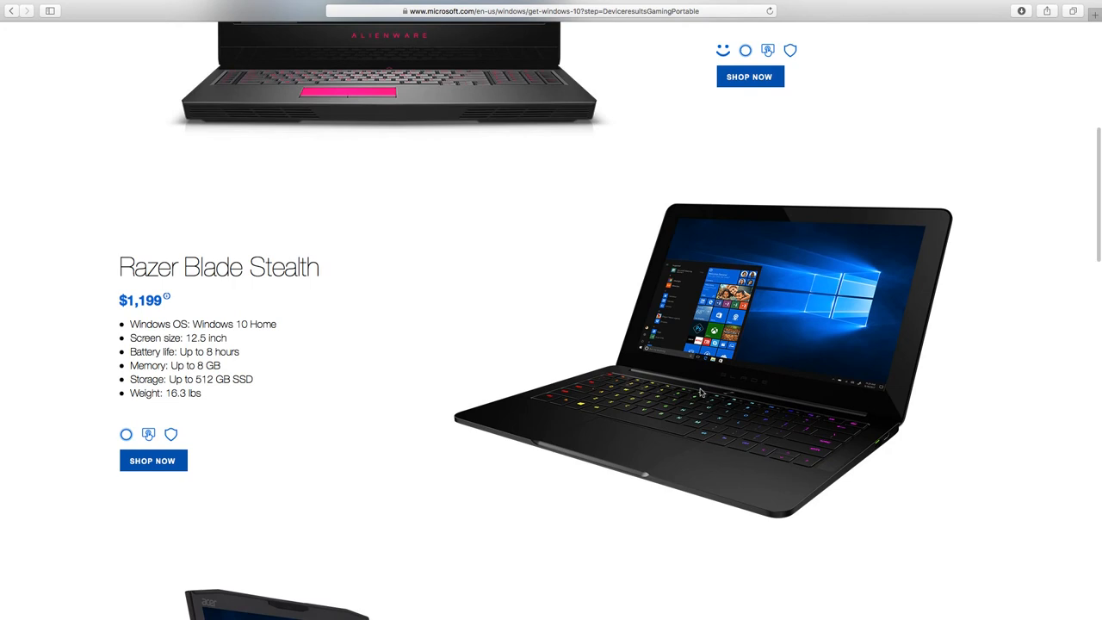
pyautogui.moveTo(513, 405)
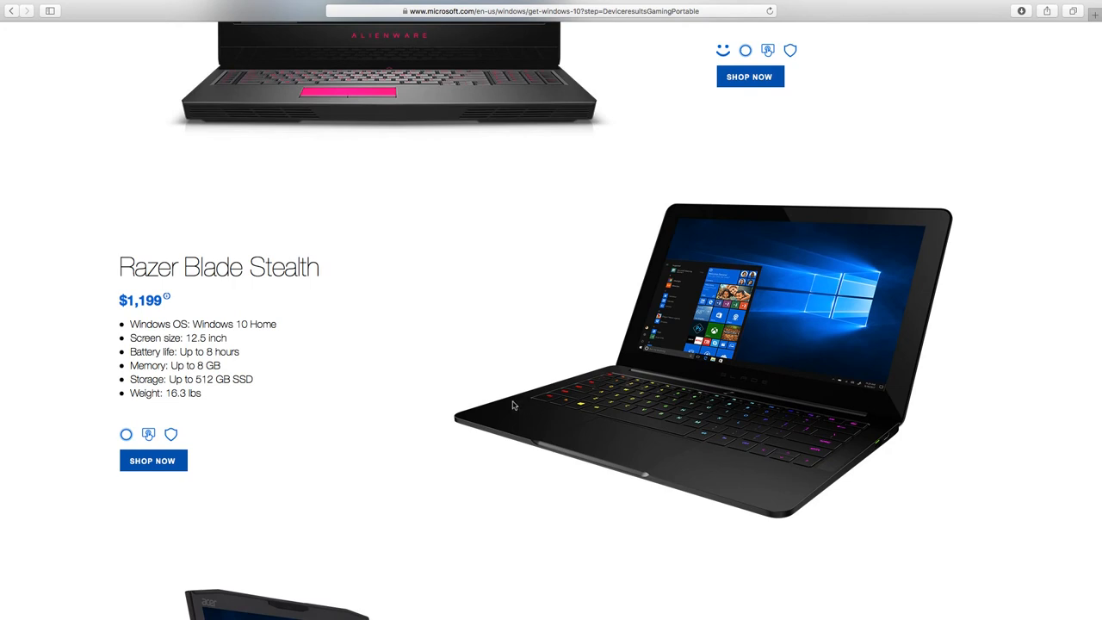
pyautogui.scroll(-3)
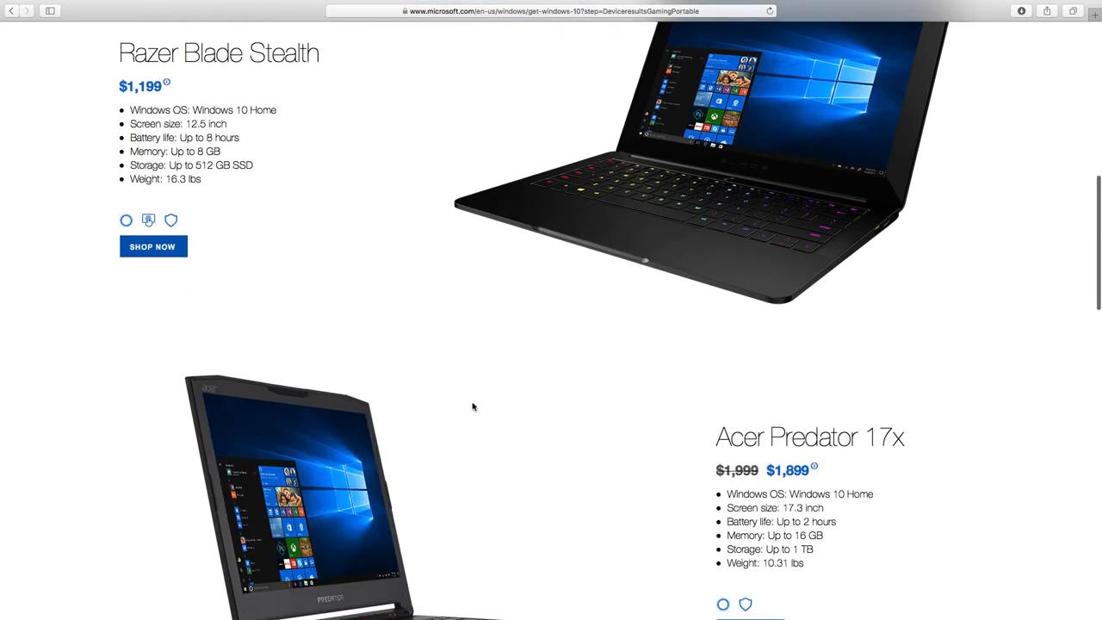
pyautogui.scroll(-3)
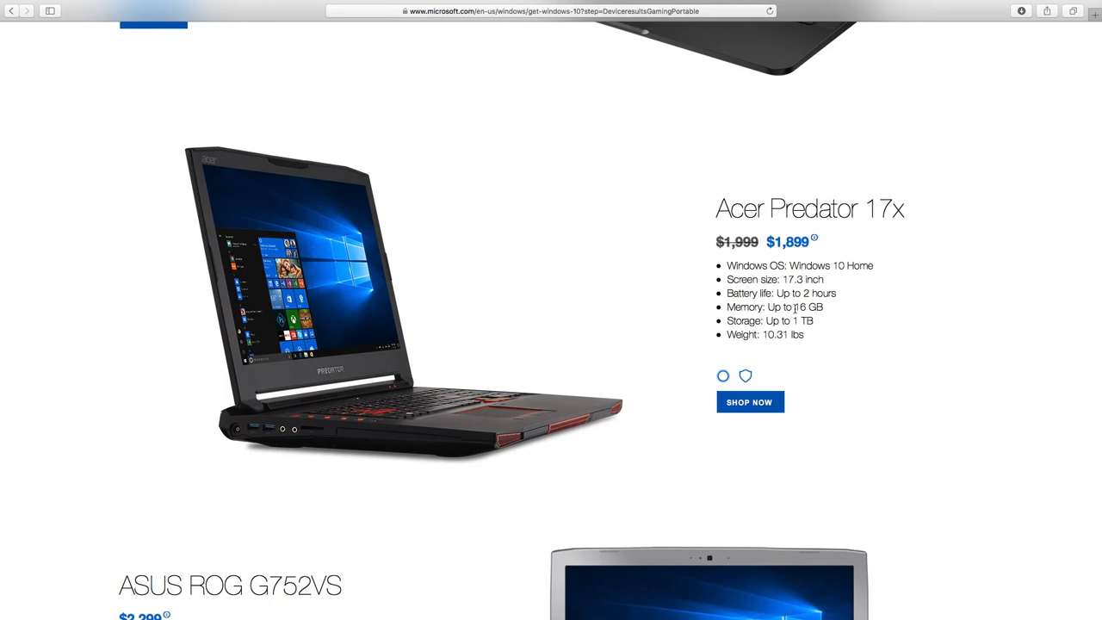
pyautogui.moveTo(761, 331)
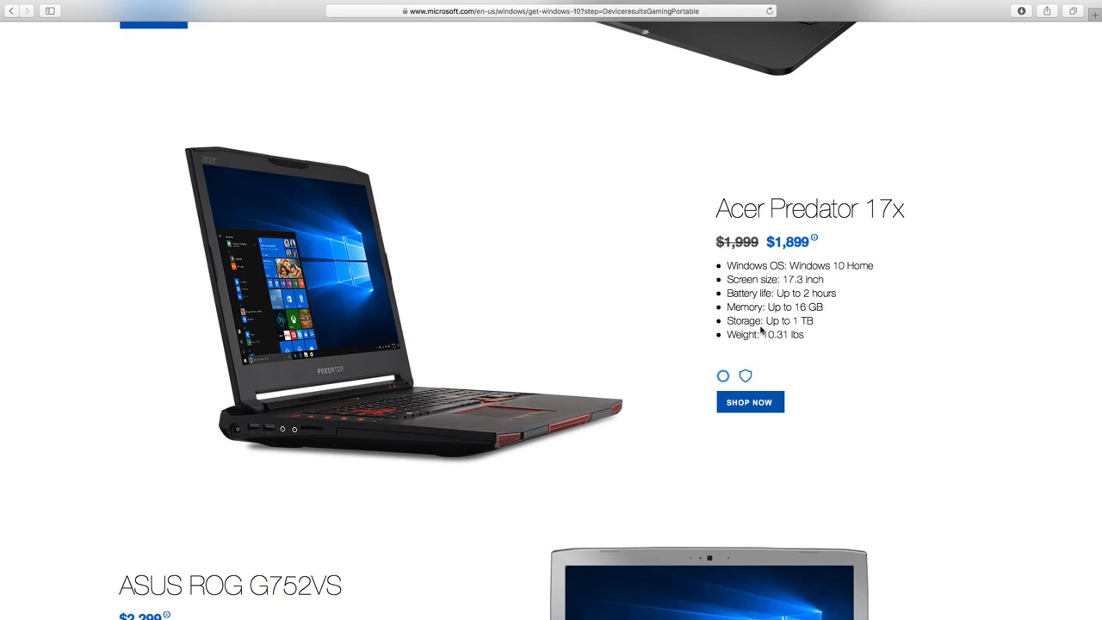
pyautogui.scroll(-3)
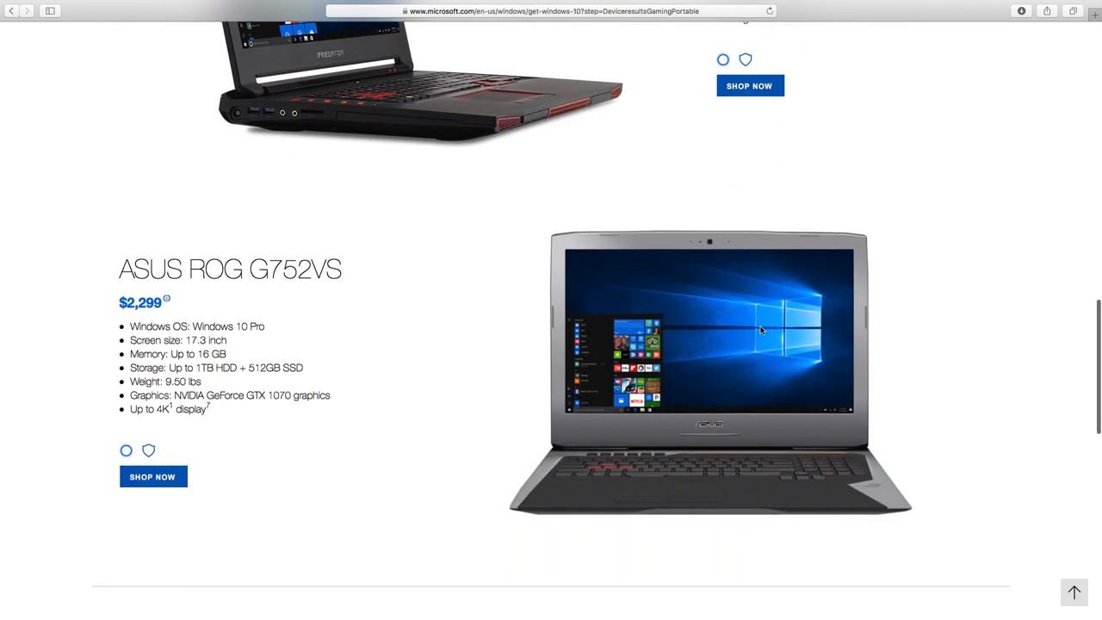
pyautogui.moveTo(278, 333)
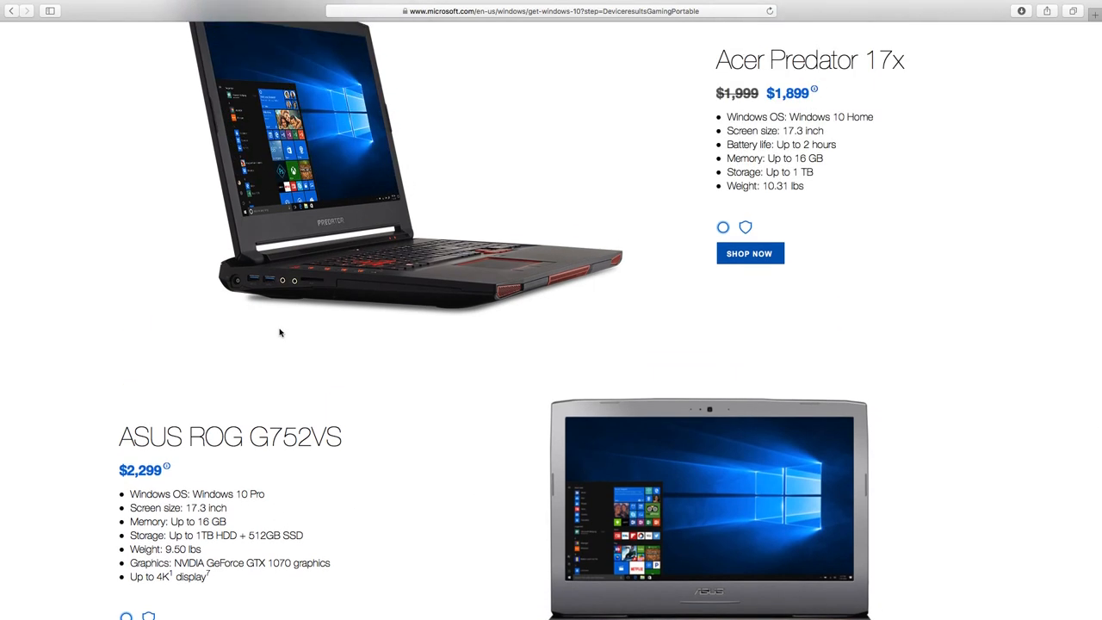
pyautogui.scroll(-3)
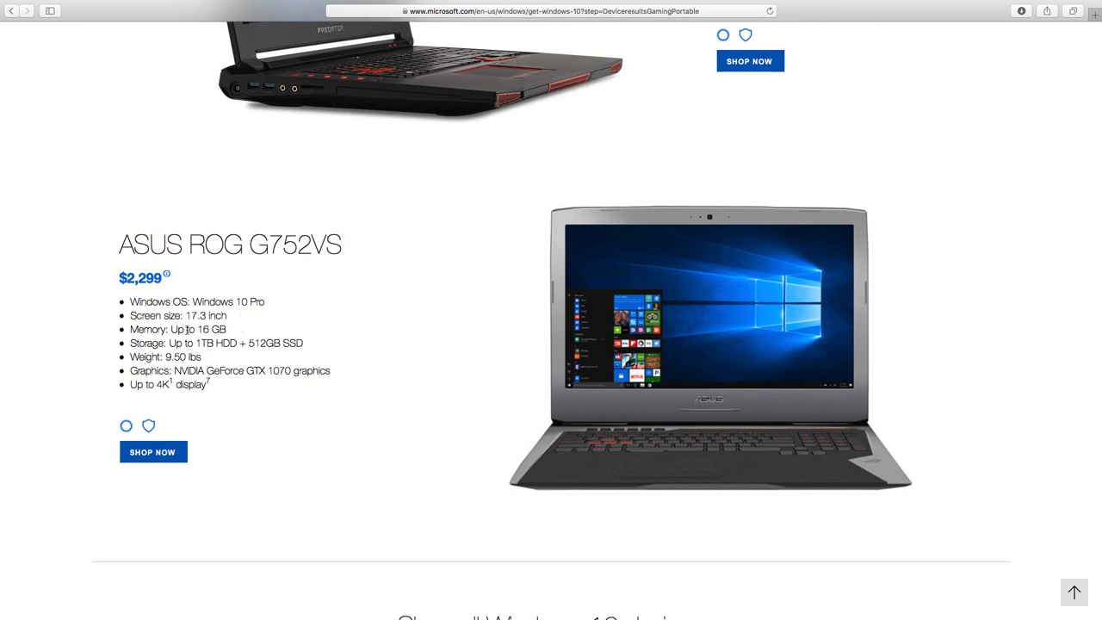
pyautogui.scroll(-3)
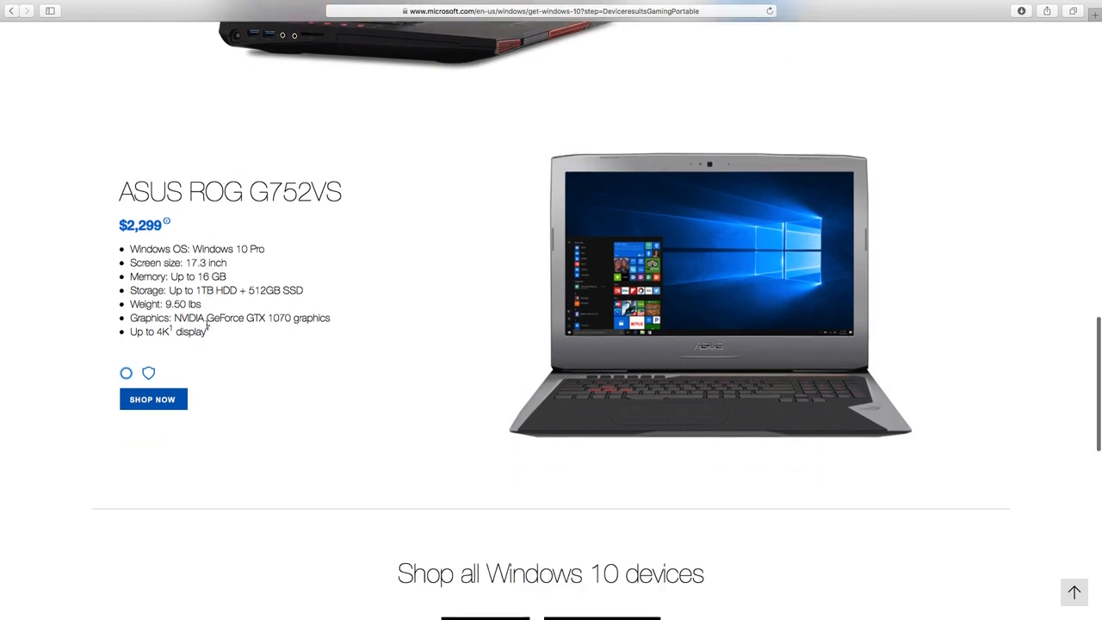
pyautogui.scroll(-3)
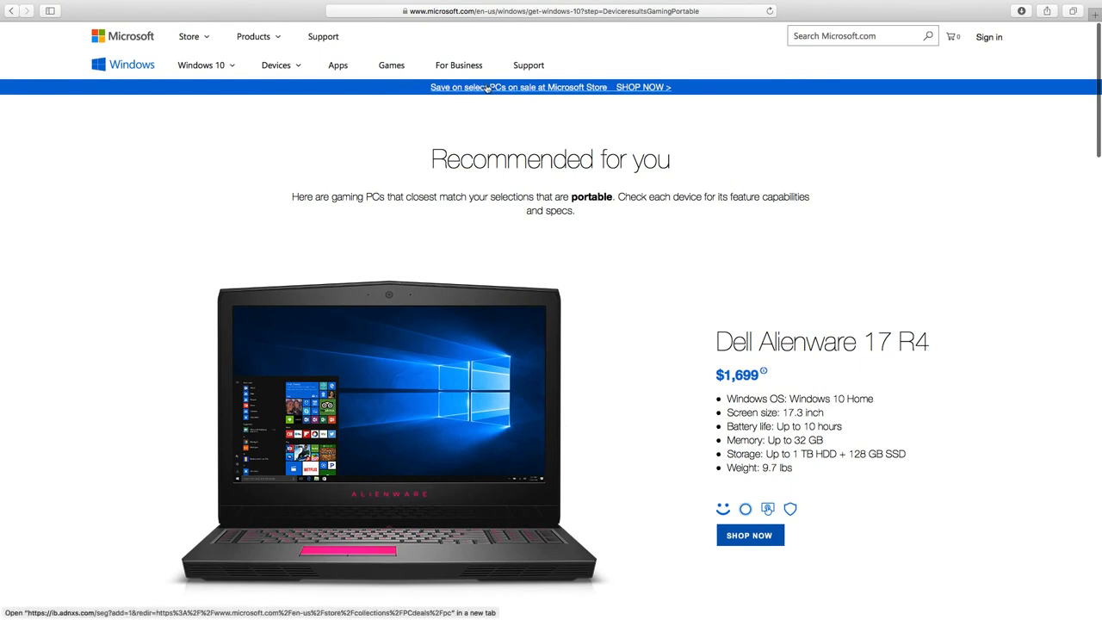
# Open the 'Save on select PCs' offer and dismiss the Microsoft Store survey prompt.
pyautogui.click(519, 87)
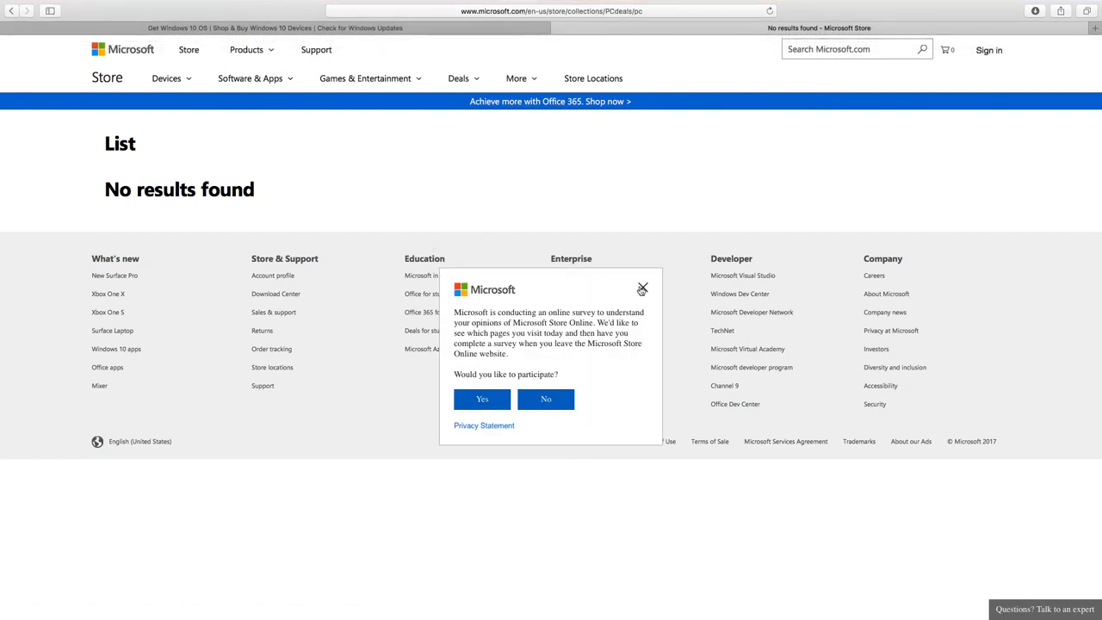
pyautogui.click(641, 288)
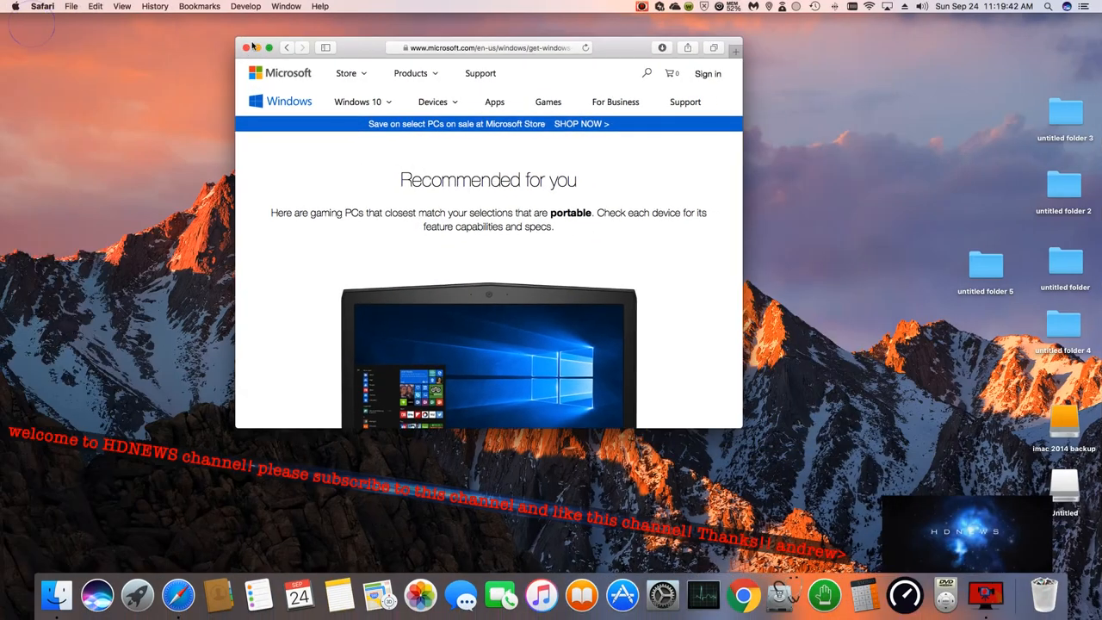
# Close Safari and launch Webroot SecureAnywhere from its menu bar icon.
pyautogui.click(246, 48)
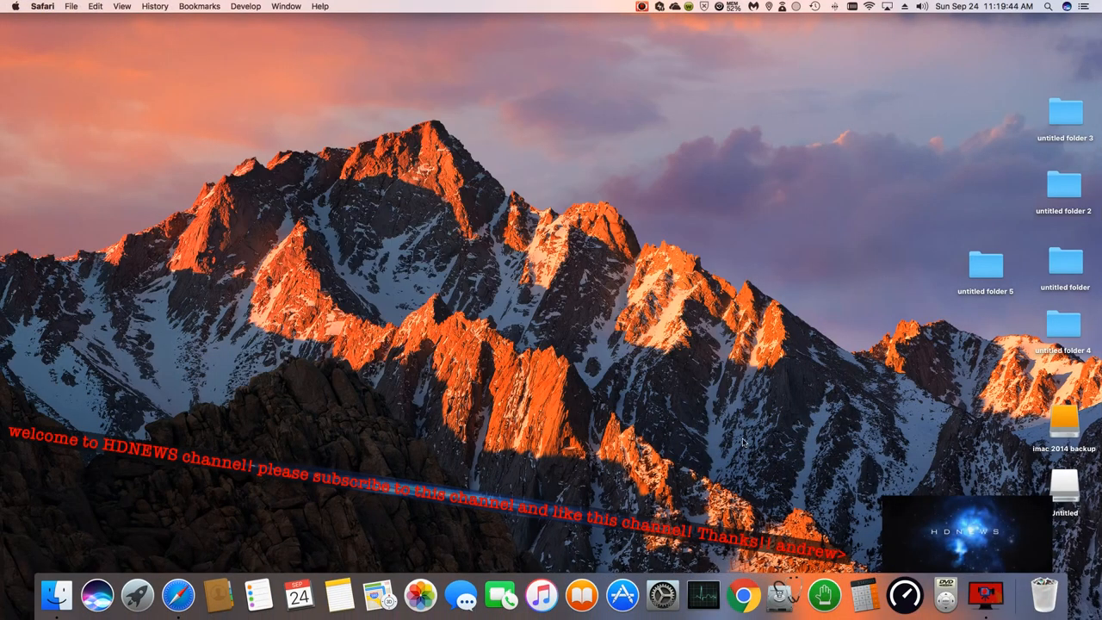
pyautogui.moveTo(868, 455)
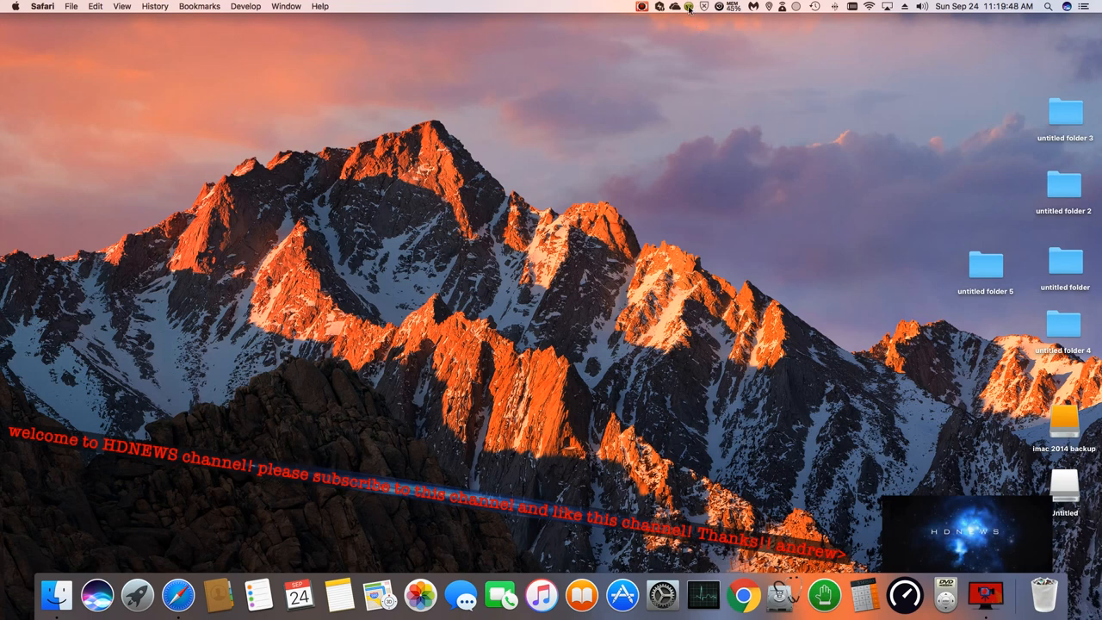
pyautogui.click(688, 6)
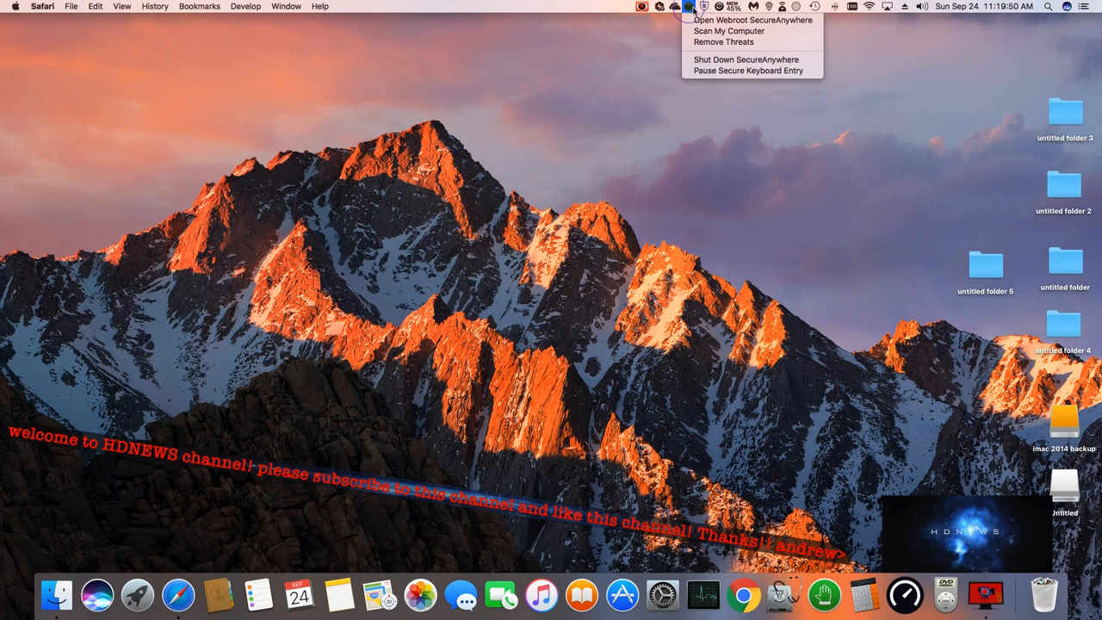
pyautogui.click(751, 20)
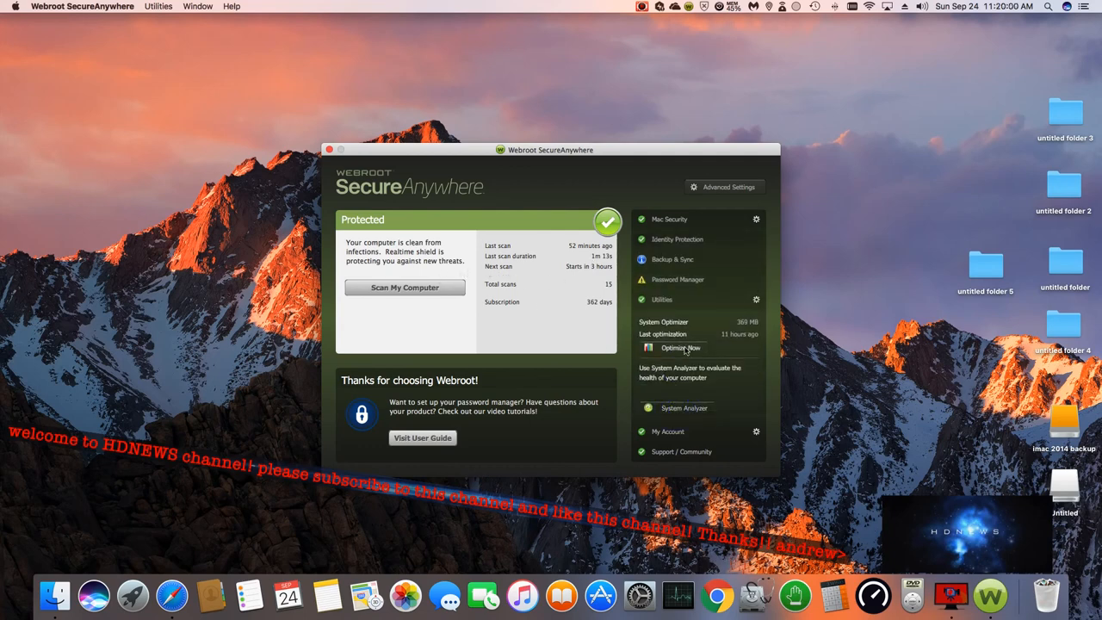
# Run Optimize Now from Webroot's Utilities section to show the System Optimizer results.
pyautogui.click(681, 348)
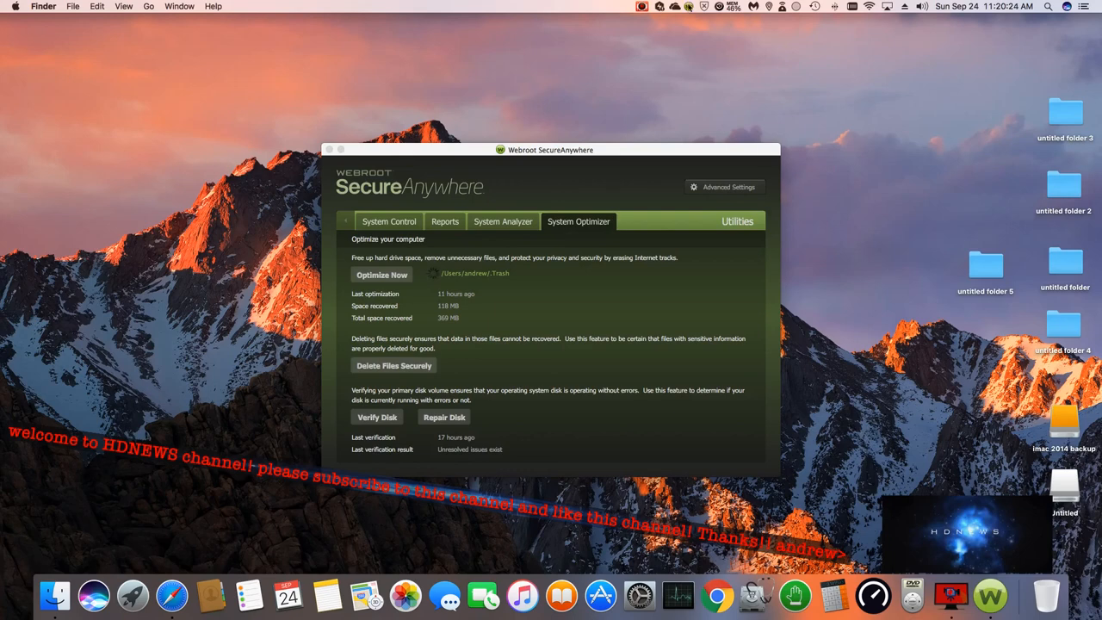
pyautogui.click(642, 6)
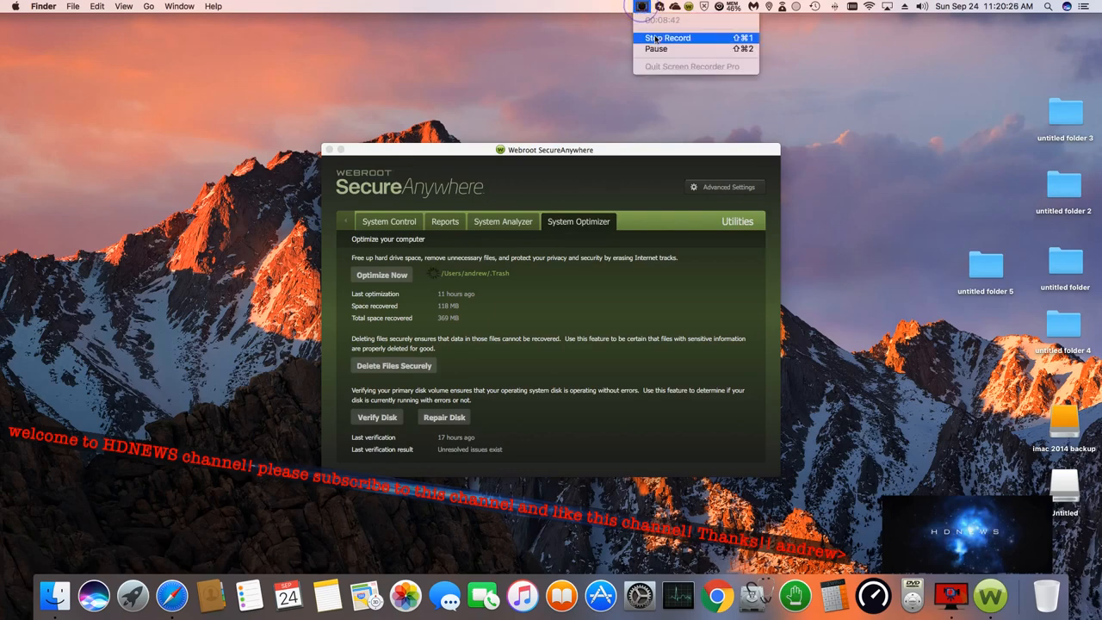